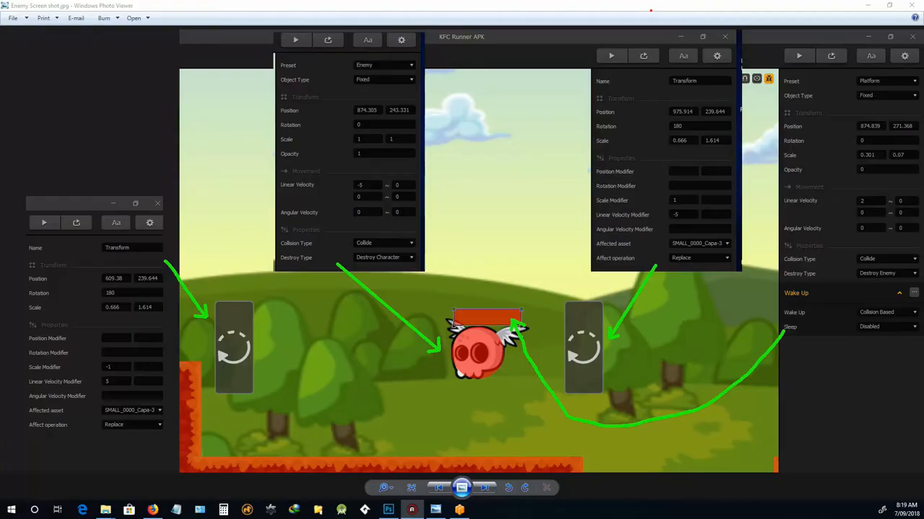
mouse_move(308, 350)
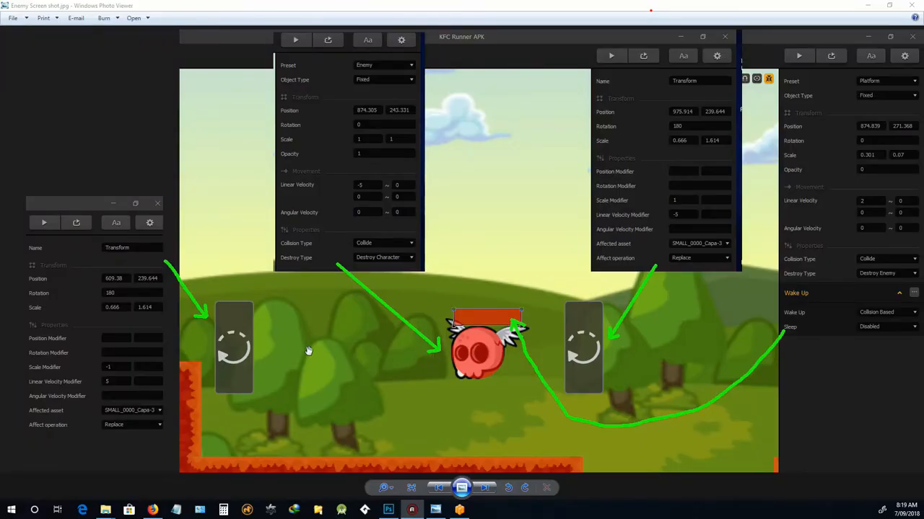
mouse_move(402, 417)
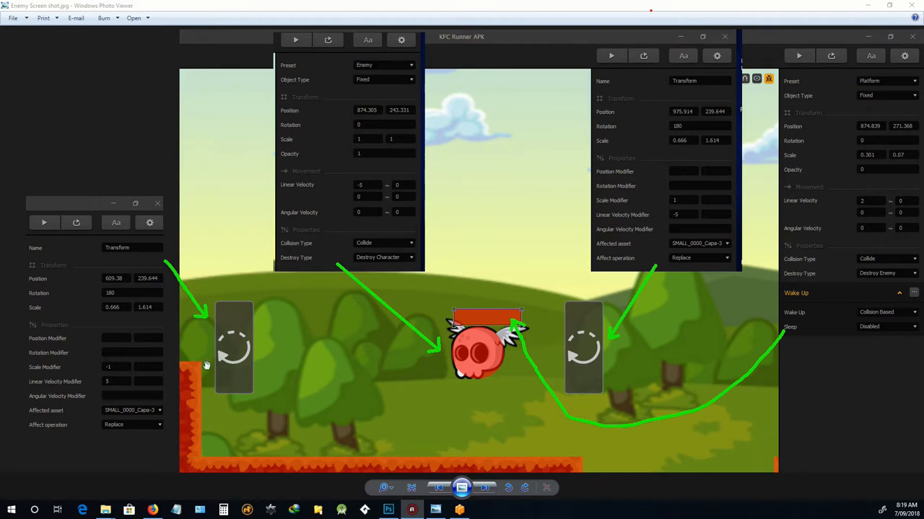
mouse_move(192, 363)
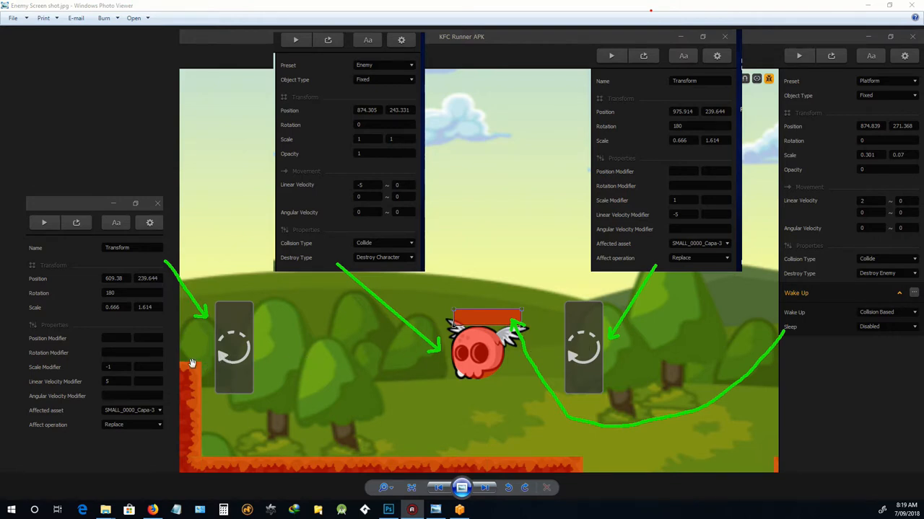
mouse_move(465, 390)
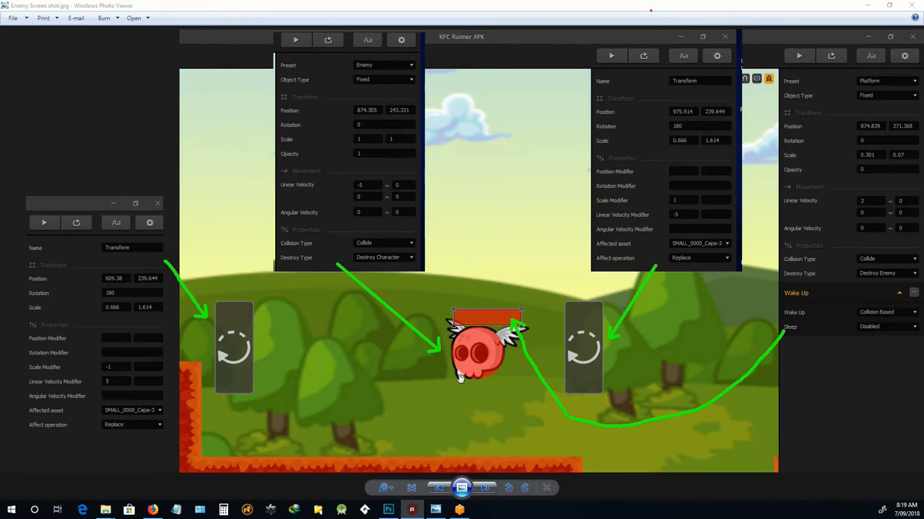
mouse_move(557, 379)
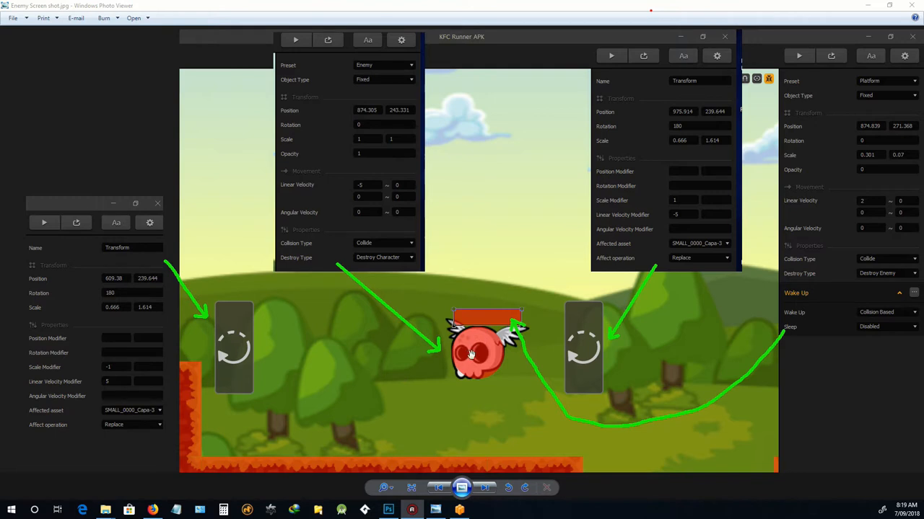
mouse_move(459, 345)
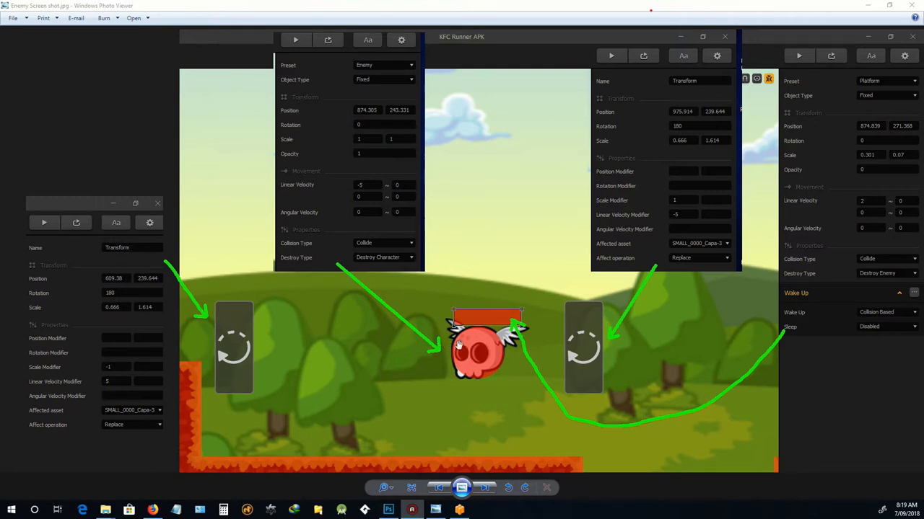
mouse_move(483, 347)
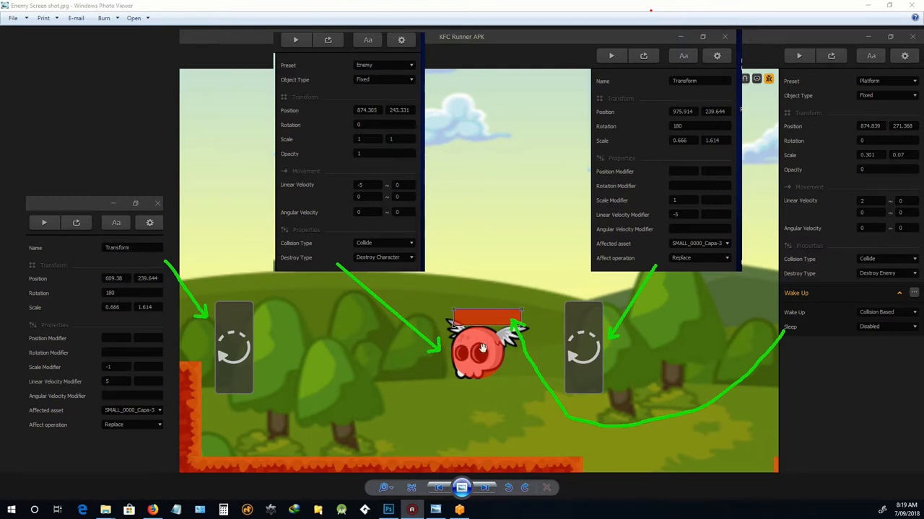
mouse_move(474, 362)
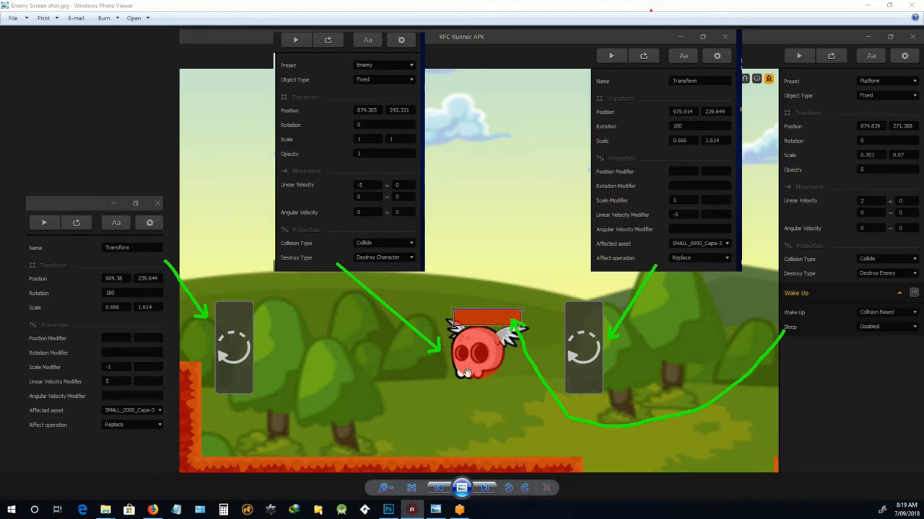
mouse_move(469, 348)
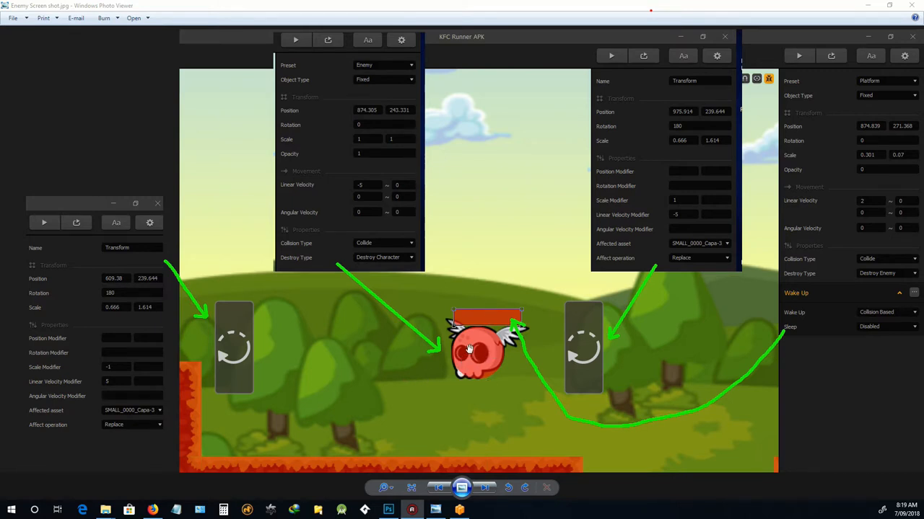
mouse_move(433, 345)
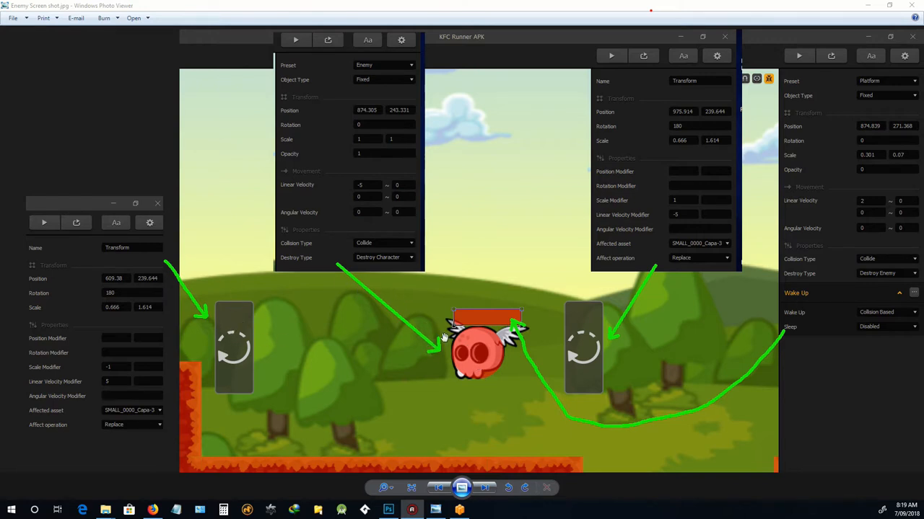
mouse_move(239, 342)
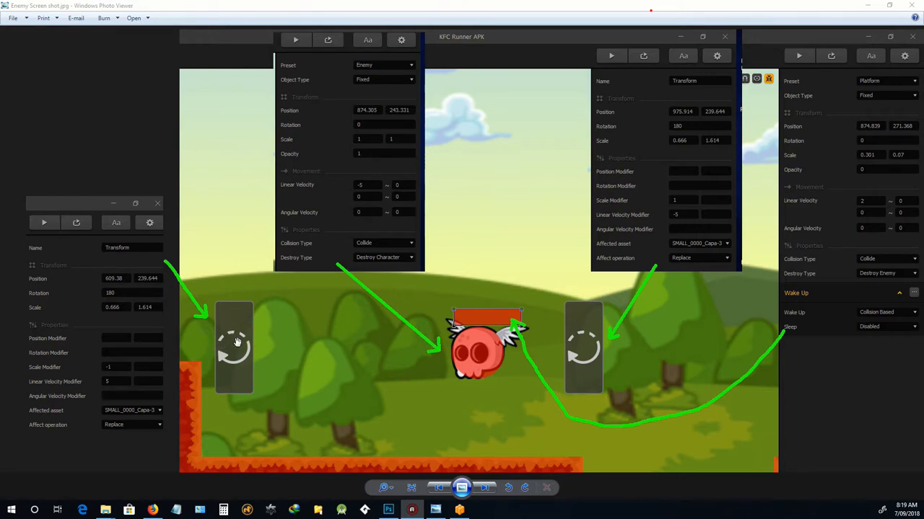
mouse_move(166, 368)
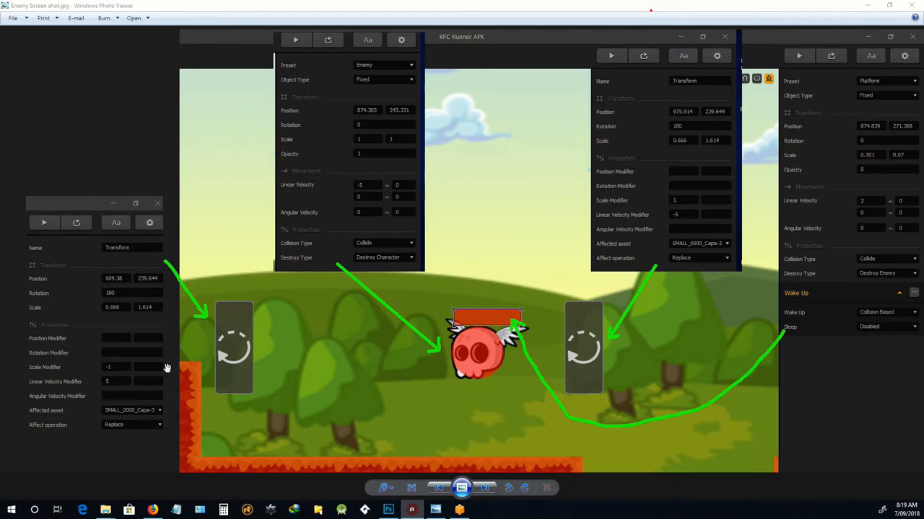
mouse_move(436, 342)
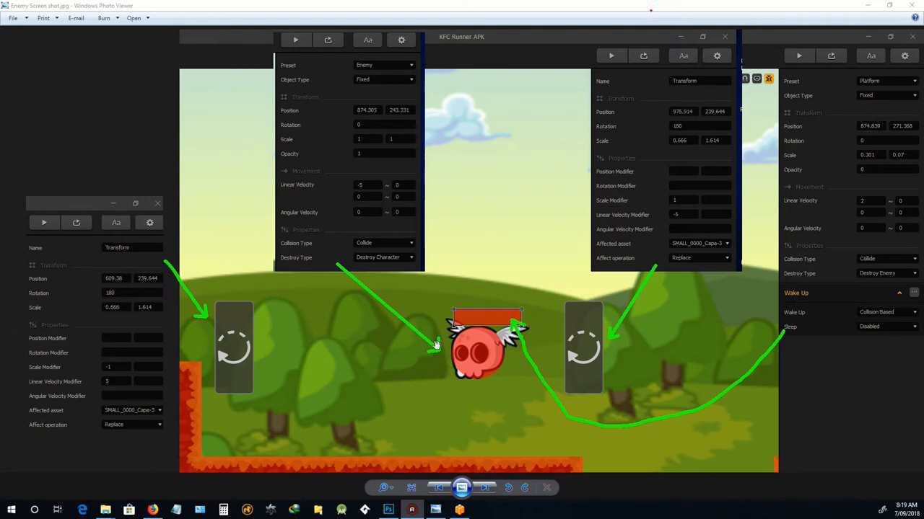
mouse_move(447, 354)
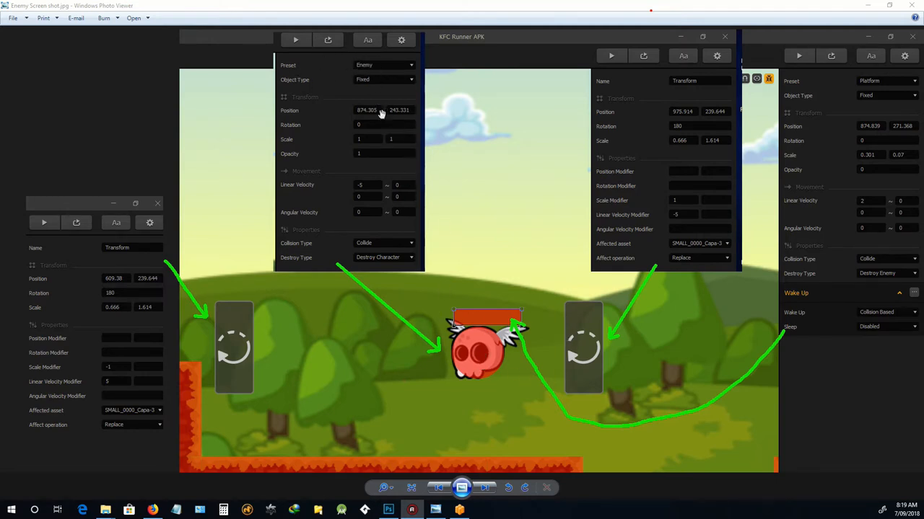
mouse_move(363, 243)
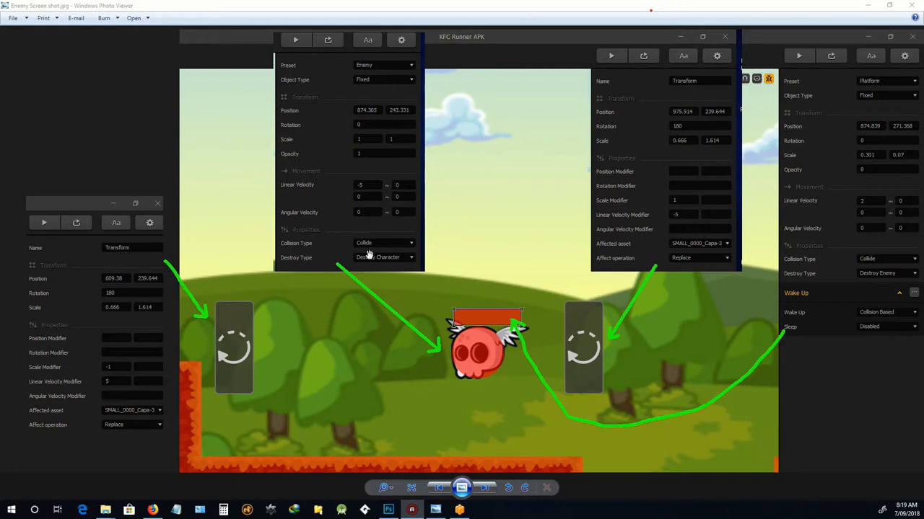
mouse_move(337, 253)
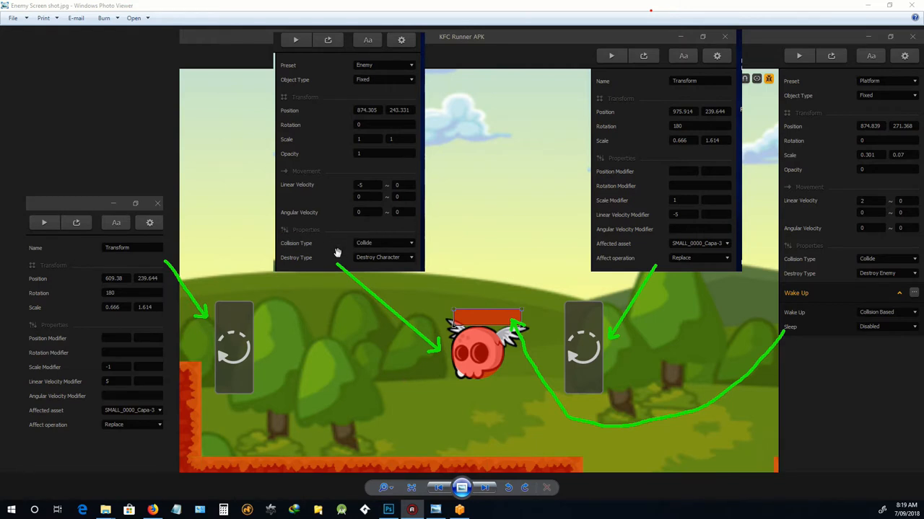
mouse_move(369, 260)
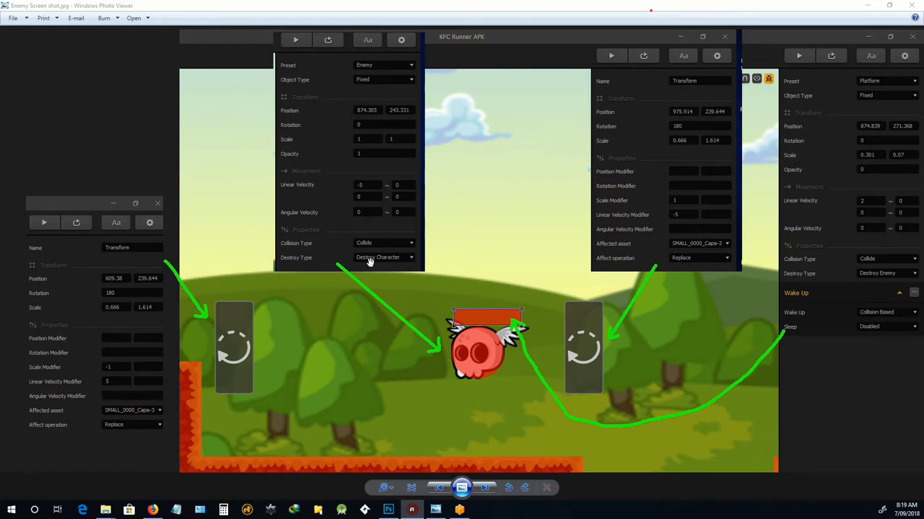
mouse_move(372, 259)
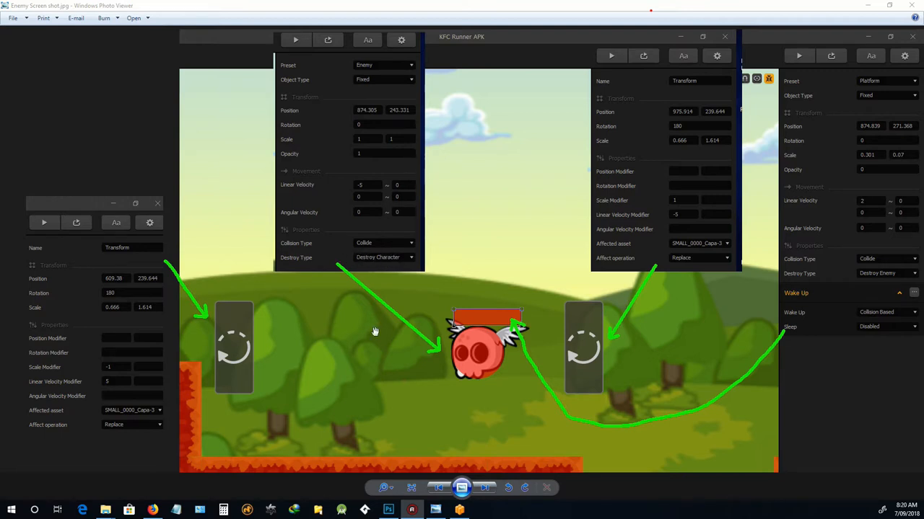
mouse_move(487, 359)
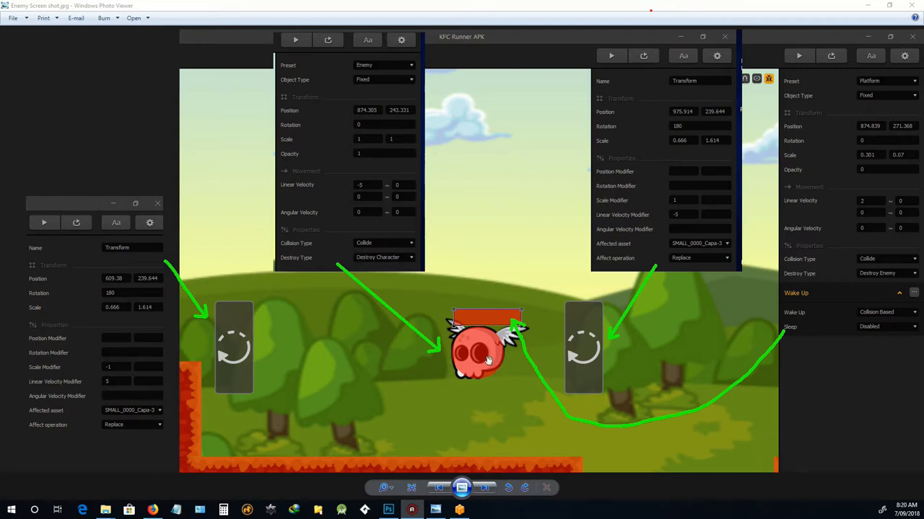
mouse_move(462, 423)
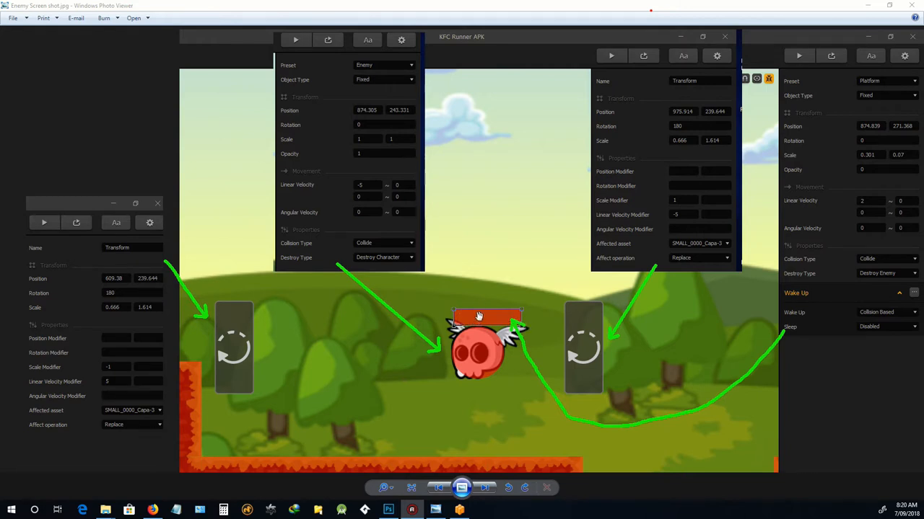
mouse_move(475, 319)
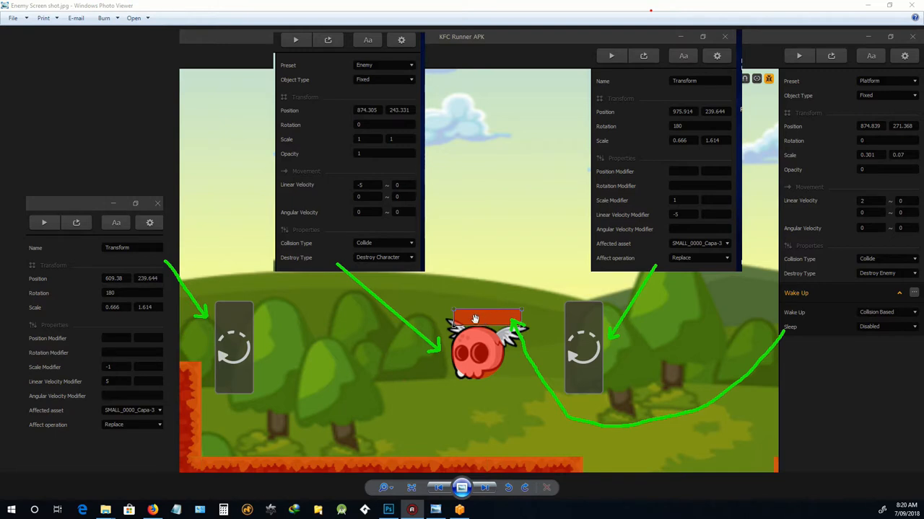
mouse_move(469, 334)
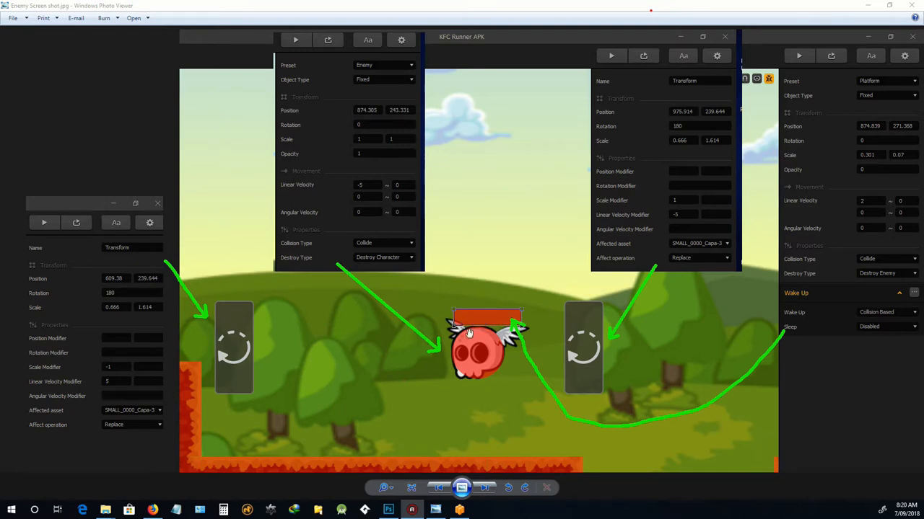
mouse_move(445, 317)
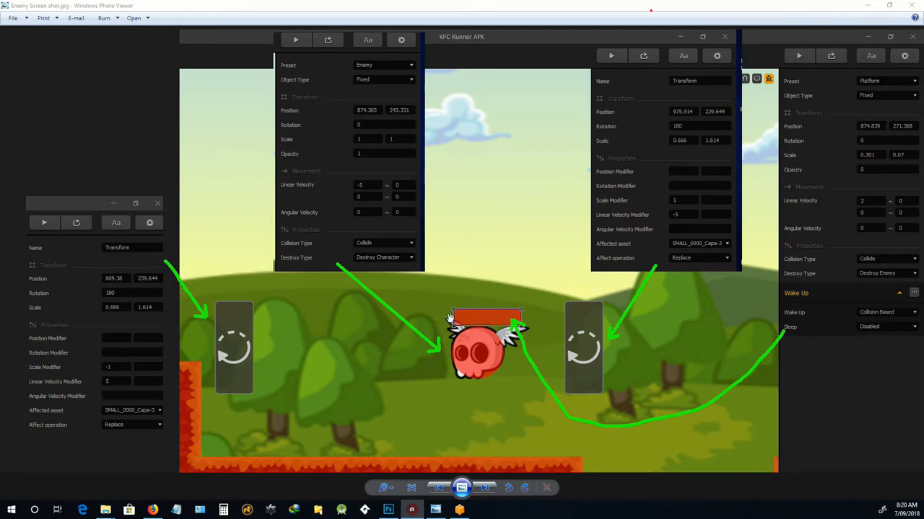
mouse_move(495, 321)
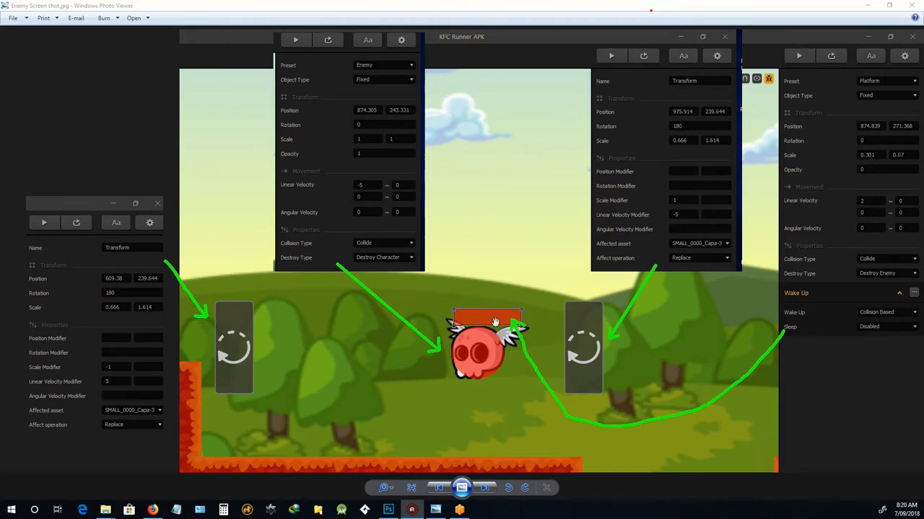
mouse_move(477, 349)
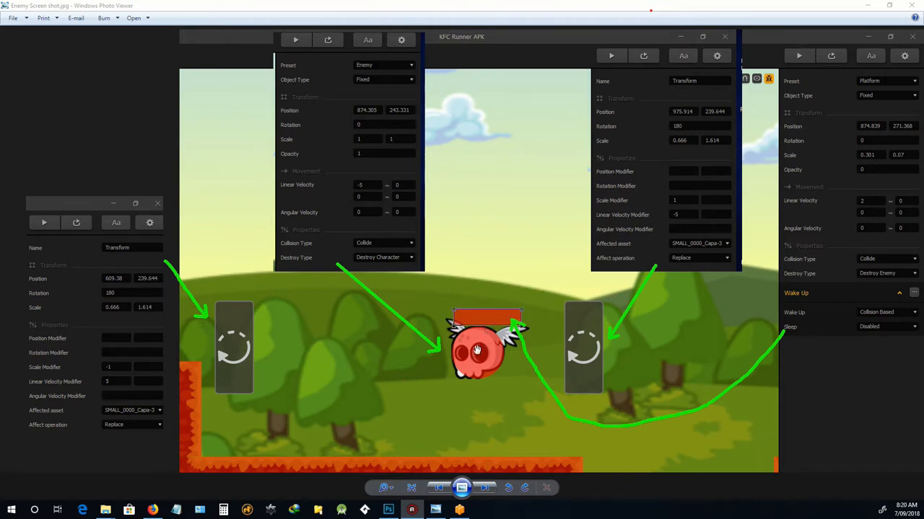
mouse_move(471, 317)
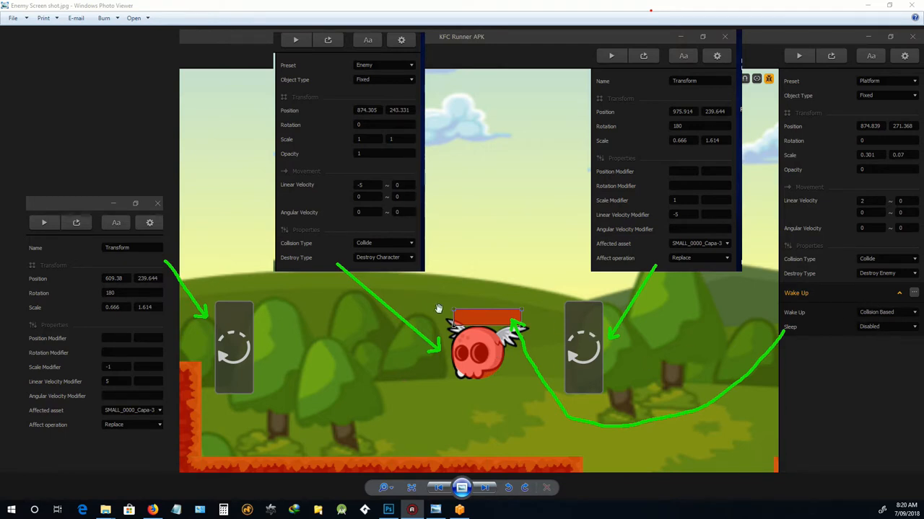
mouse_move(500, 301)
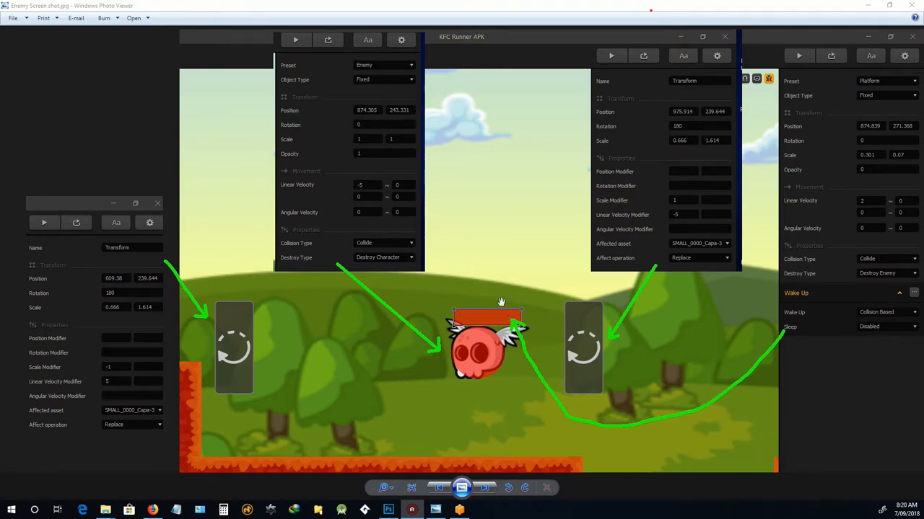
mouse_move(674, 332)
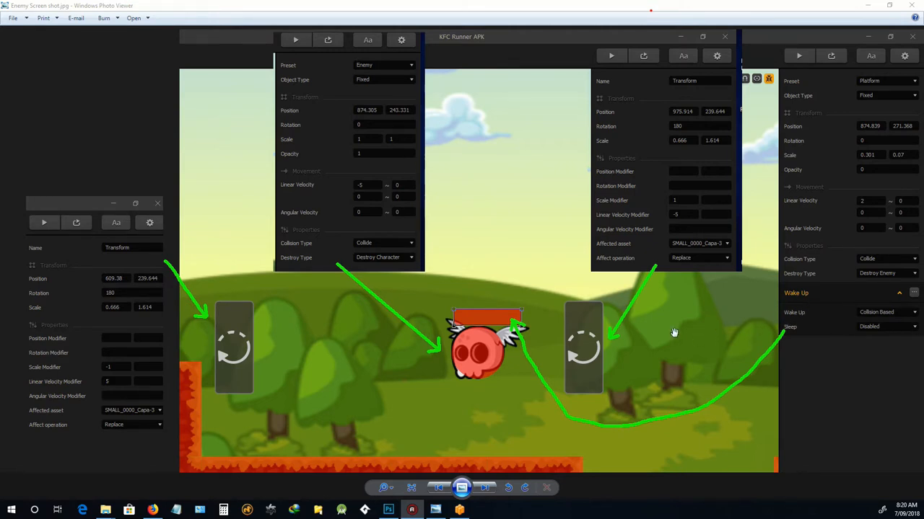
mouse_move(468, 342)
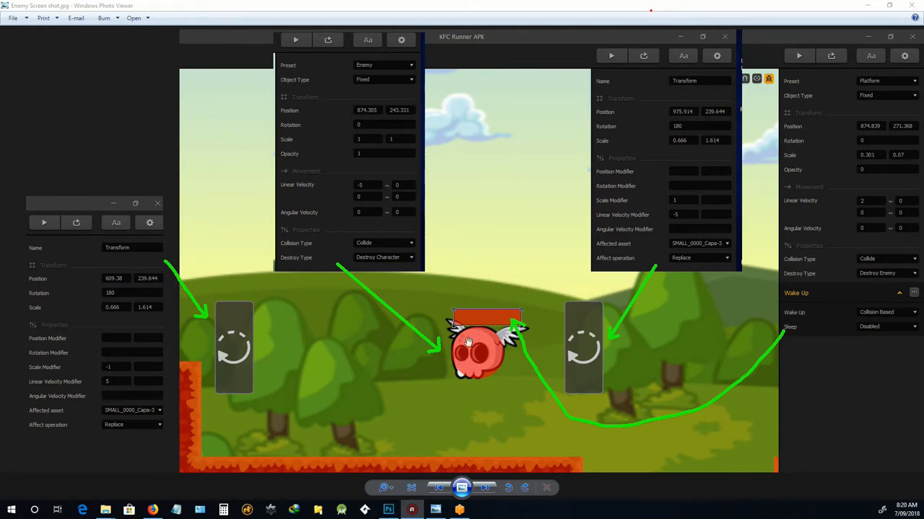
mouse_move(485, 354)
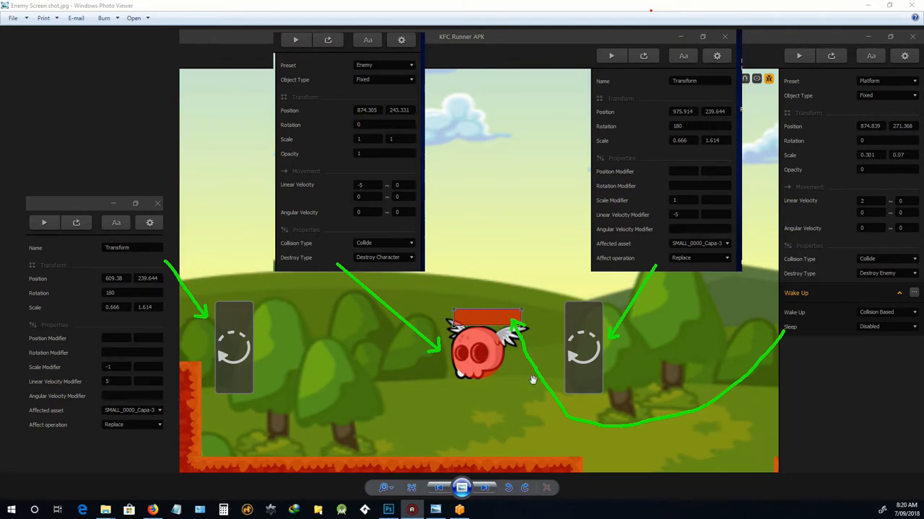
mouse_move(637, 103)
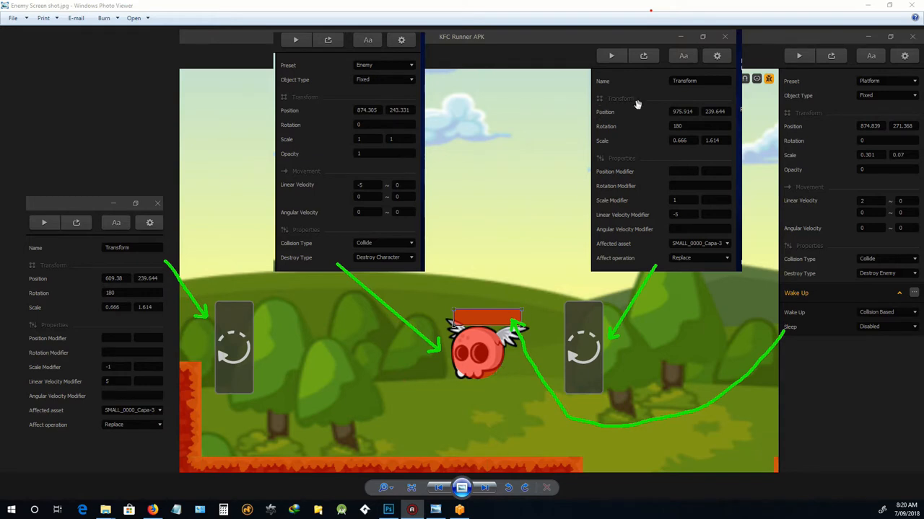
mouse_move(231, 384)
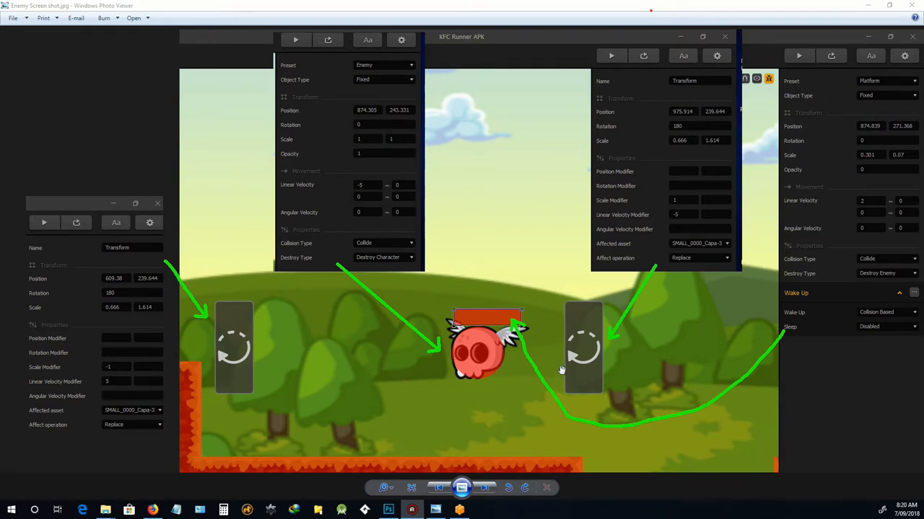
mouse_move(220, 367)
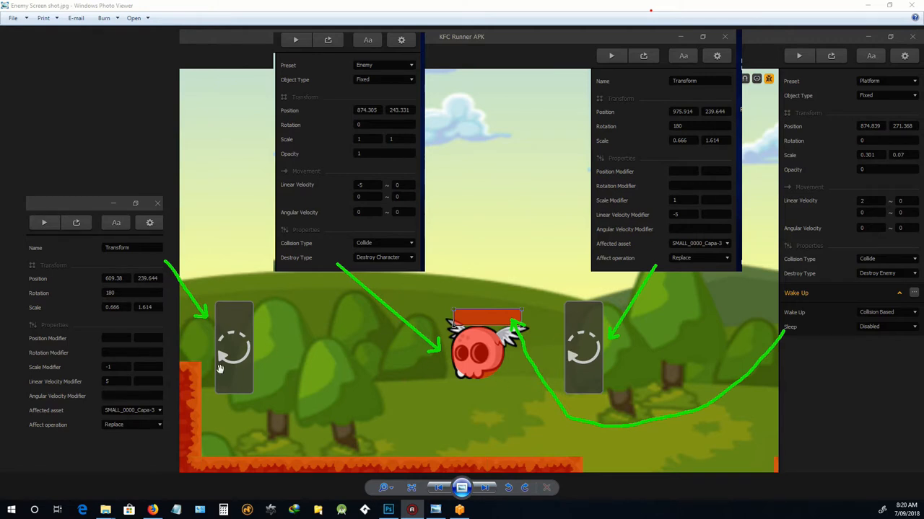
mouse_move(485, 328)
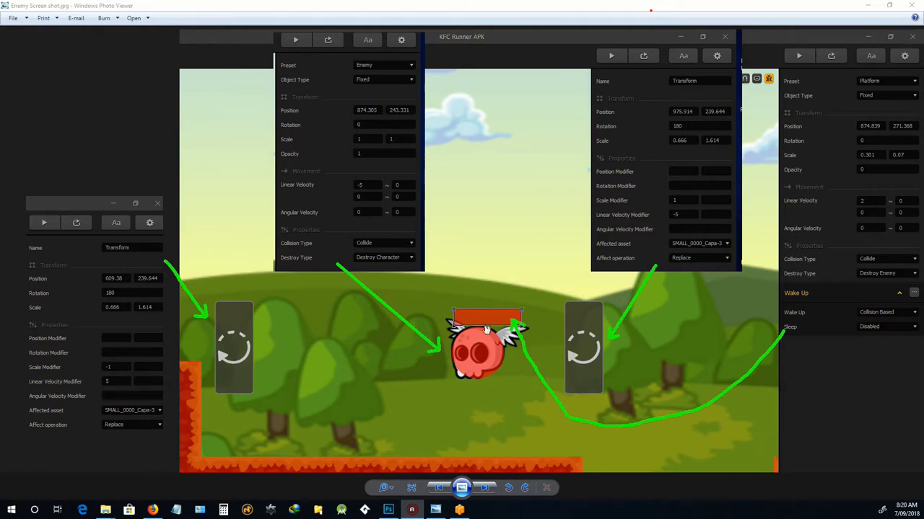
mouse_move(456, 356)
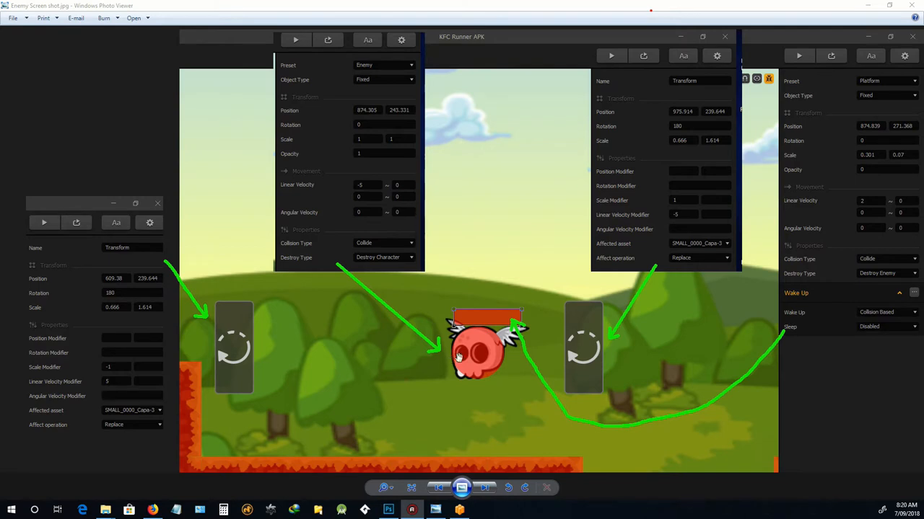
mouse_move(473, 351)
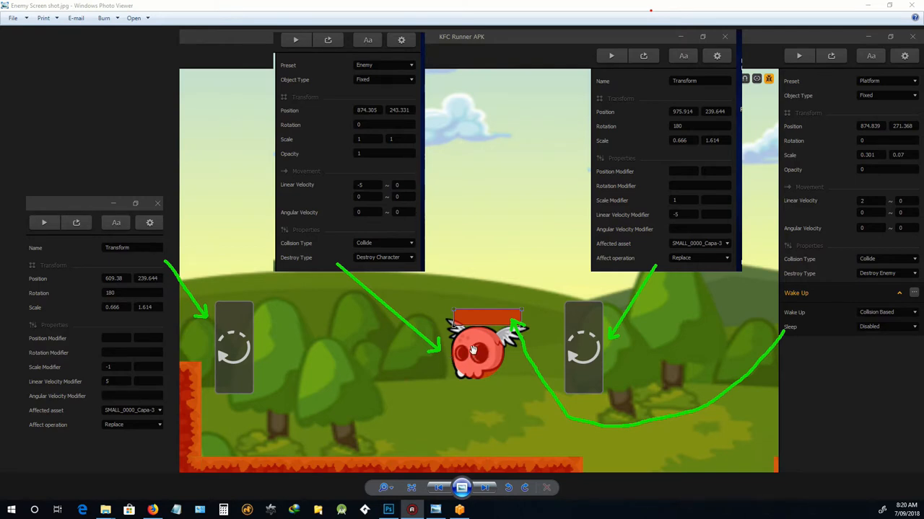
mouse_move(336, 86)
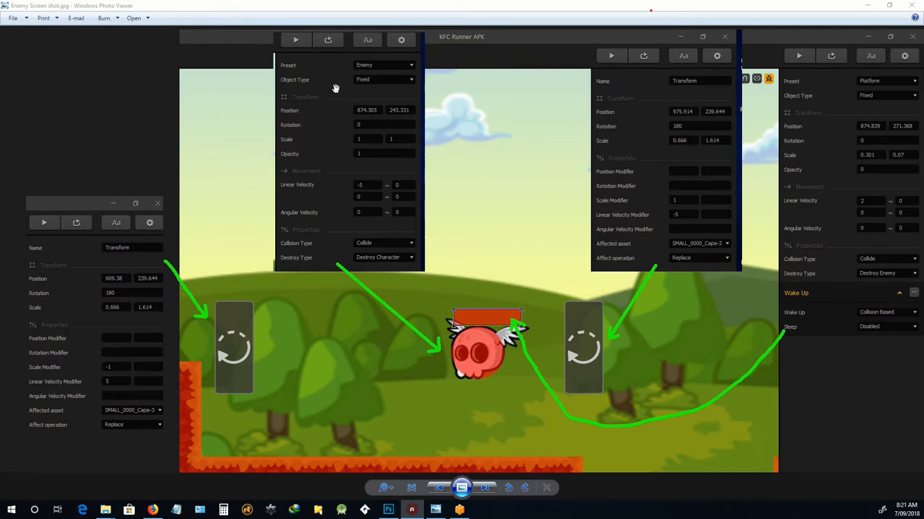
mouse_move(478, 353)
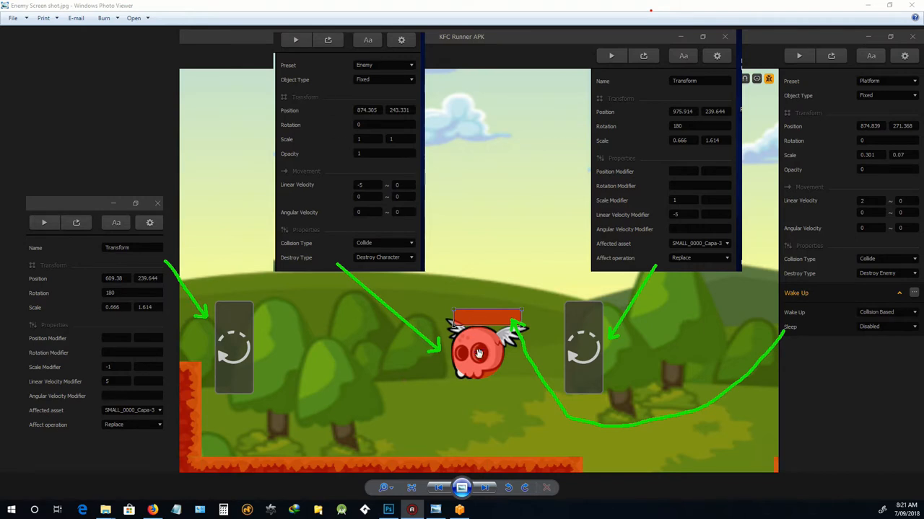
mouse_move(357, 196)
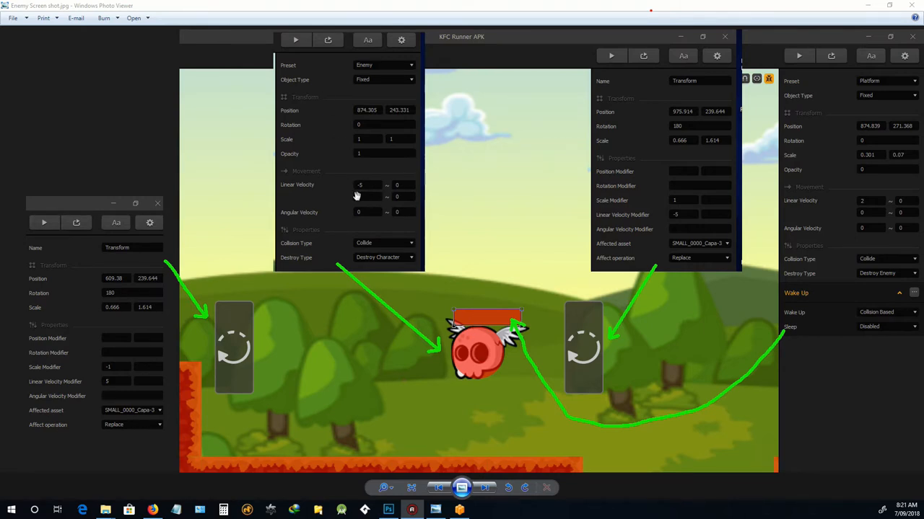
mouse_move(290, 327)
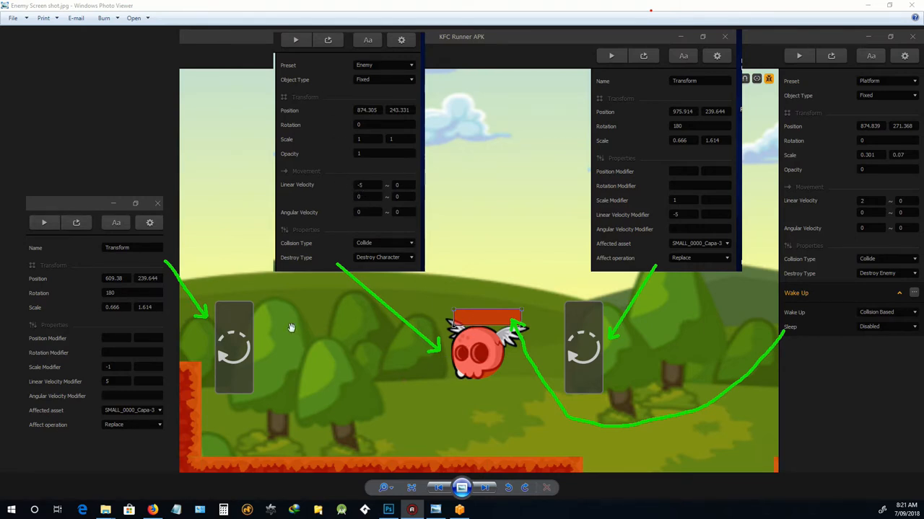
mouse_move(820, 473)
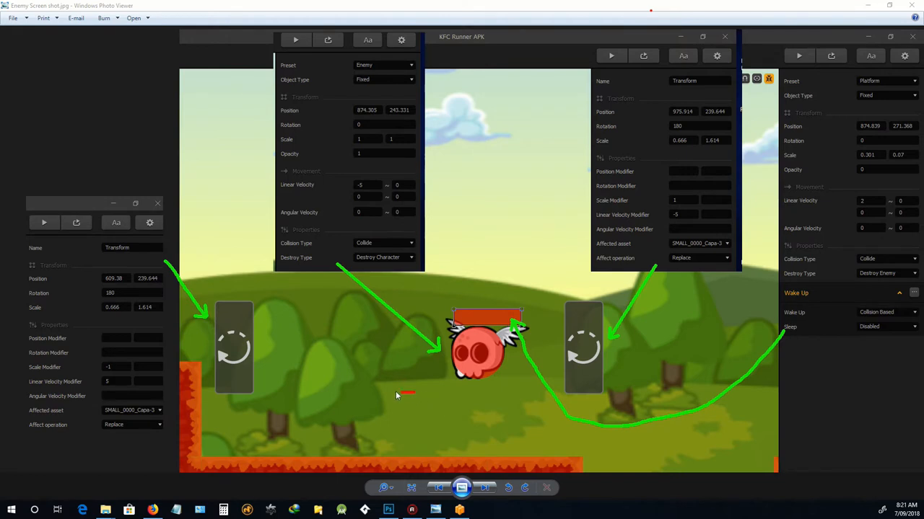
Sketch red left and right patrol arrows beneath the skull, each marked with a cross
drag(411, 393, 292, 393)
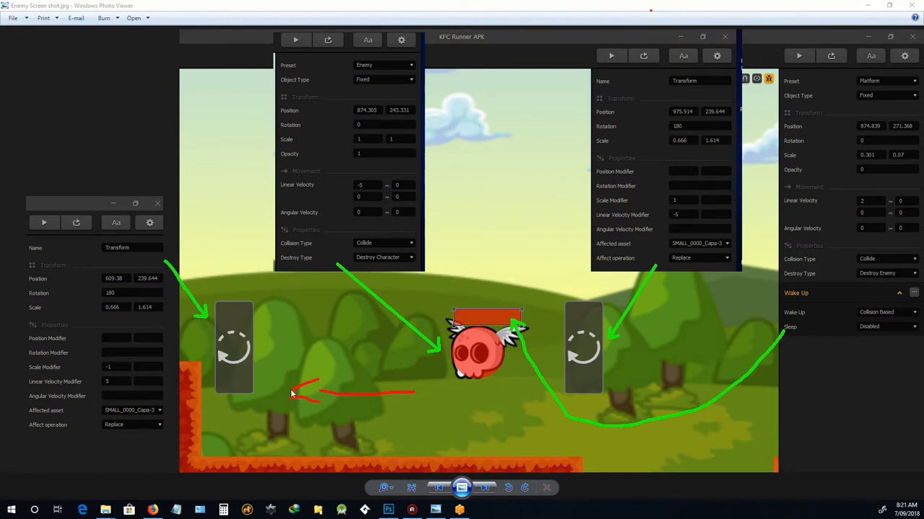
mouse_move(254, 346)
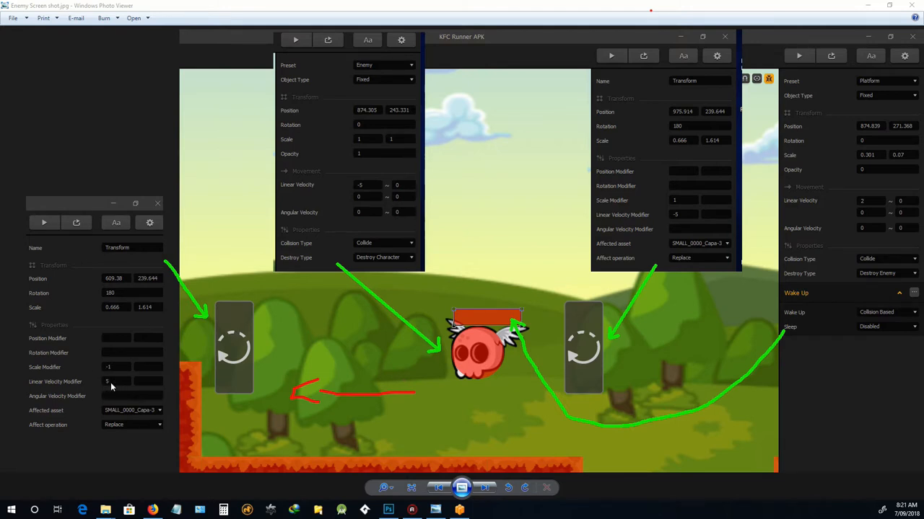
drag(397, 429, 483, 433)
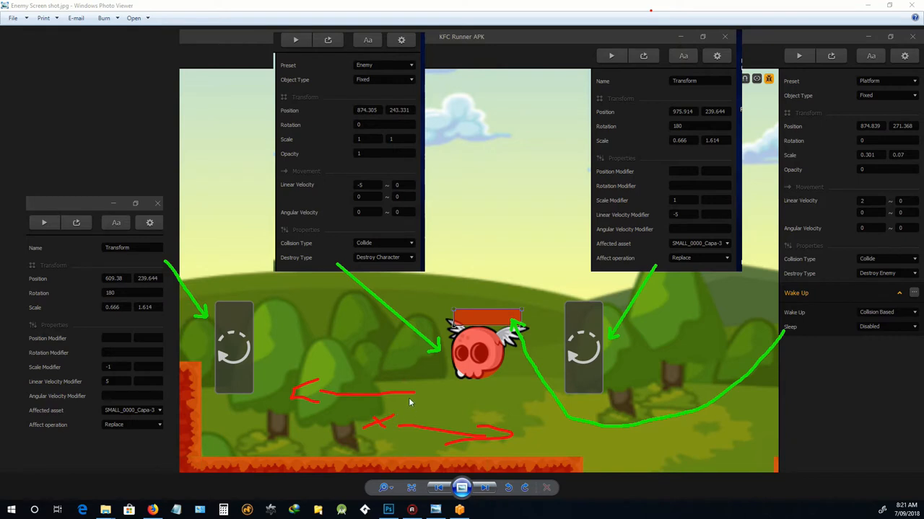
mouse_move(444, 396)
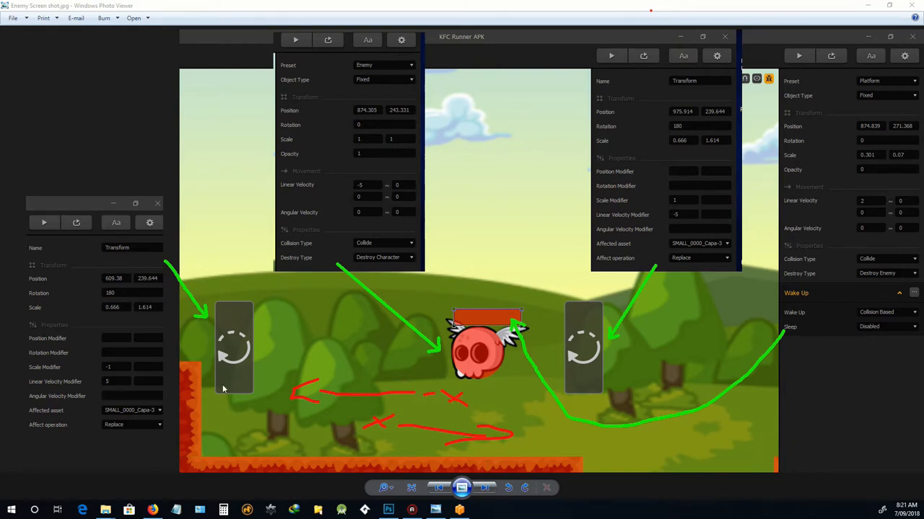
mouse_move(556, 338)
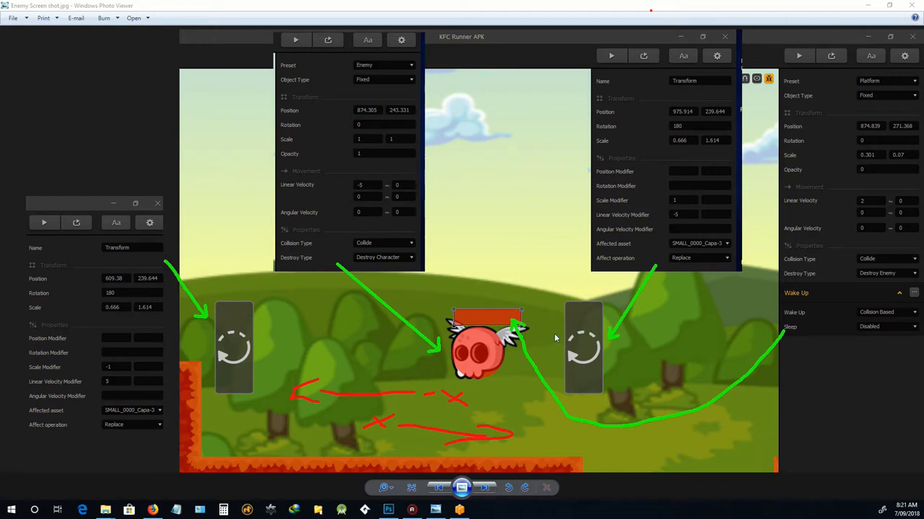
mouse_move(41, 377)
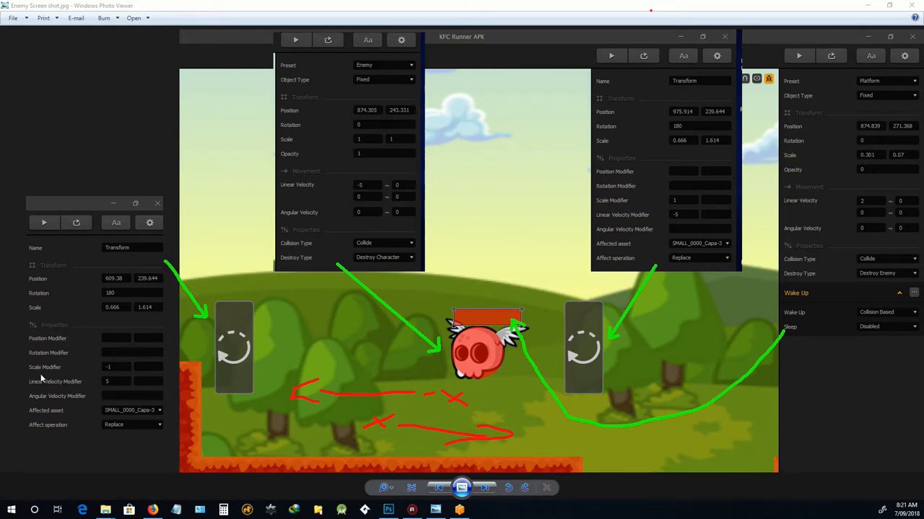
mouse_move(41, 372)
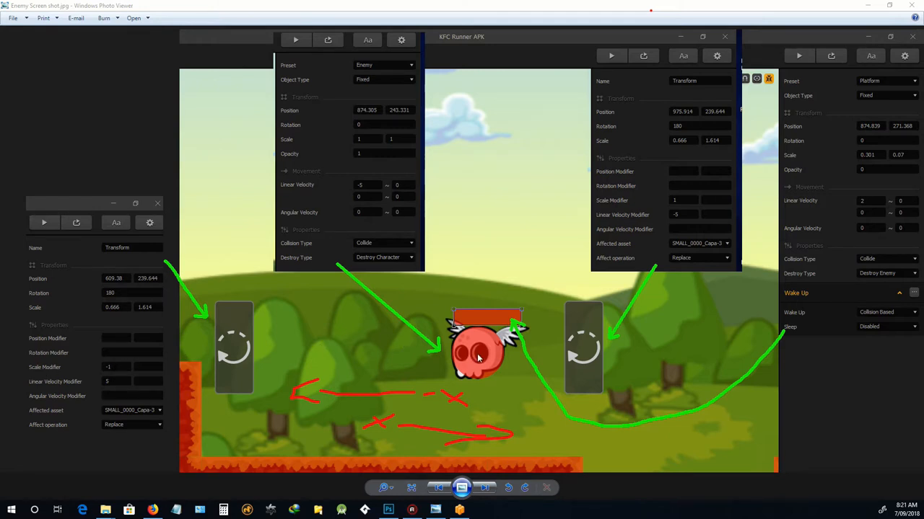
mouse_move(460, 348)
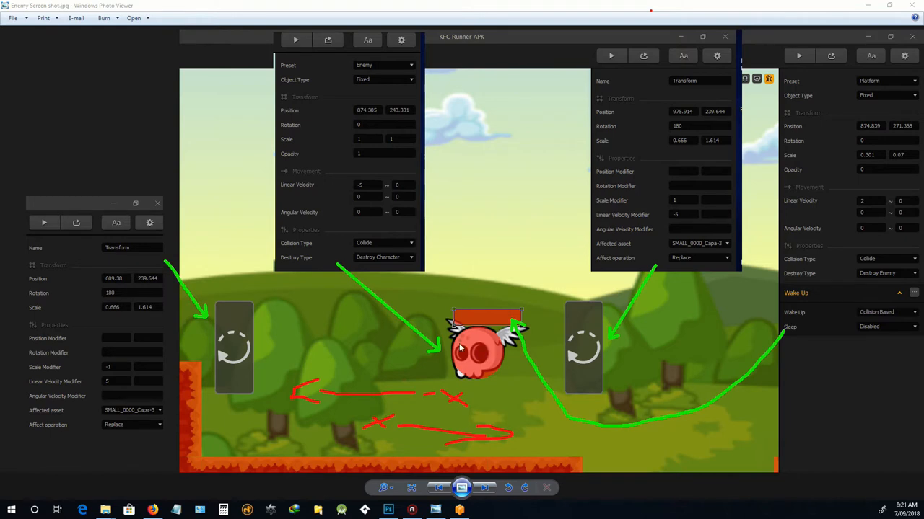
mouse_move(463, 347)
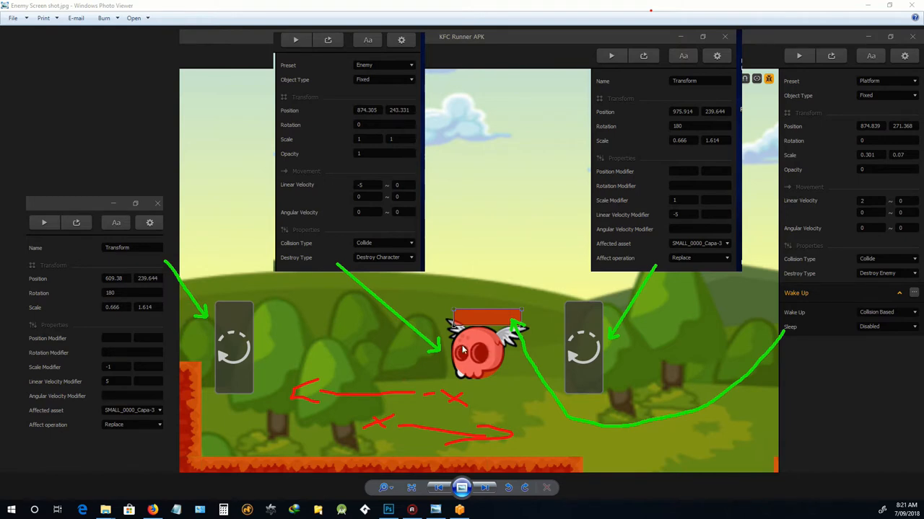
mouse_move(478, 357)
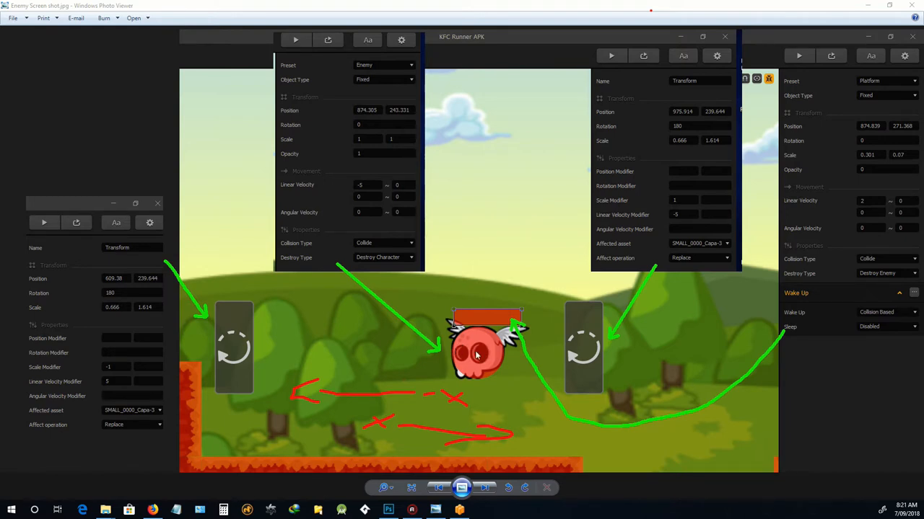
mouse_move(78, 383)
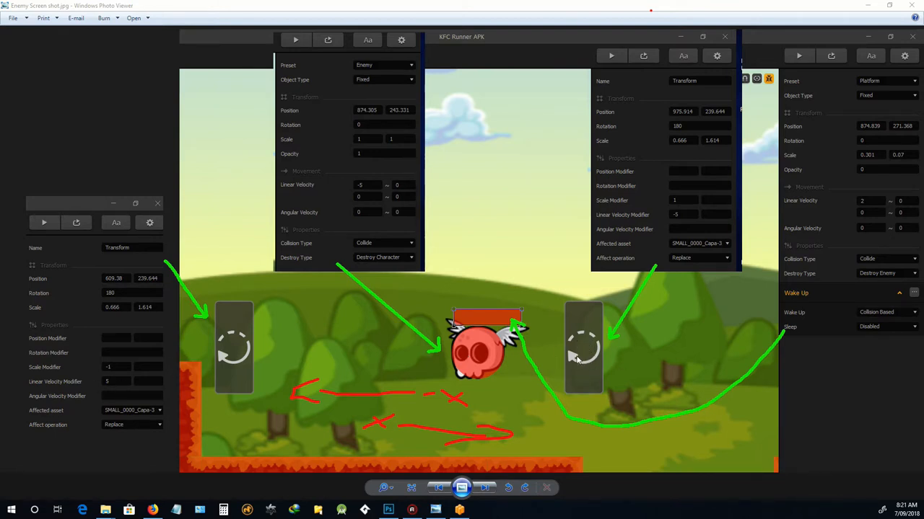
mouse_move(673, 206)
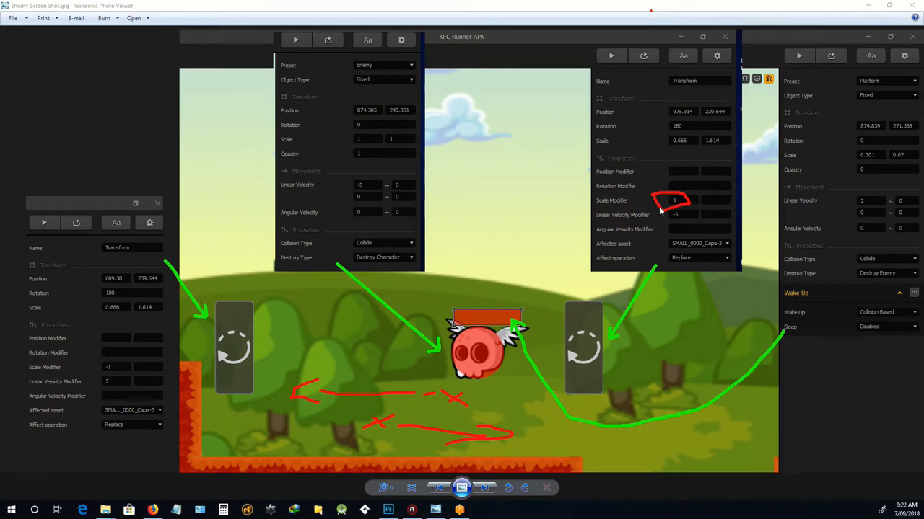
mouse_move(572, 355)
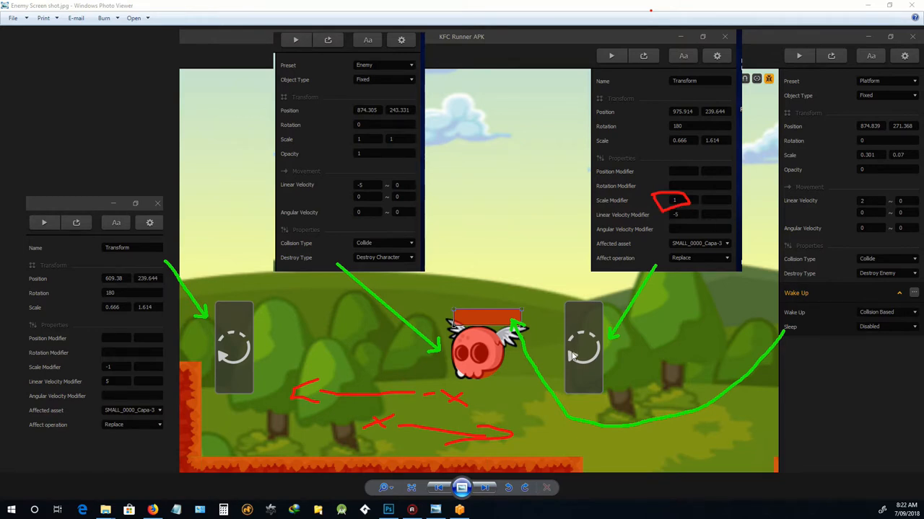
mouse_move(537, 337)
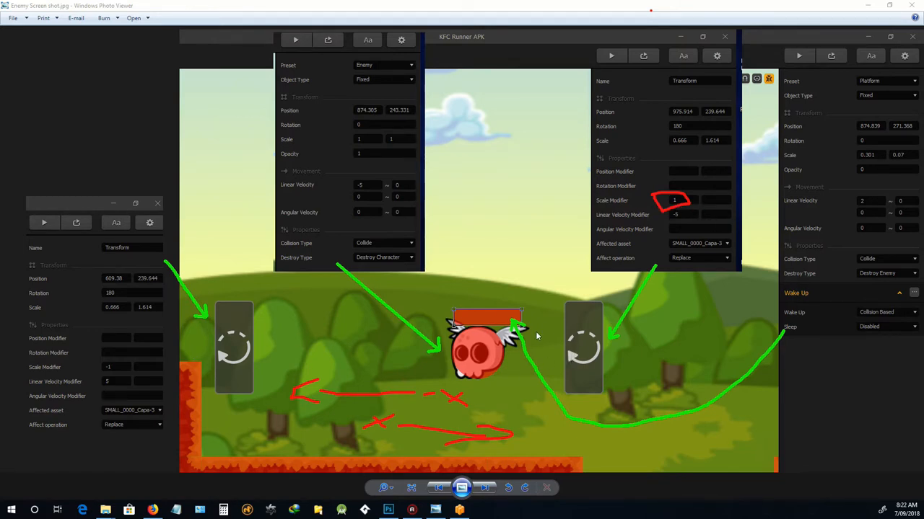
mouse_move(369, 349)
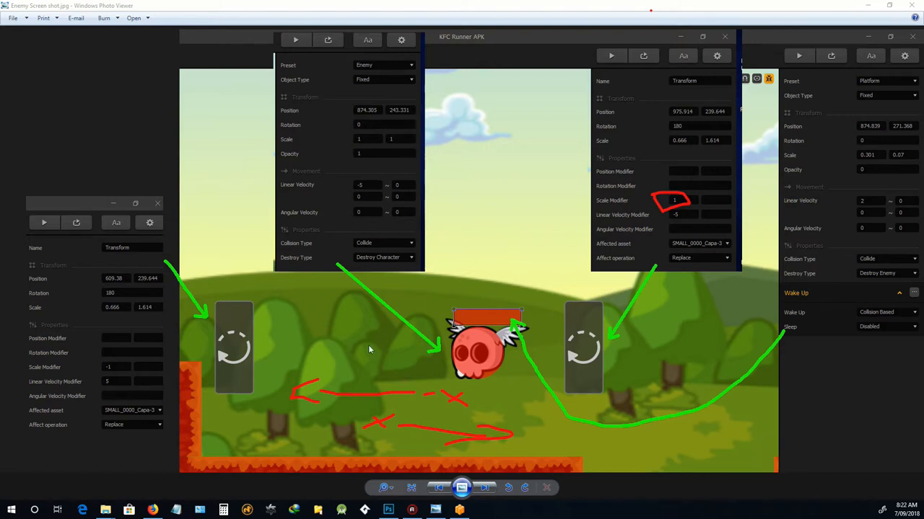
mouse_move(680, 407)
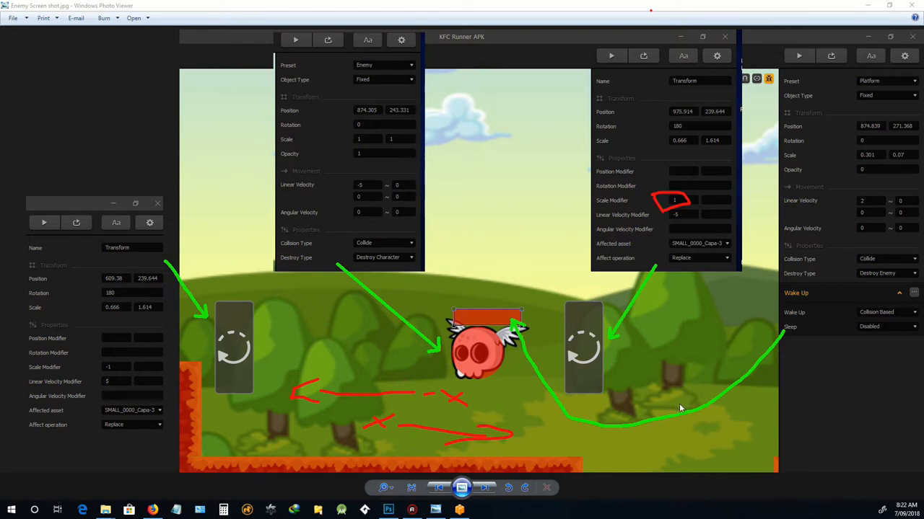
mouse_move(474, 319)
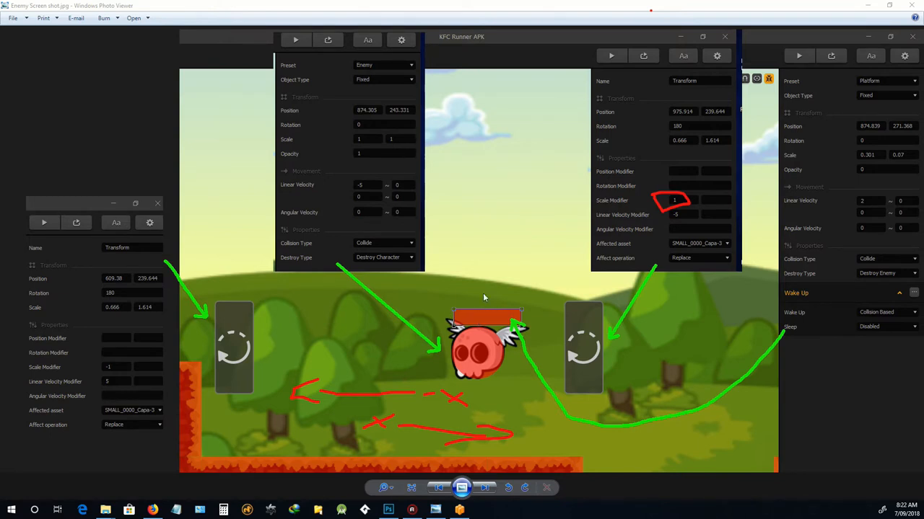
mouse_move(480, 328)
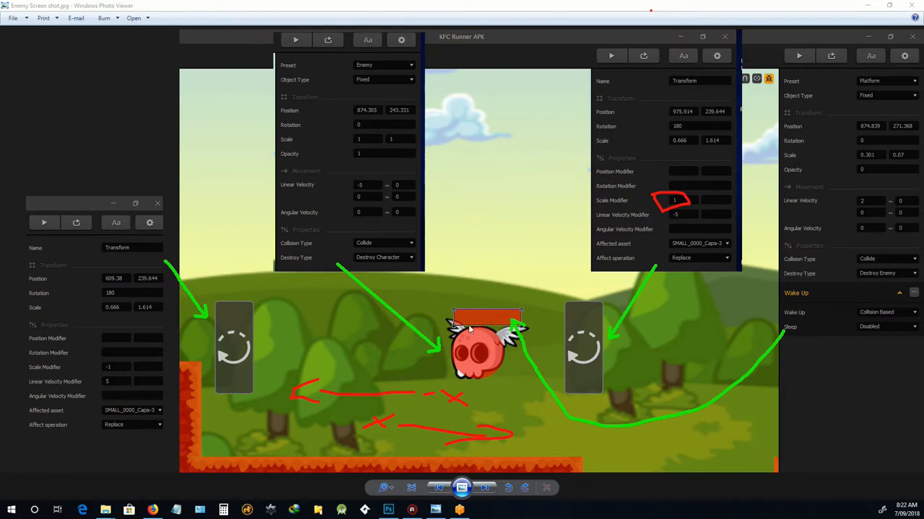
mouse_move(516, 324)
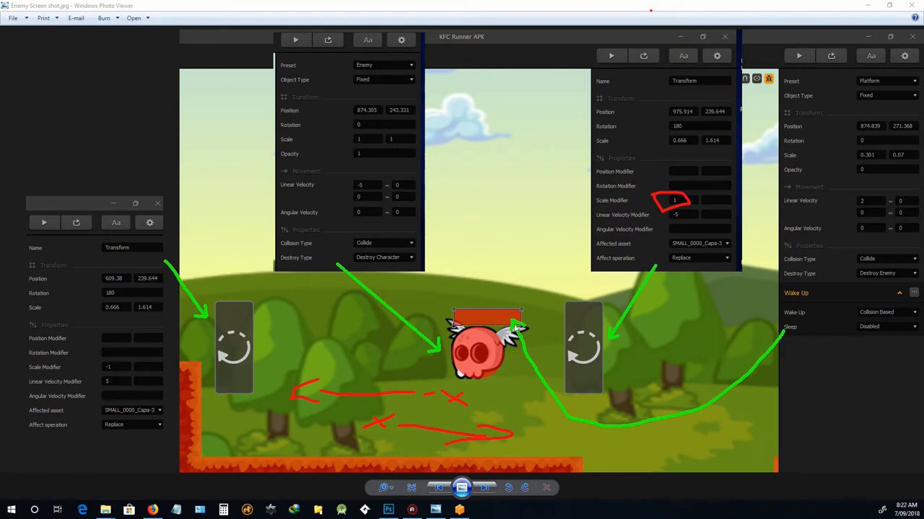
mouse_move(817, 346)
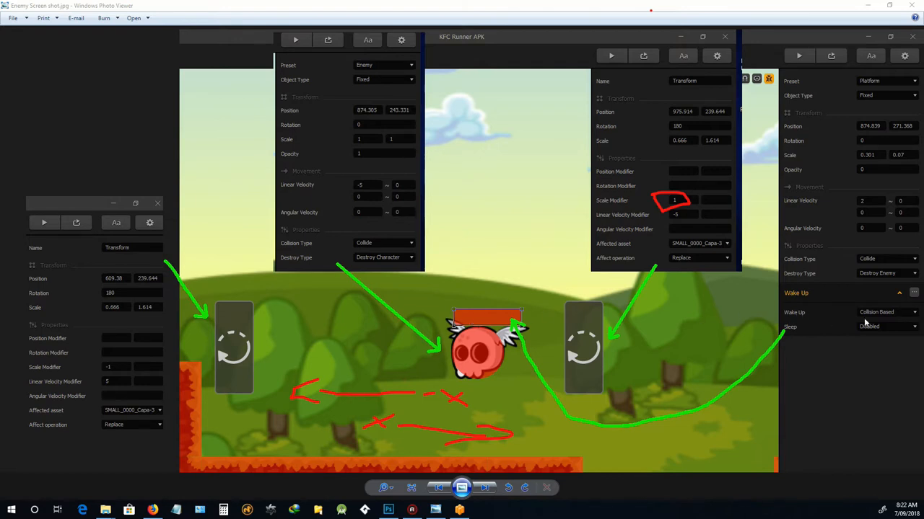
mouse_move(829, 296)
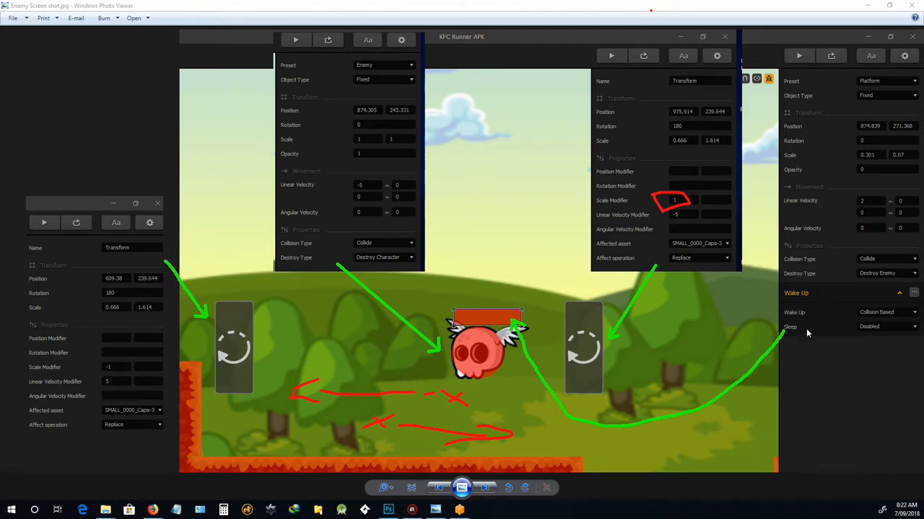
mouse_move(824, 317)
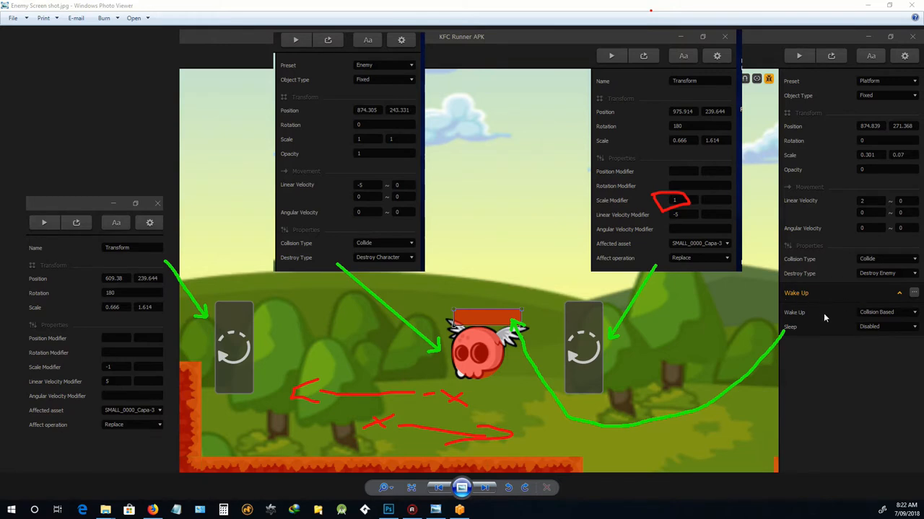
mouse_move(788, 312)
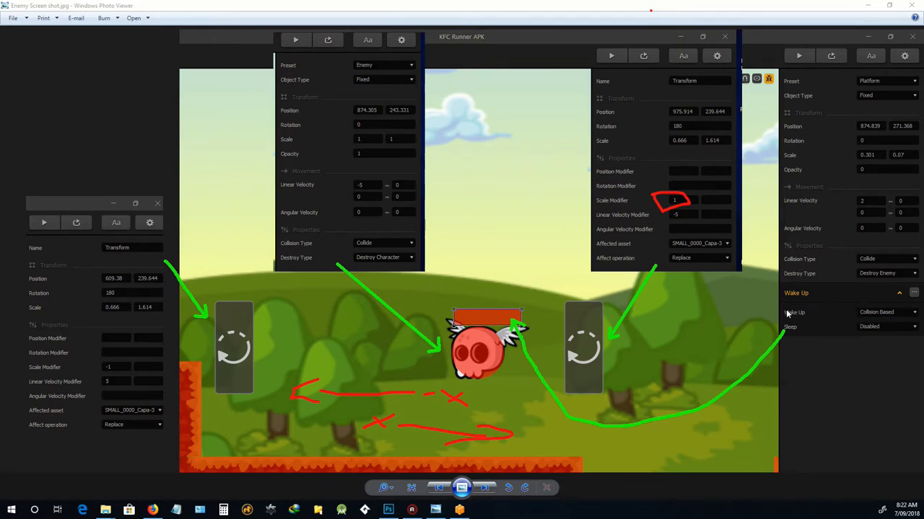
mouse_move(878, 312)
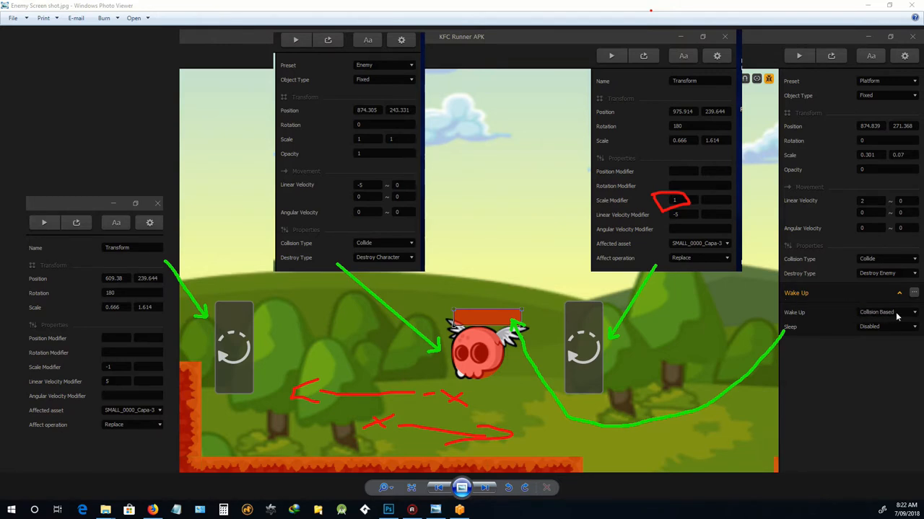
mouse_move(888, 319)
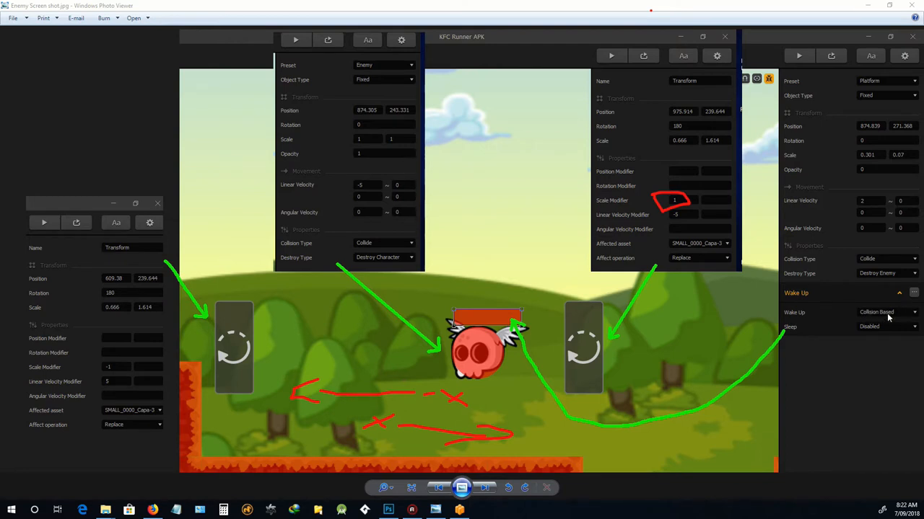
mouse_move(852, 265)
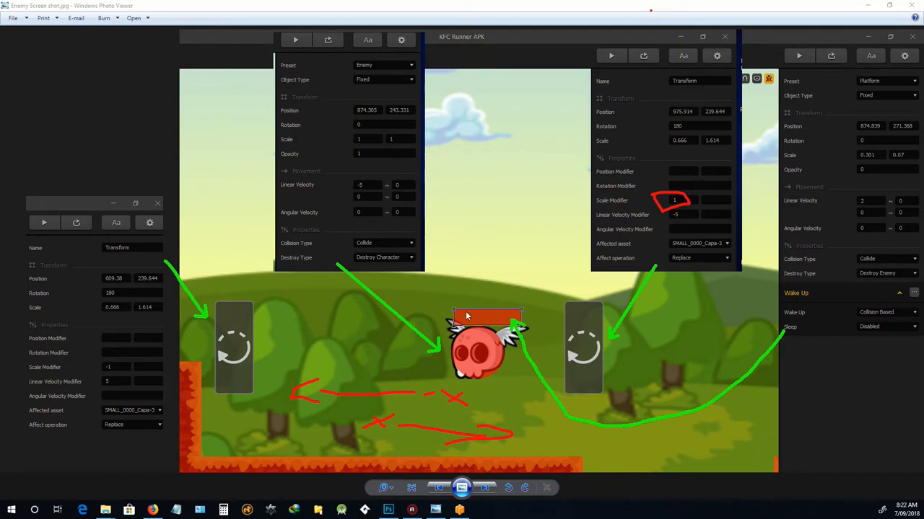
mouse_move(495, 306)
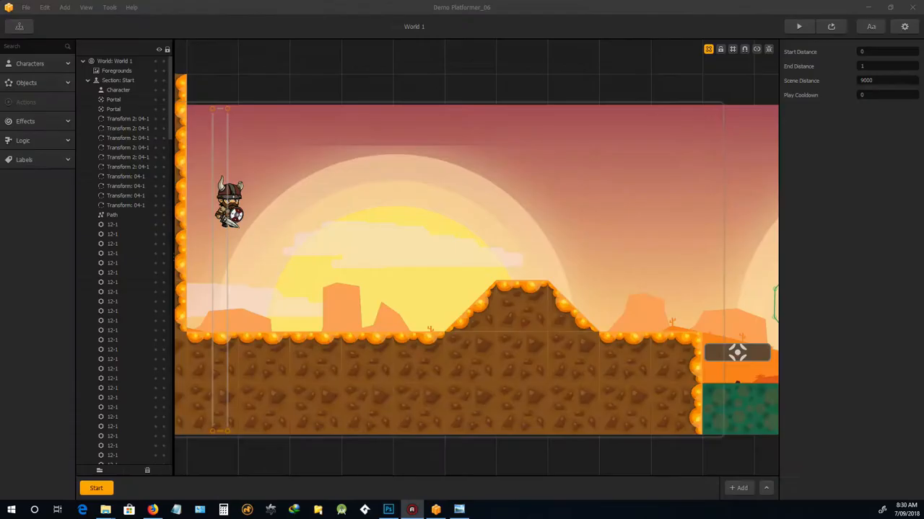
mouse_move(323, 196)
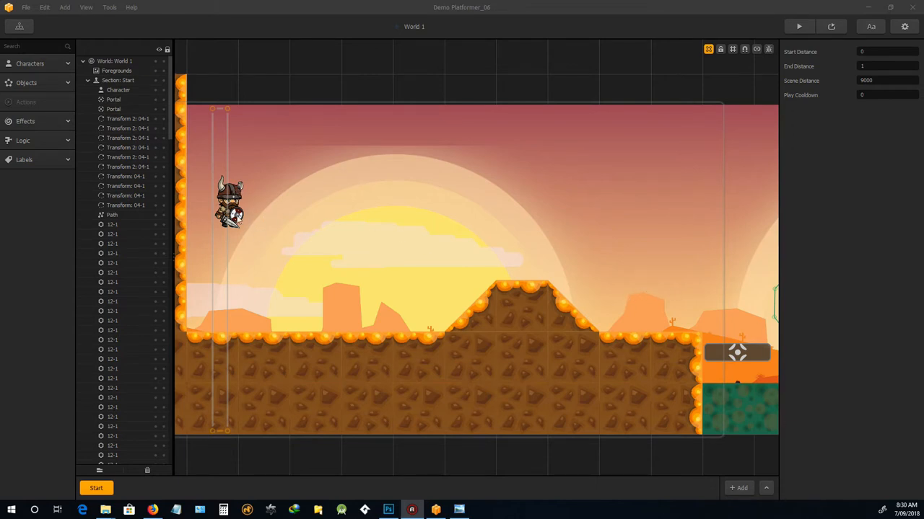
mouse_move(231, 420)
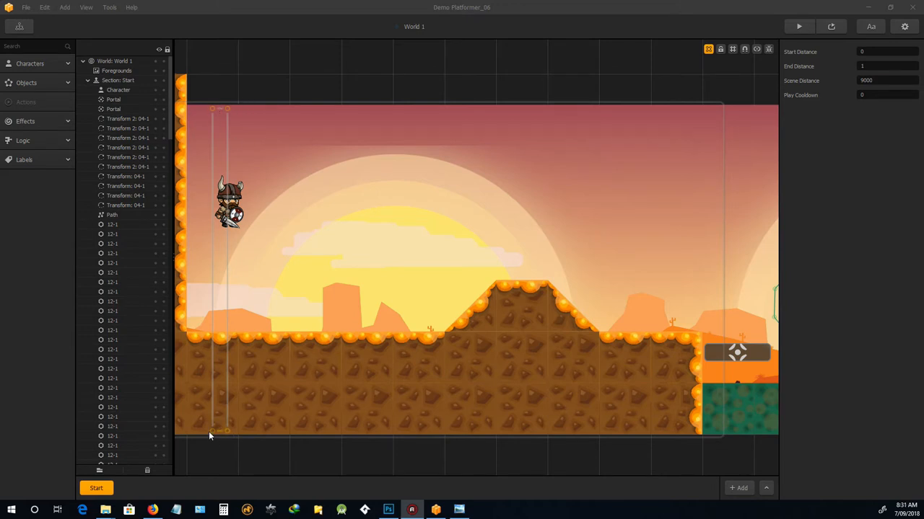
mouse_move(223, 448)
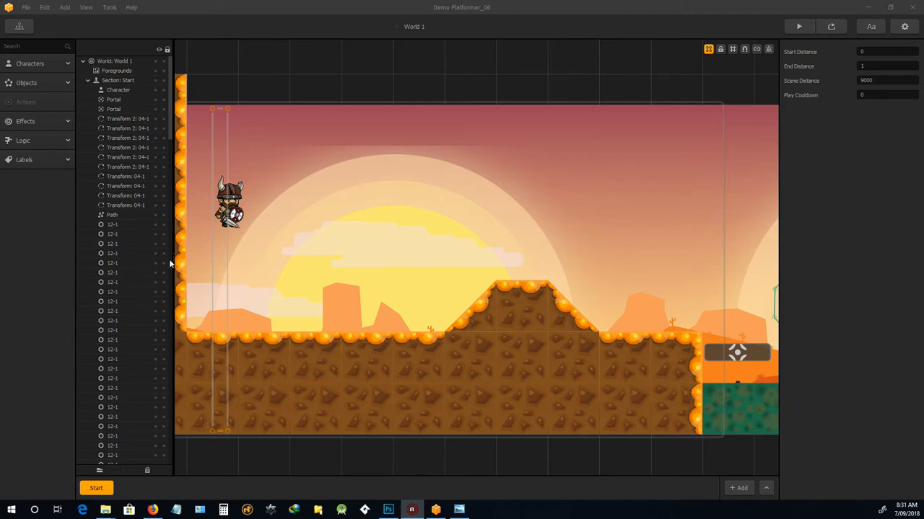
mouse_move(229, 418)
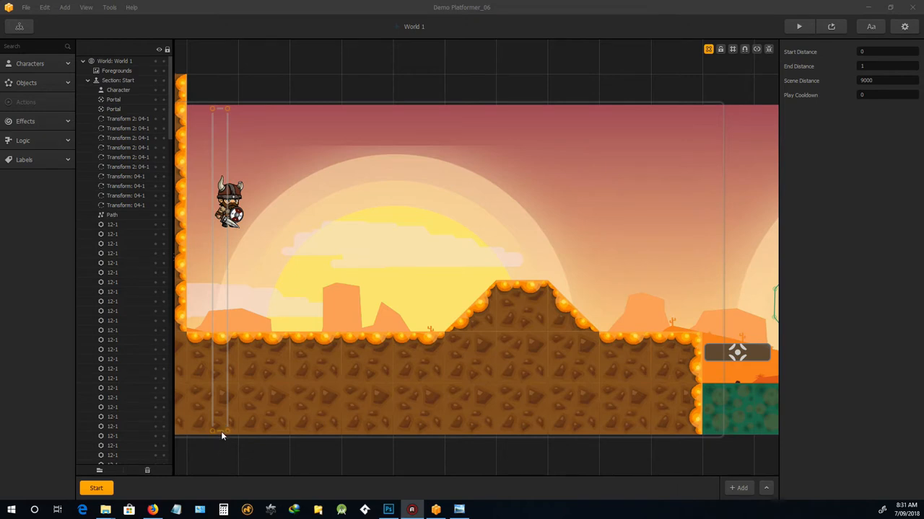
mouse_move(219, 436)
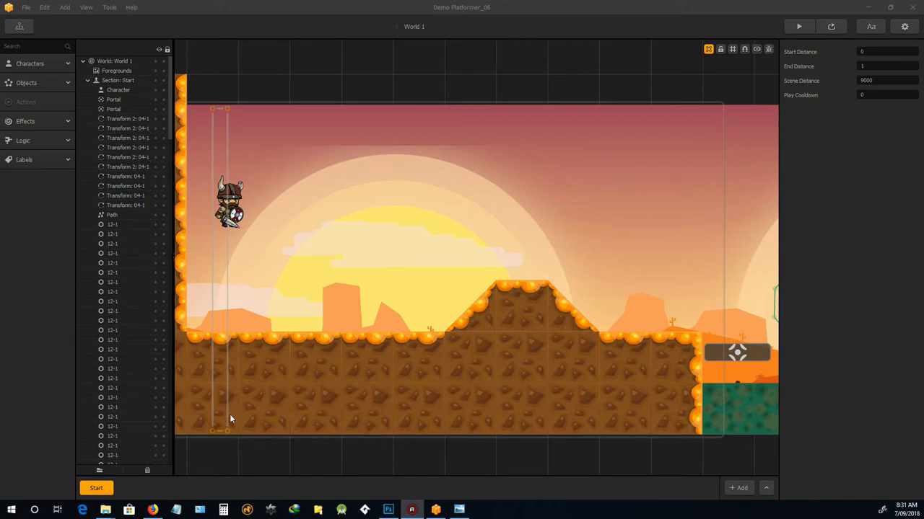
mouse_move(193, 408)
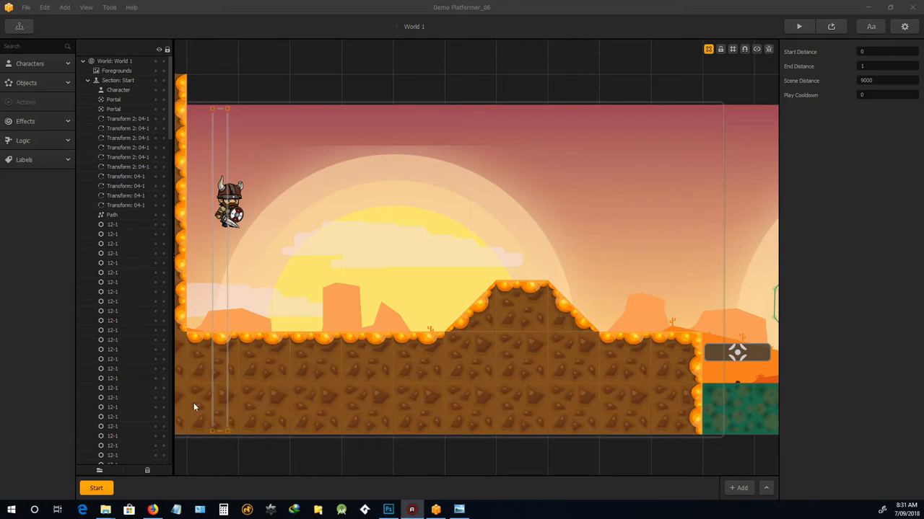
mouse_move(194, 111)
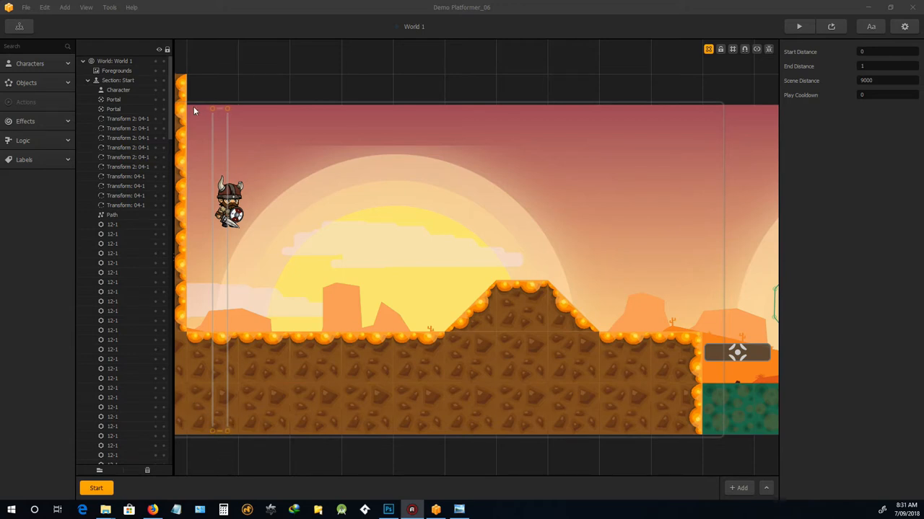
mouse_move(641, 114)
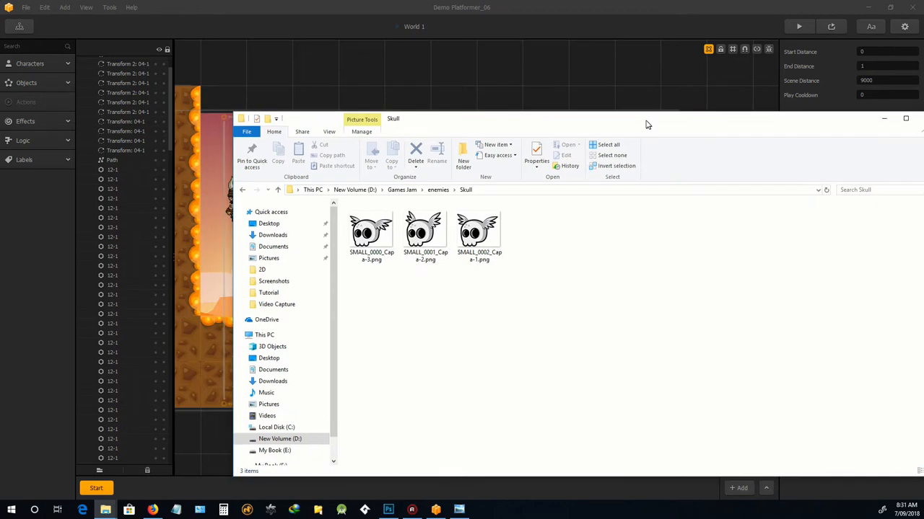
Place the skull image SMALL_0000_Capa-3.png in the level on flat ground right of the hill and show its asset settings
drag(392, 118, 671, 110)
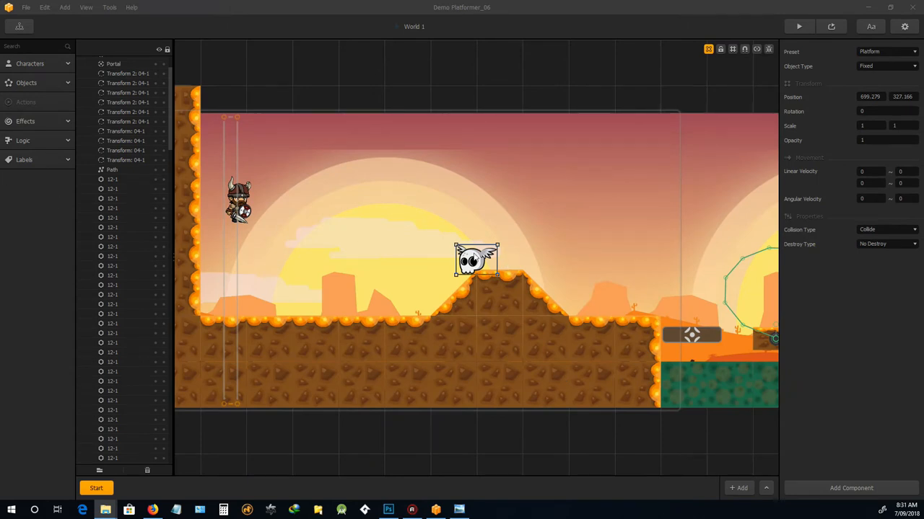
drag(477, 260, 598, 280)
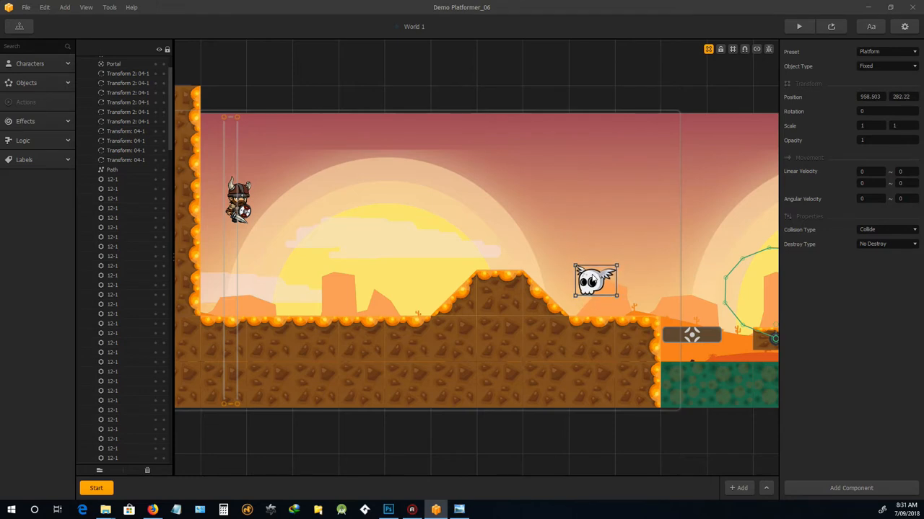
drag(595, 280, 575, 278)
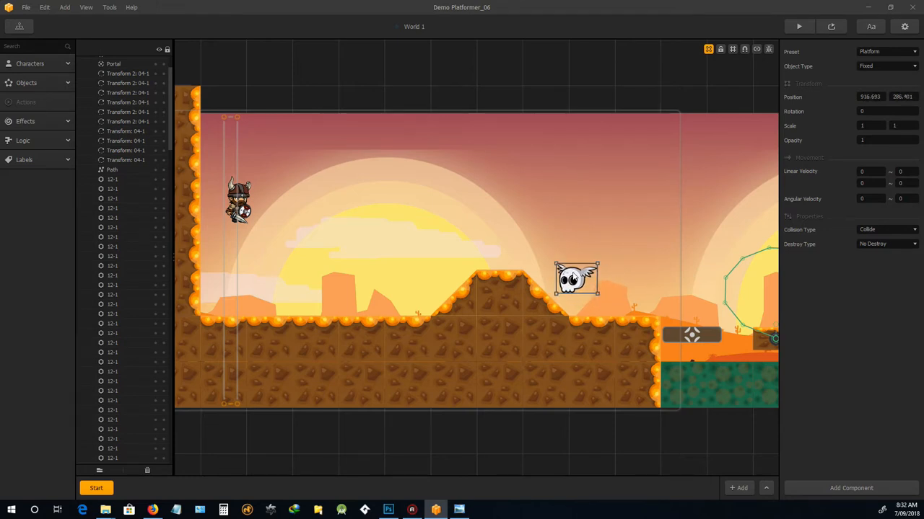
drag(576, 280, 606, 284)
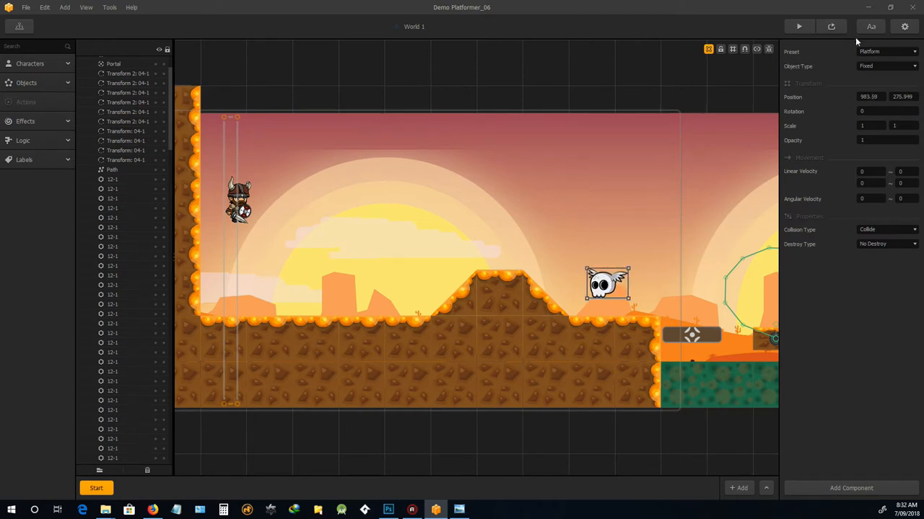
mouse_move(829, 122)
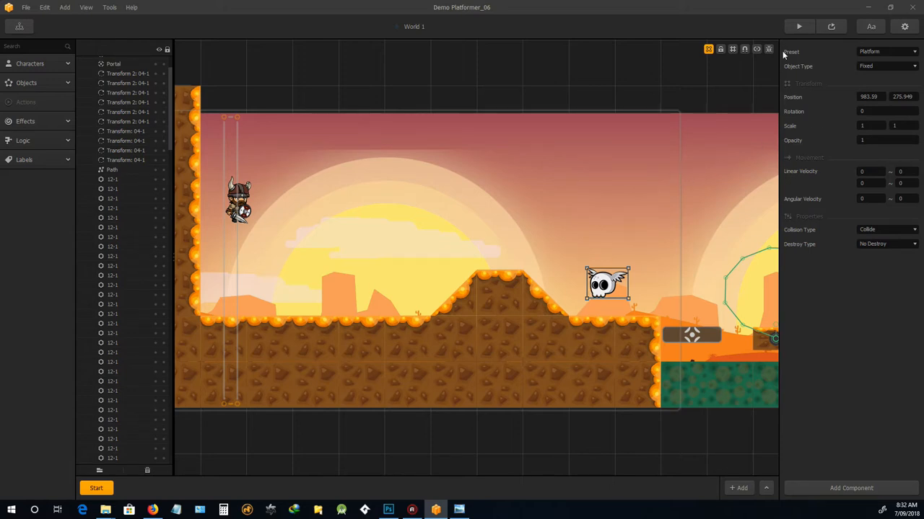
mouse_move(33, 64)
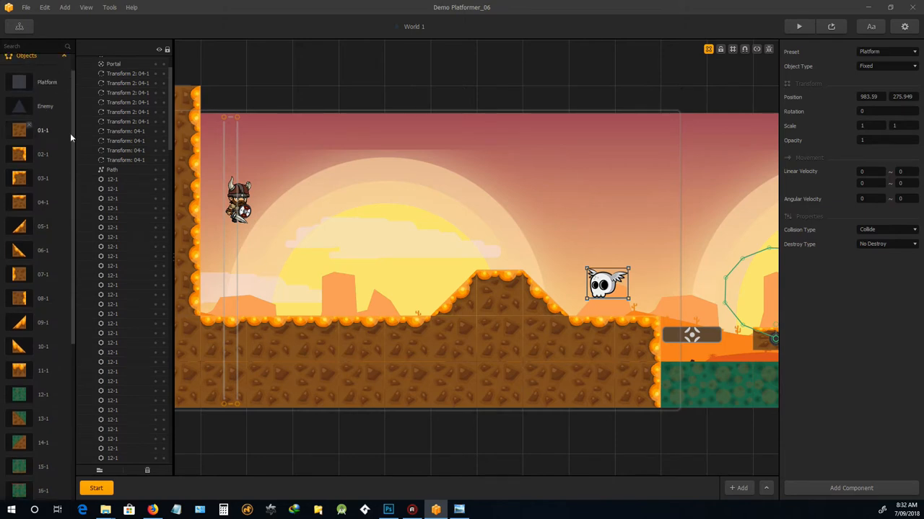
click(607, 283)
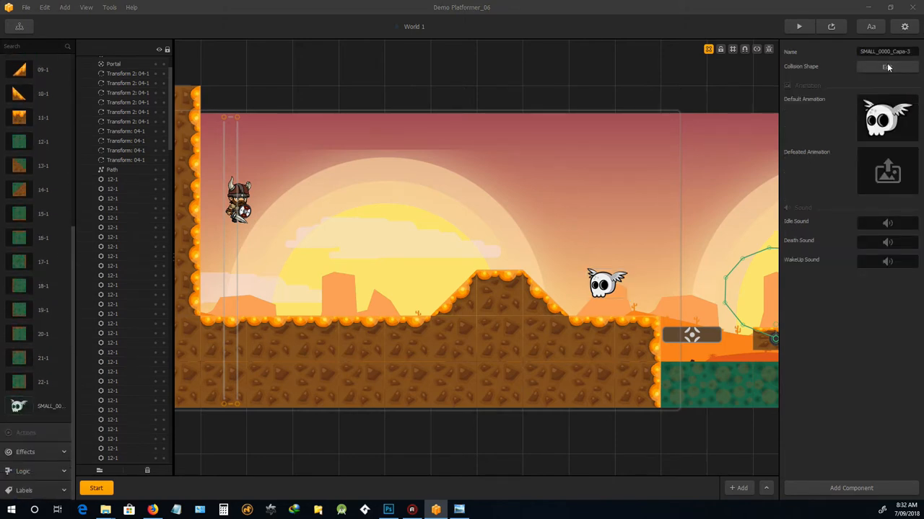
Reshape the skull's collision polygon to hug the jaw and upper right corner in the Shape Editor
click(883, 67)
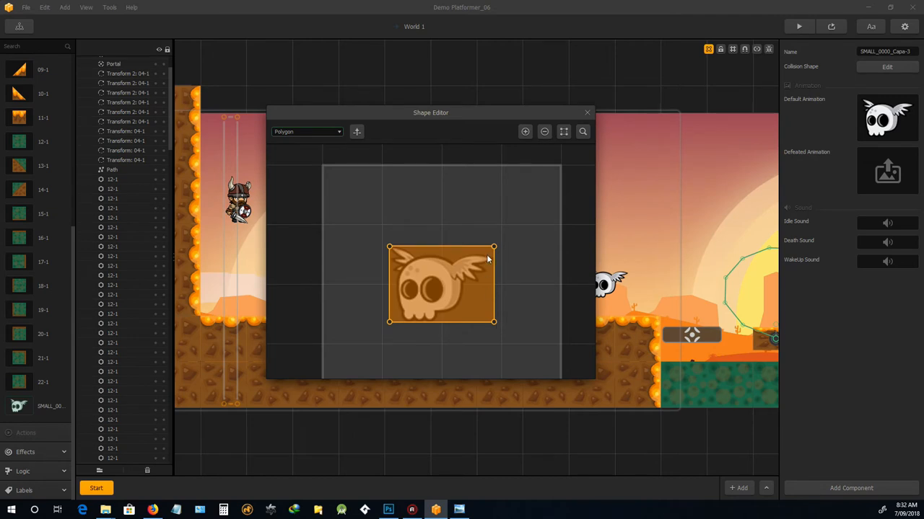
mouse_move(476, 263)
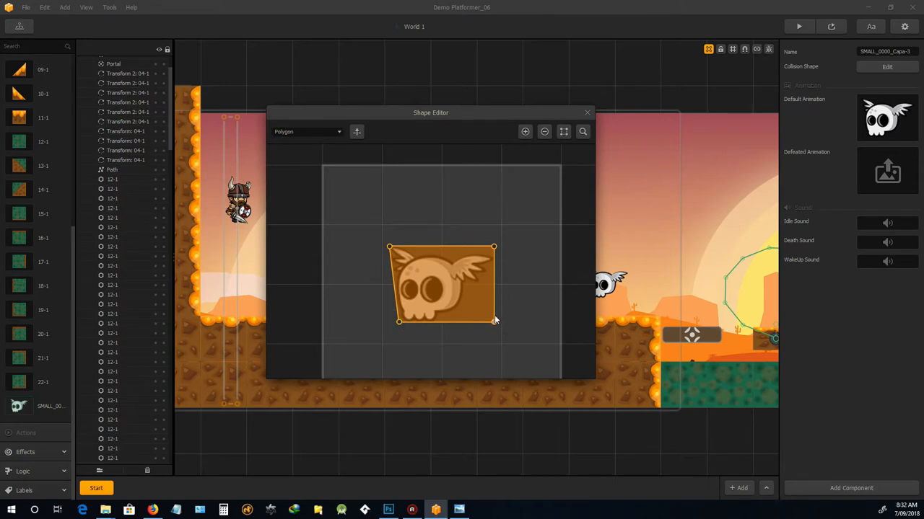
mouse_move(586, 114)
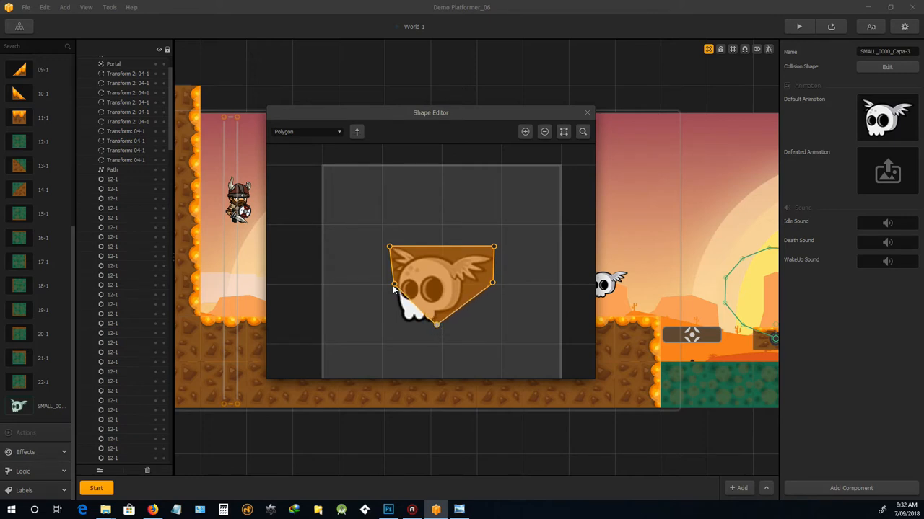
drag(393, 287, 404, 325)
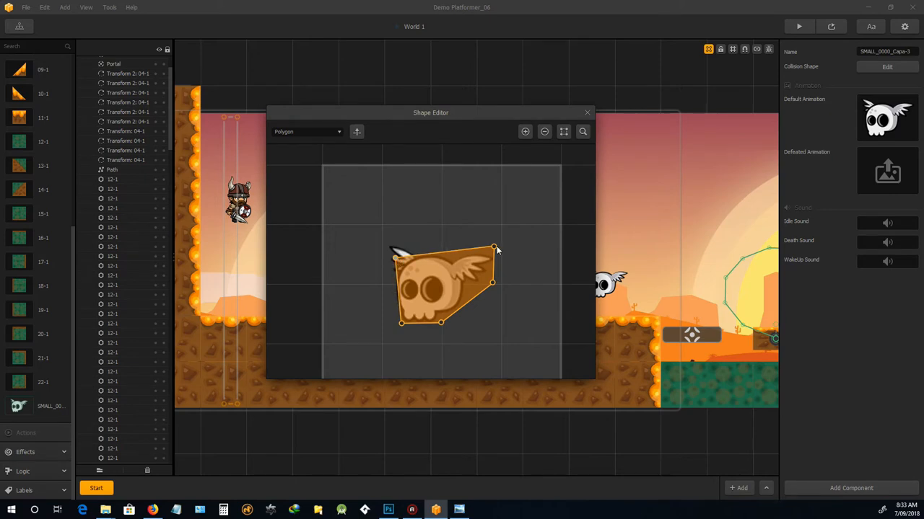
drag(492, 248, 493, 259)
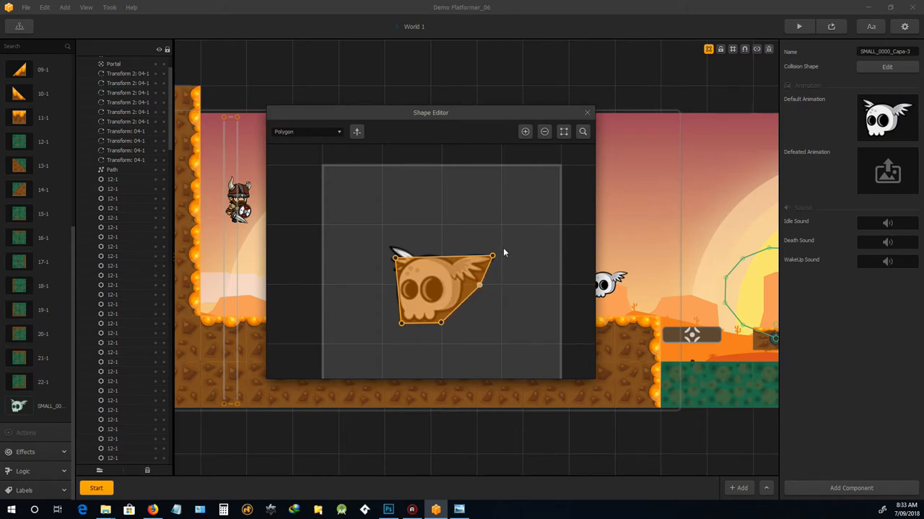
click(587, 113)
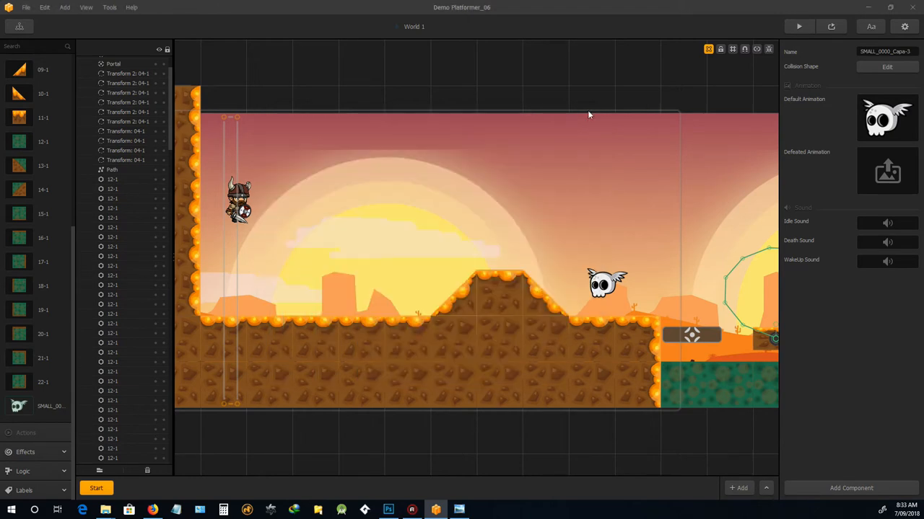
mouse_move(765, 49)
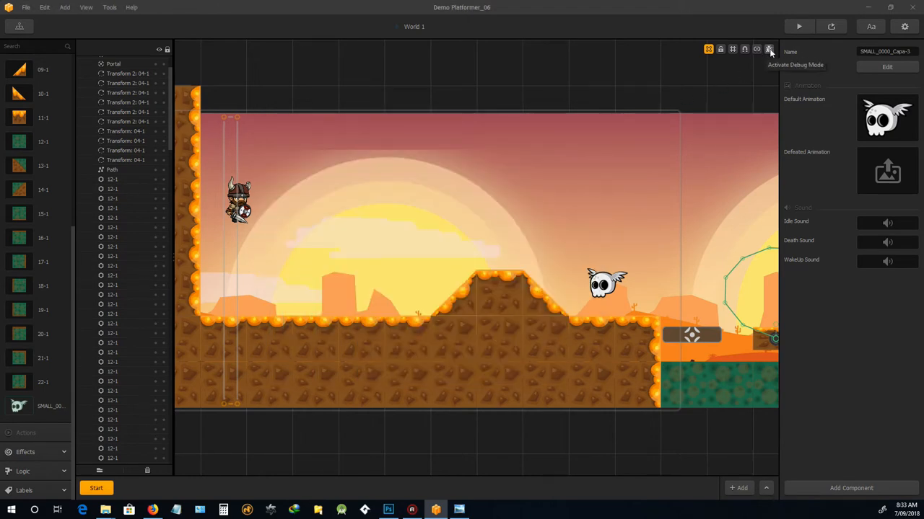
Preview collision shapes via Debug Mode, hide them again, and select the invisible platform on the skull's head
click(766, 49)
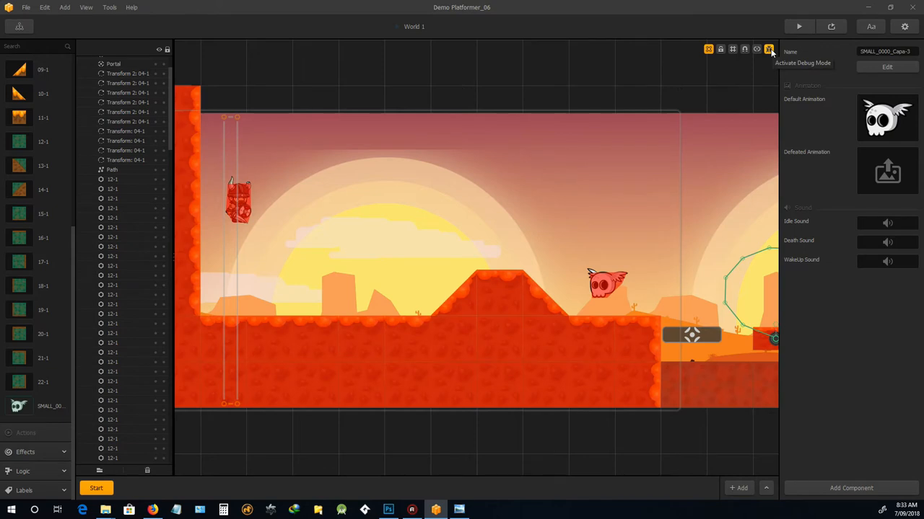
click(767, 49)
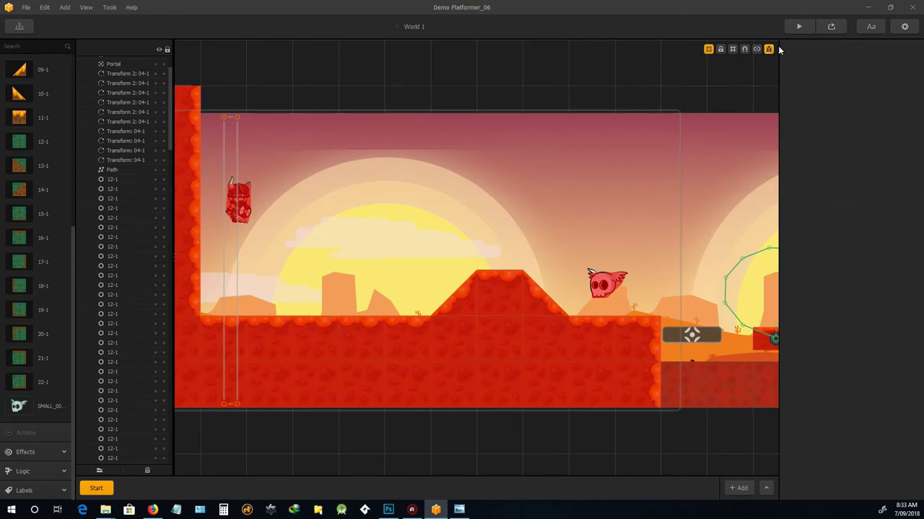
click(769, 49)
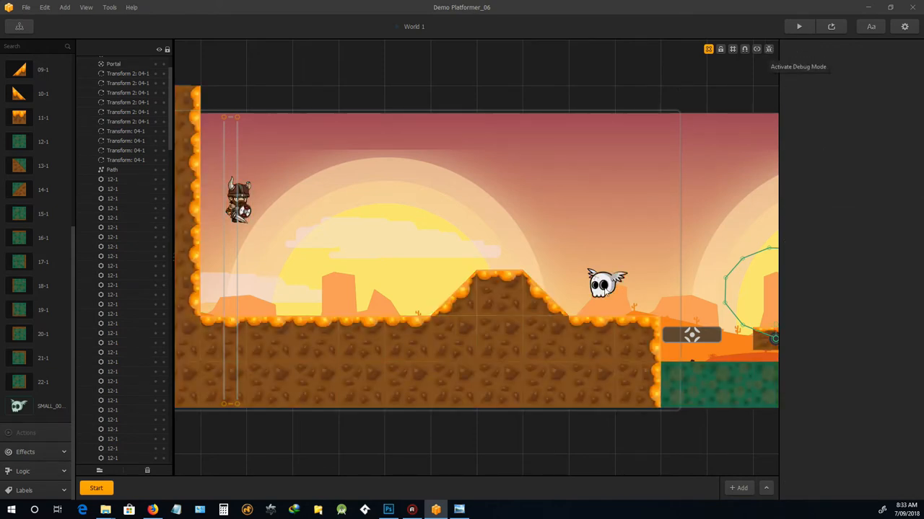
click(607, 284)
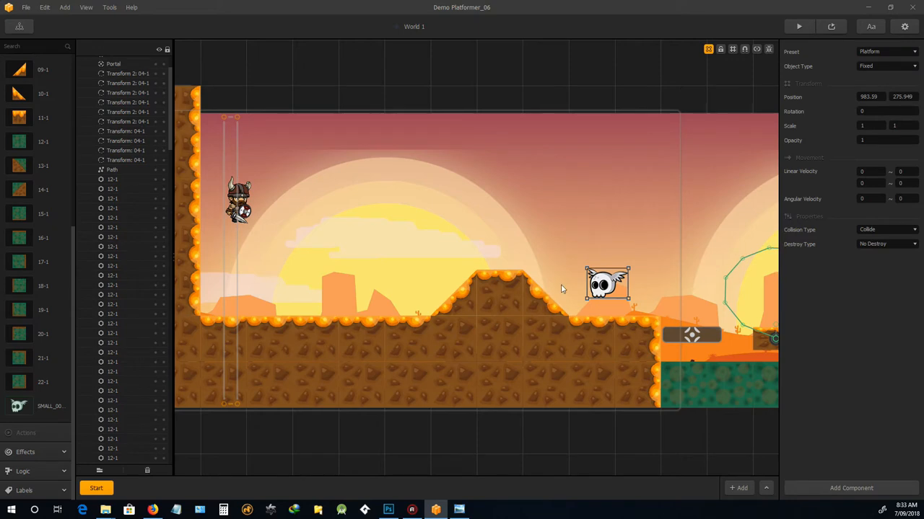
mouse_move(651, 289)
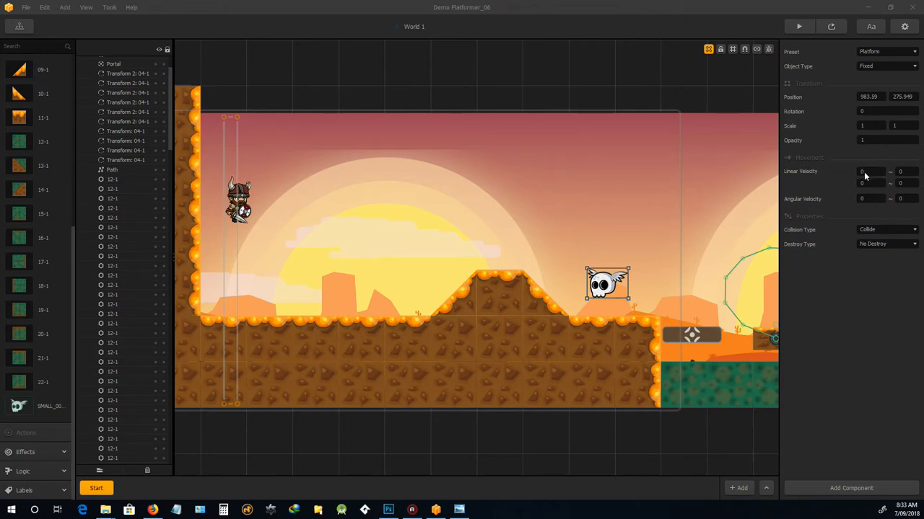
mouse_move(868, 179)
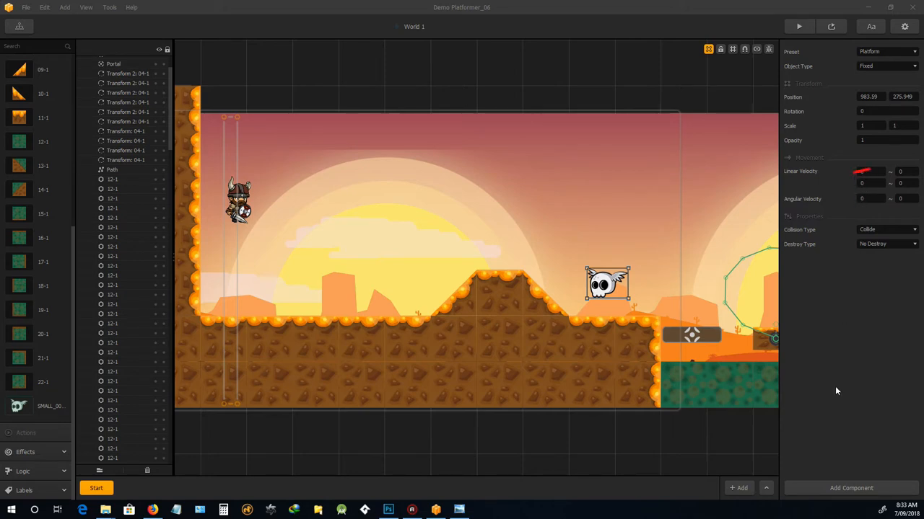
mouse_move(867, 183)
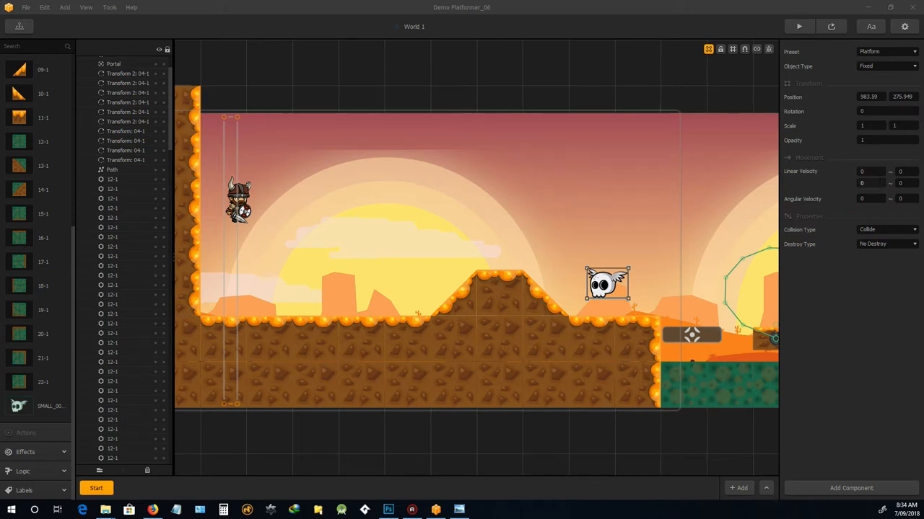
Give the head platform linear velocity -5 and Destroy Type Destroy Character
click(861, 184)
text(-5)
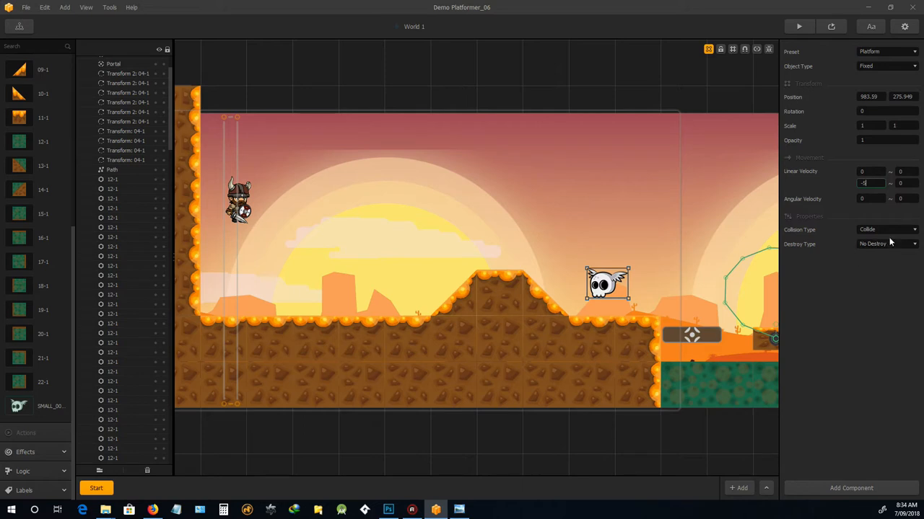
click(886, 229)
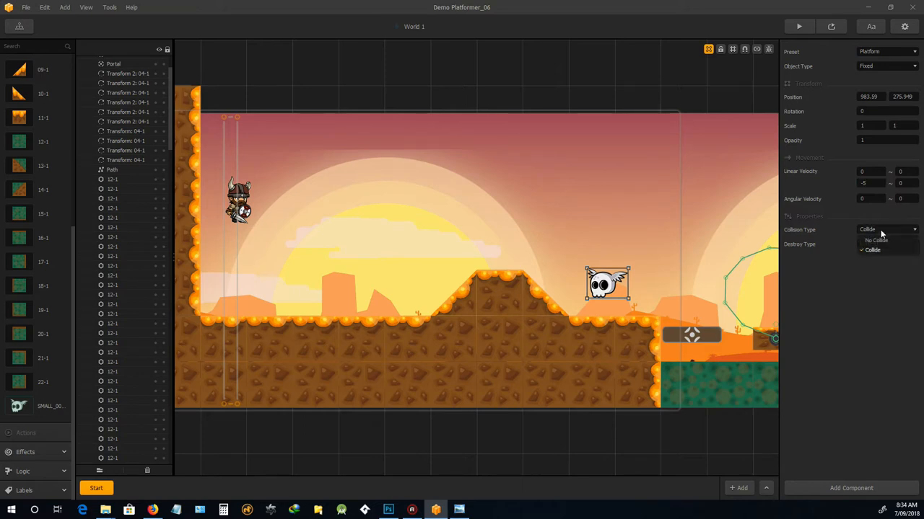
click(886, 244)
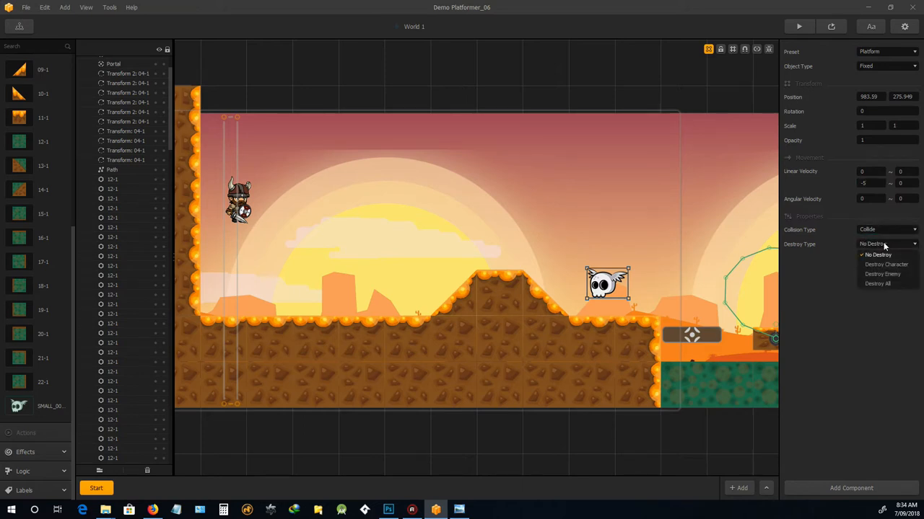
mouse_move(886, 264)
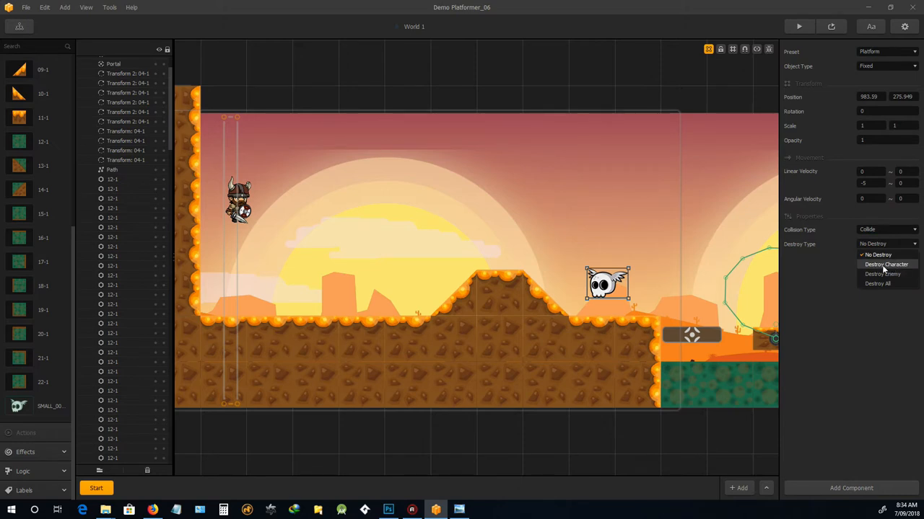
click(885, 264)
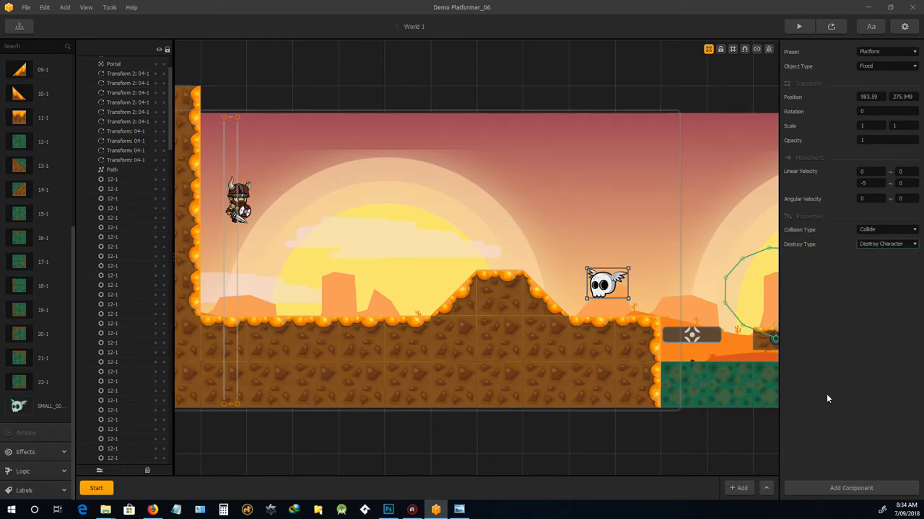
mouse_move(608, 283)
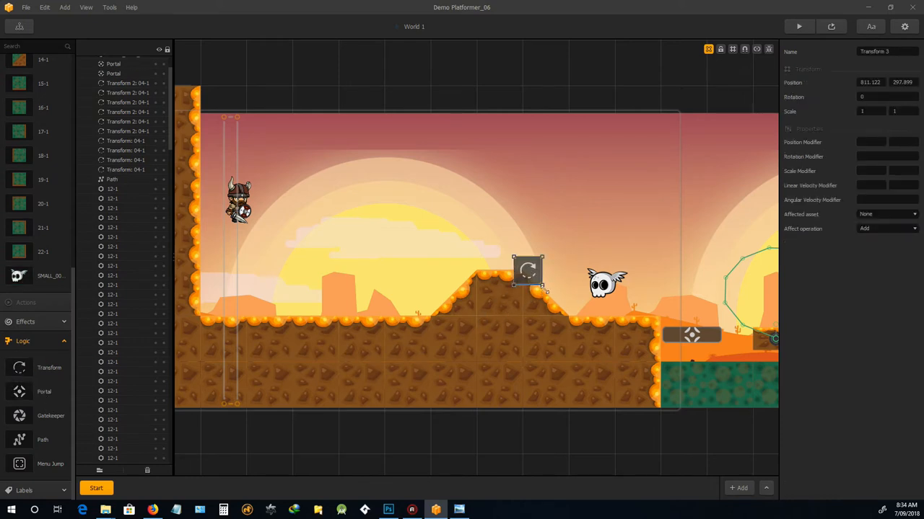
mouse_move(536, 291)
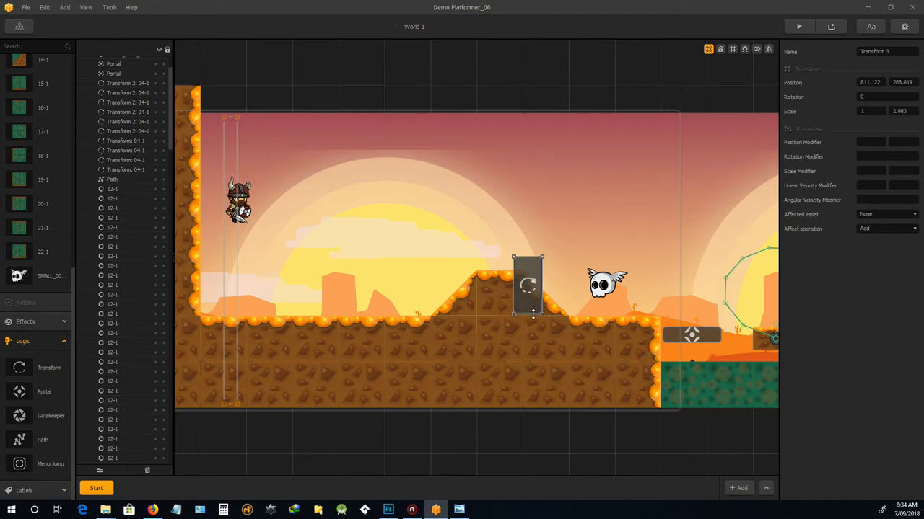
Position the transform box beside the skull with Affected asset Enemy and Affect operation Replace
drag(527, 285, 538, 285)
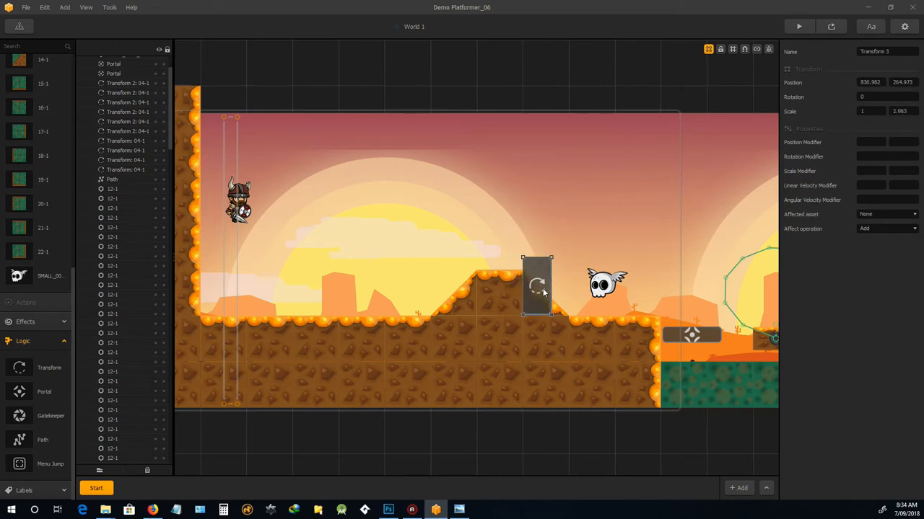
drag(537, 285, 540, 286)
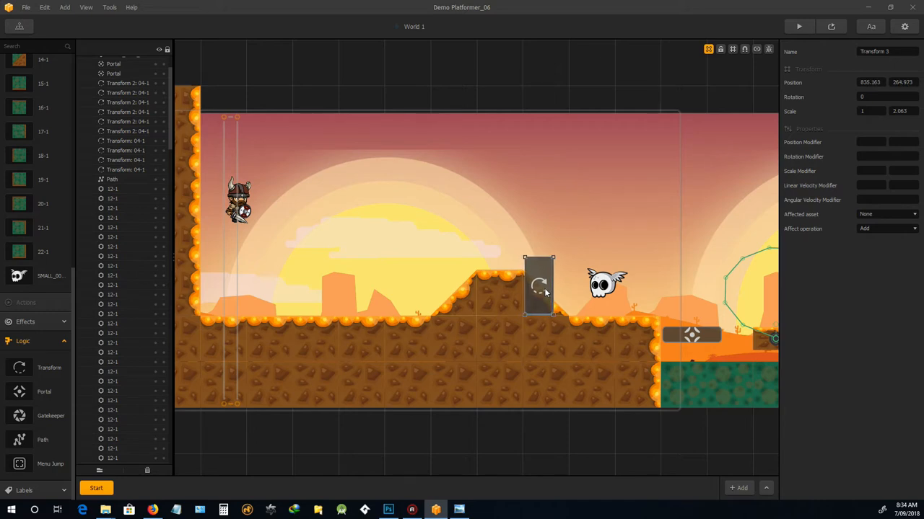
mouse_move(625, 312)
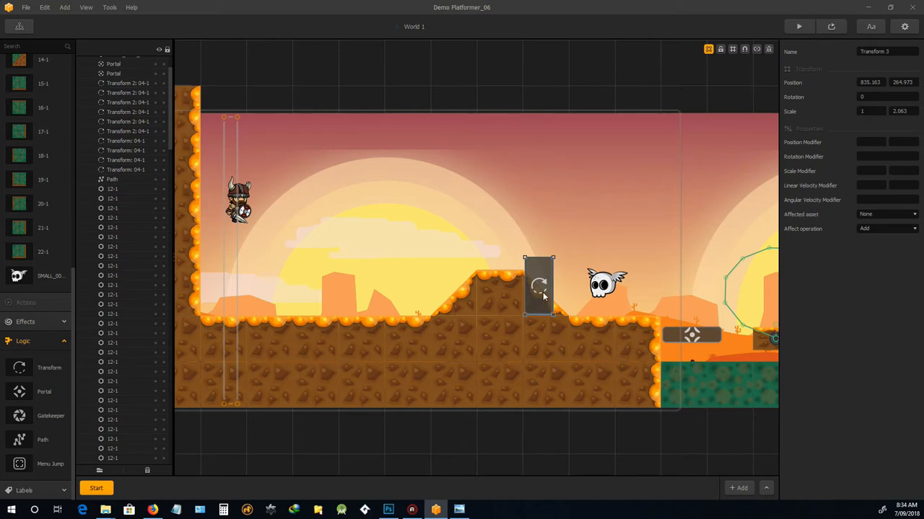
mouse_move(552, 285)
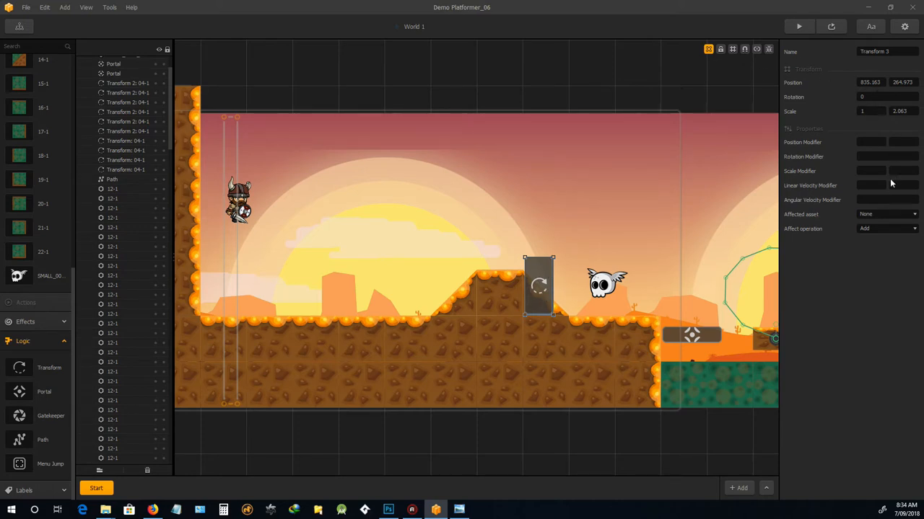
mouse_move(897, 215)
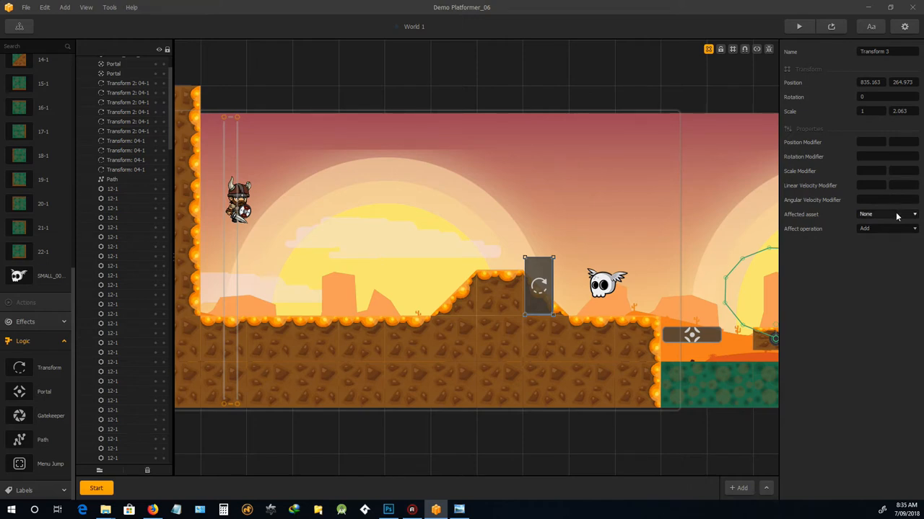
click(888, 215)
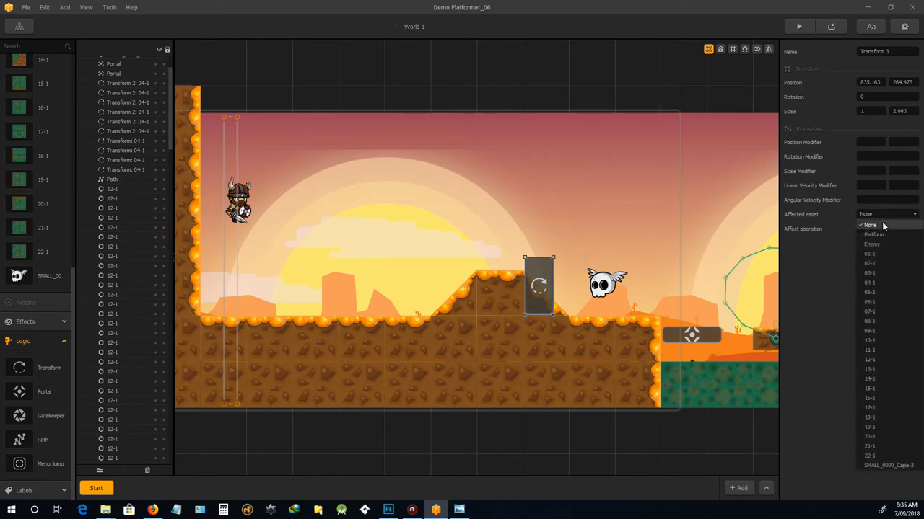
mouse_move(884, 245)
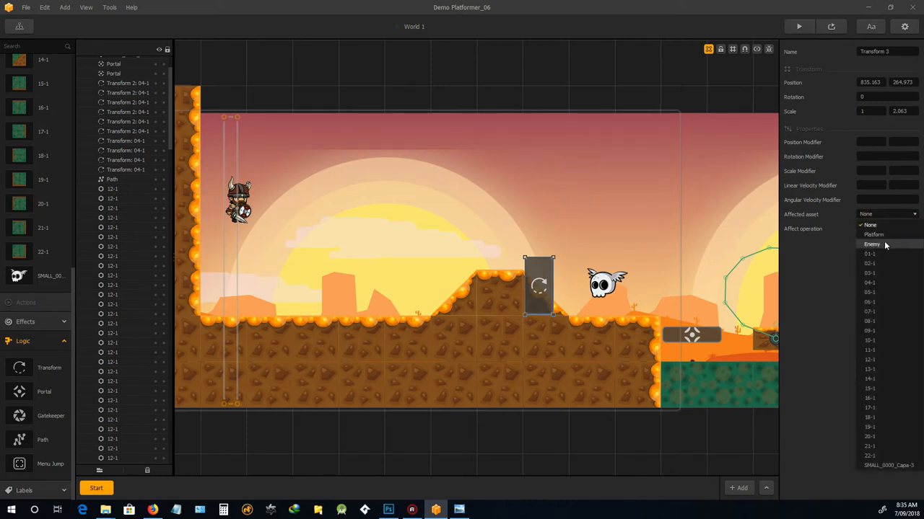
click(871, 244)
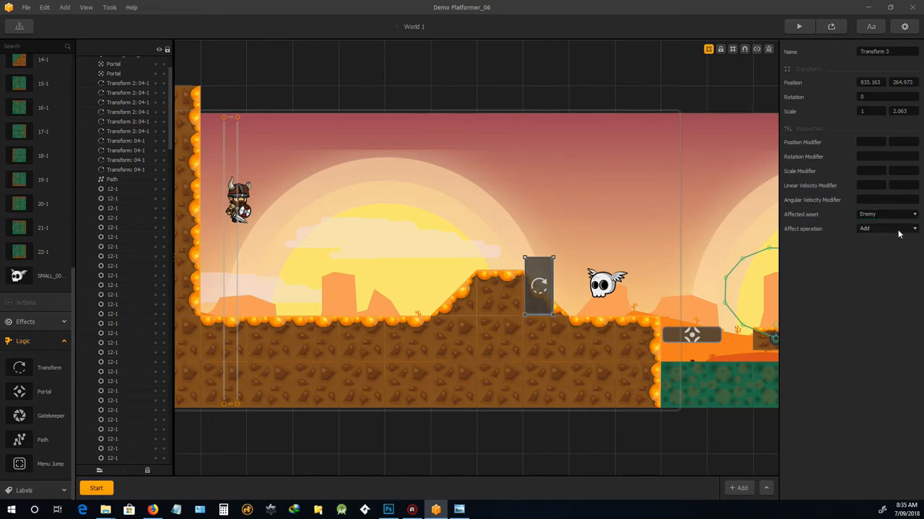
click(887, 228)
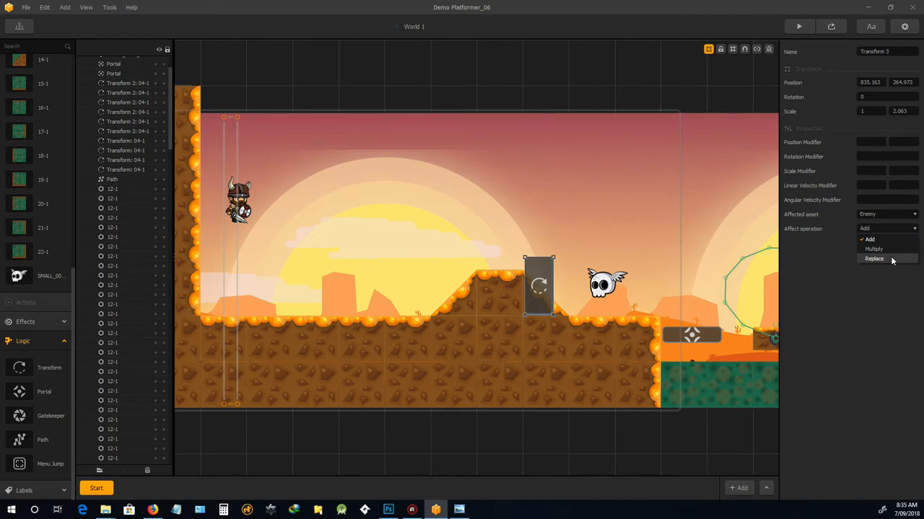
click(872, 258)
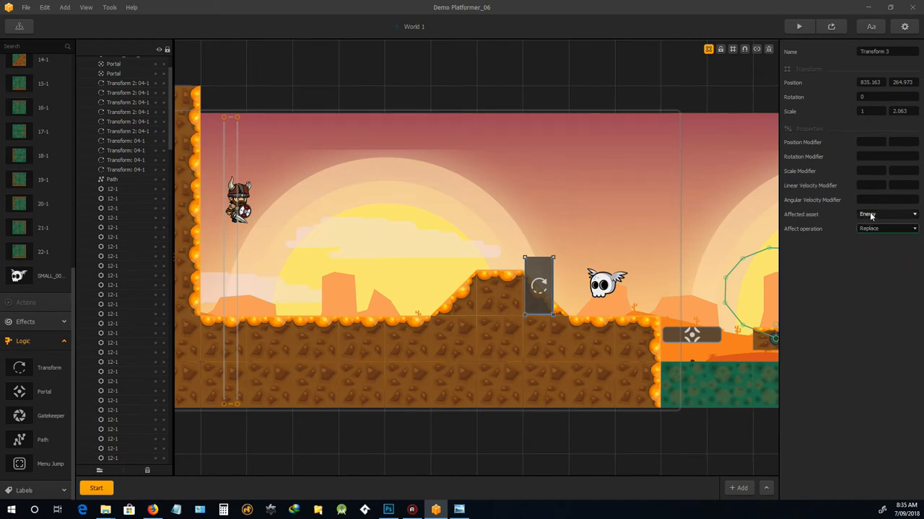
click(886, 214)
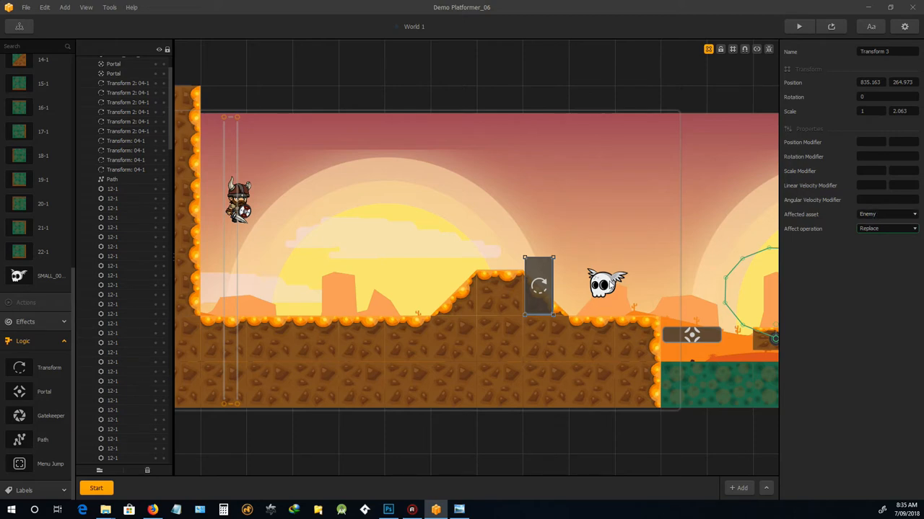
mouse_move(727, 215)
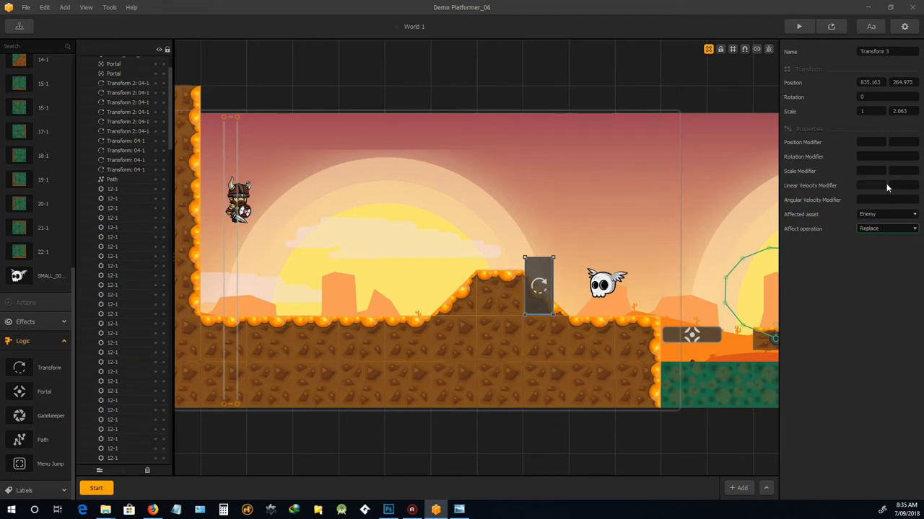
mouse_move(545, 294)
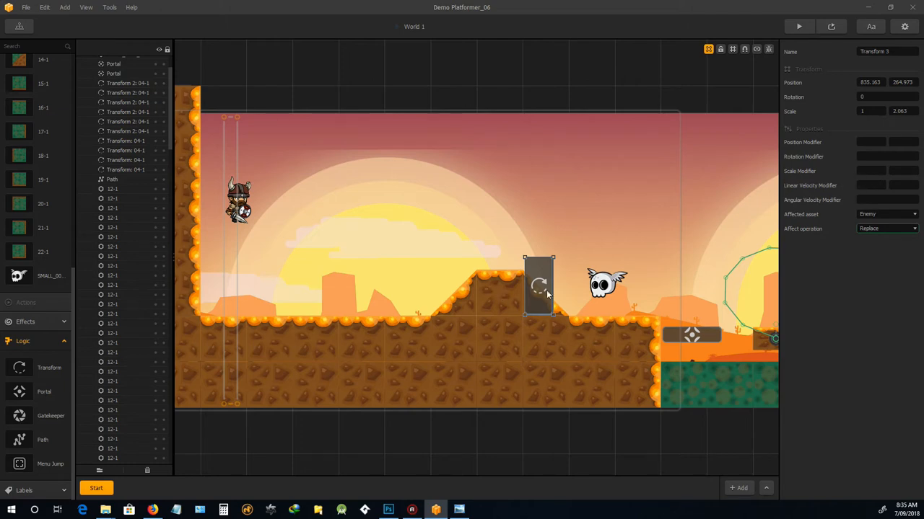
mouse_move(757, 388)
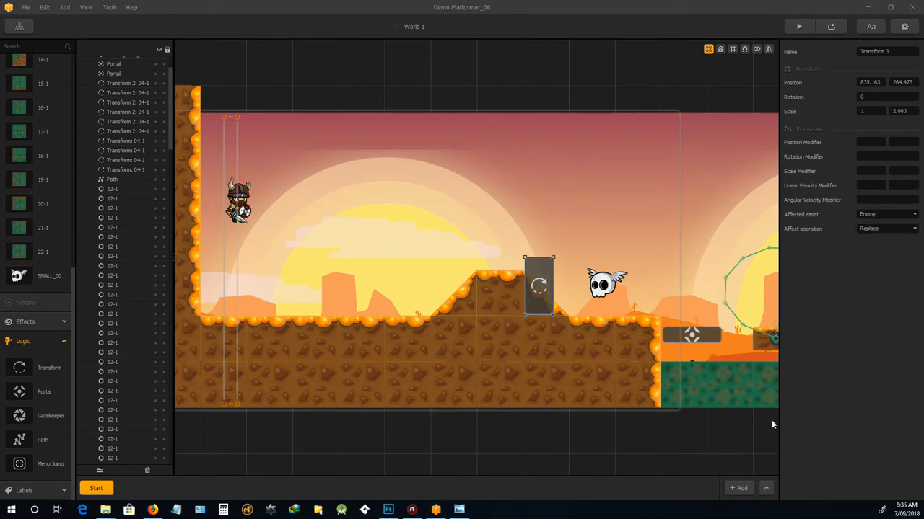
Stretch the transform box taller and enter -1 as its modifier value
drag(543, 219, 620, 238)
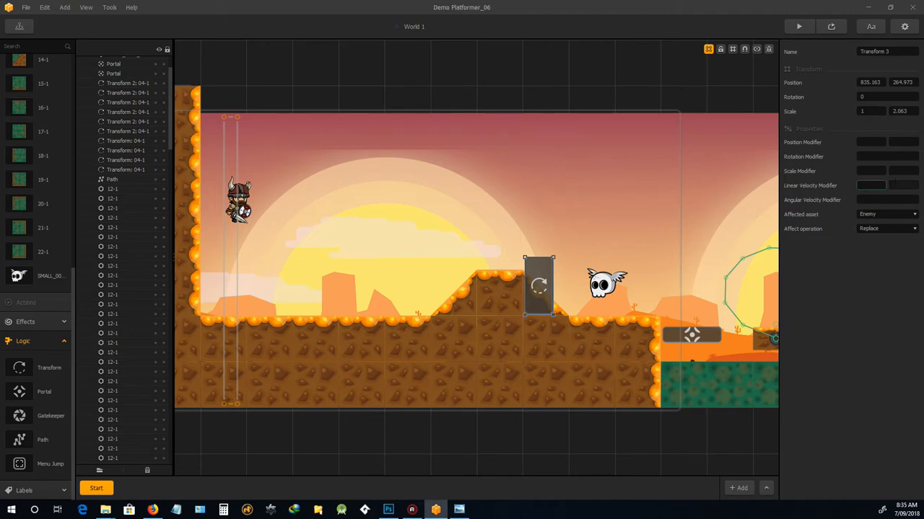
click(871, 185)
text(5)
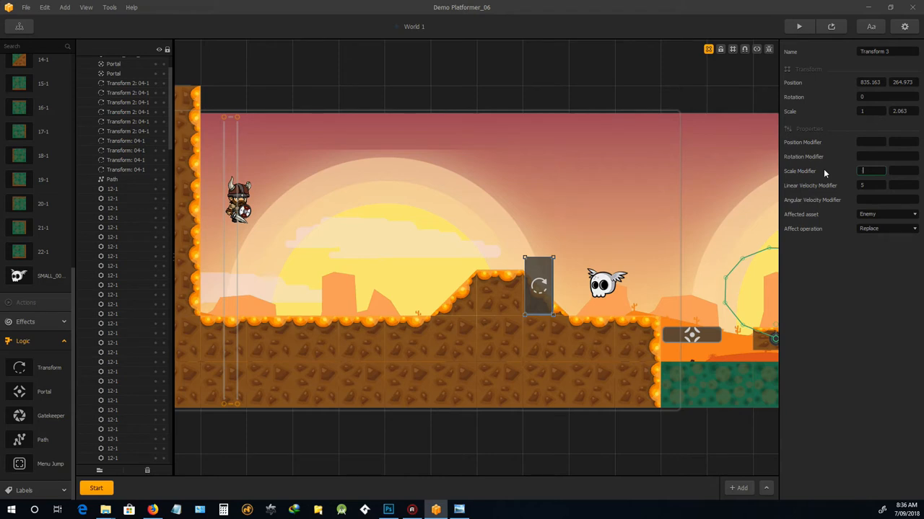
text(-1)
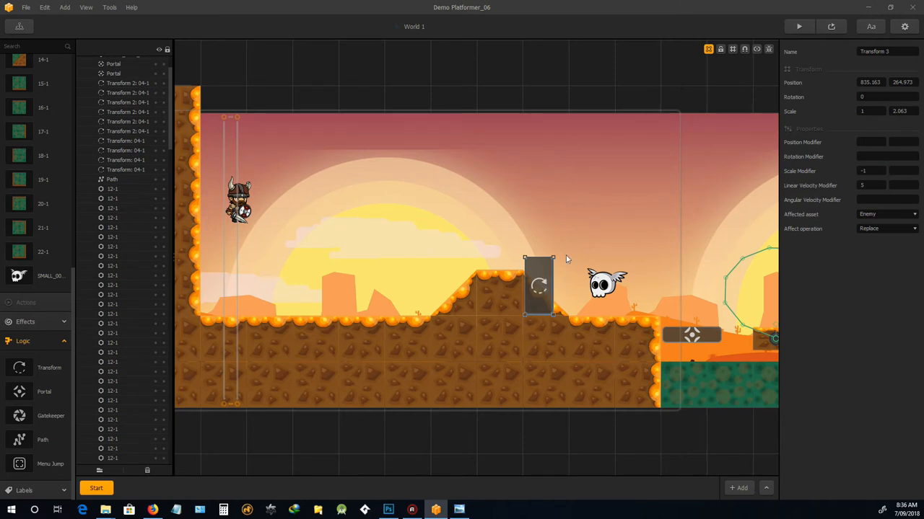
mouse_move(578, 297)
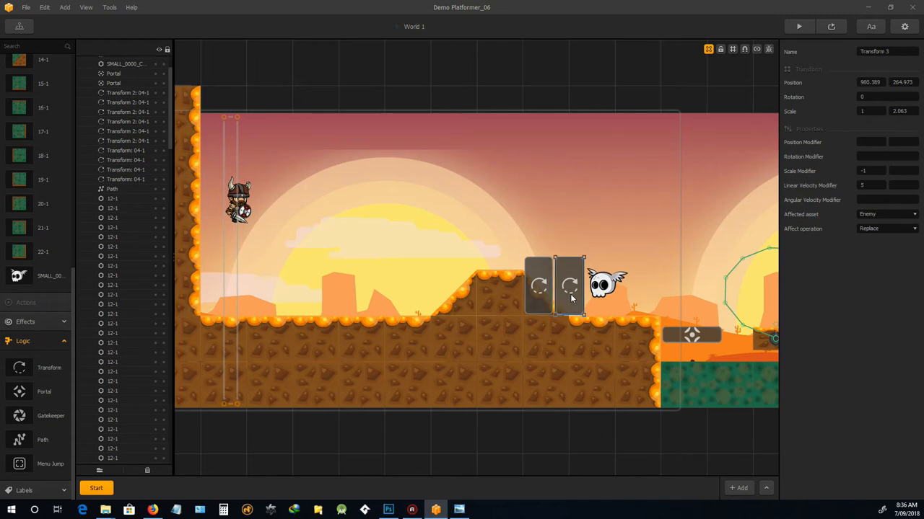
Settle the duplicated transform box right of the skull, just before the pit edge
drag(570, 285, 694, 285)
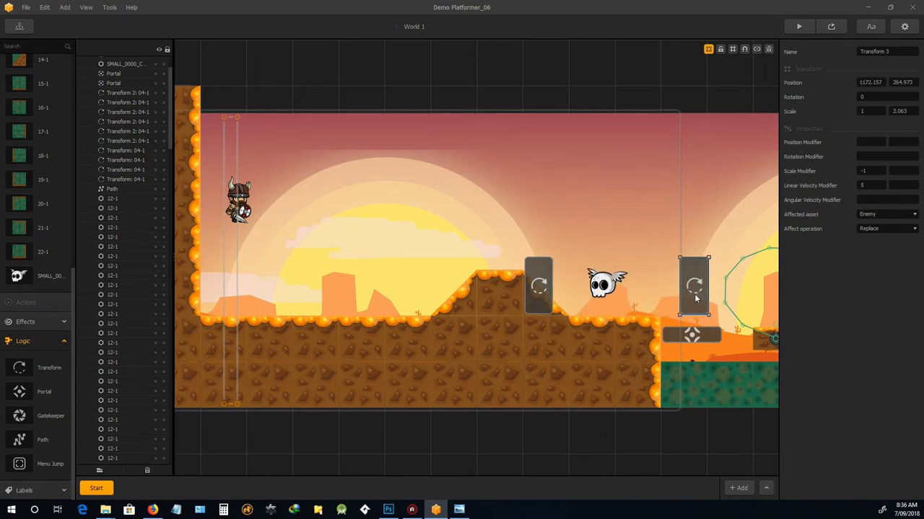
drag(694, 285, 701, 285)
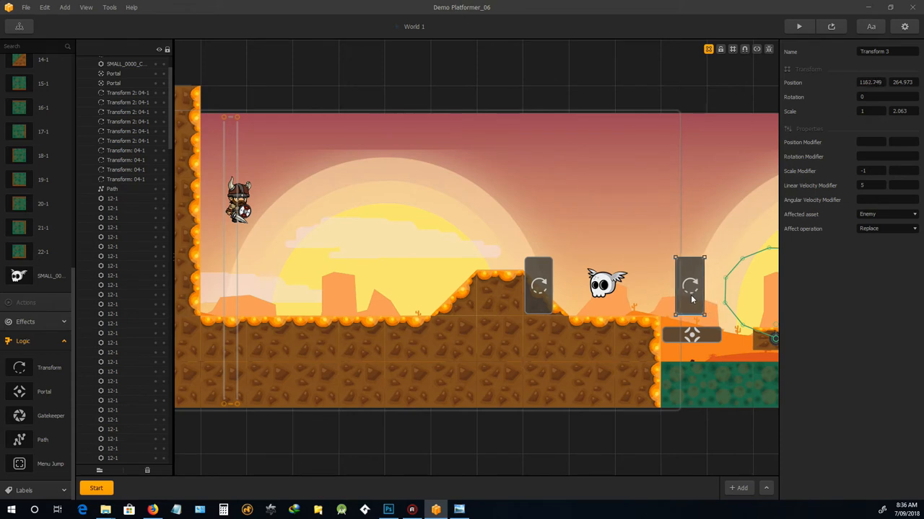
drag(689, 285, 696, 296)
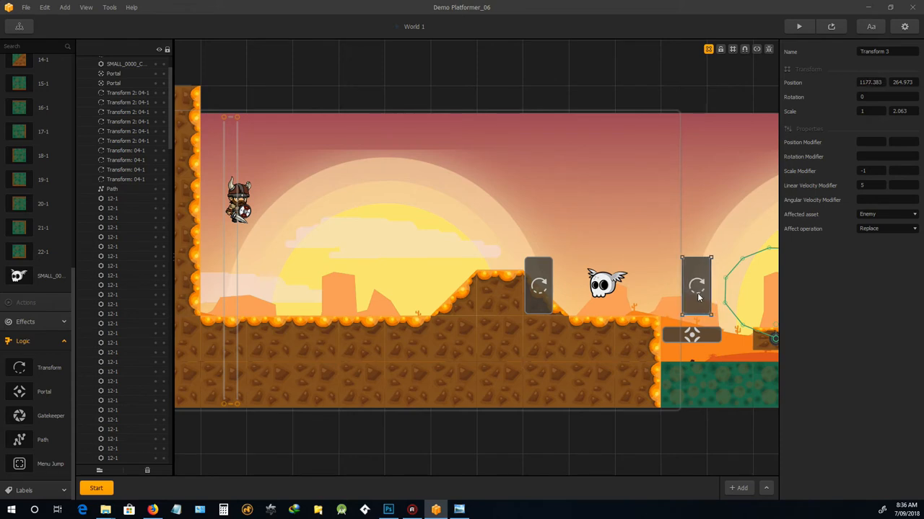
drag(697, 285, 691, 289)
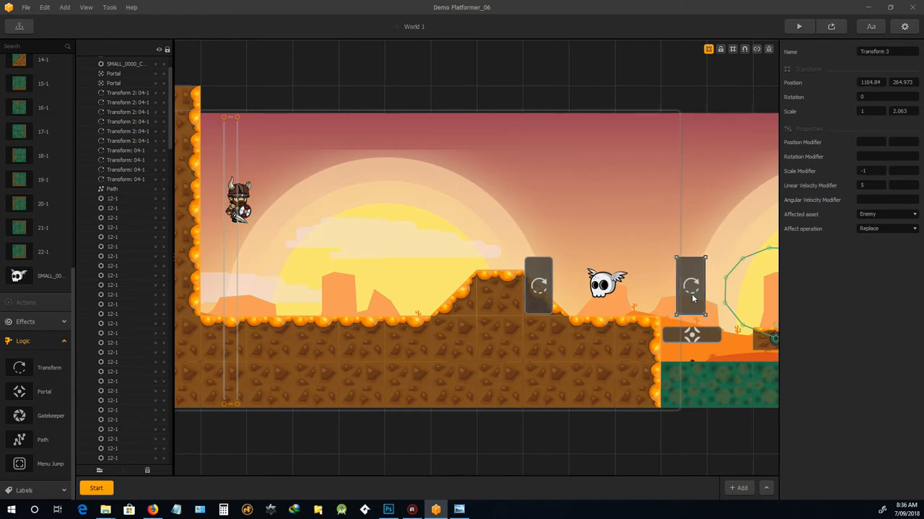
mouse_move(580, 292)
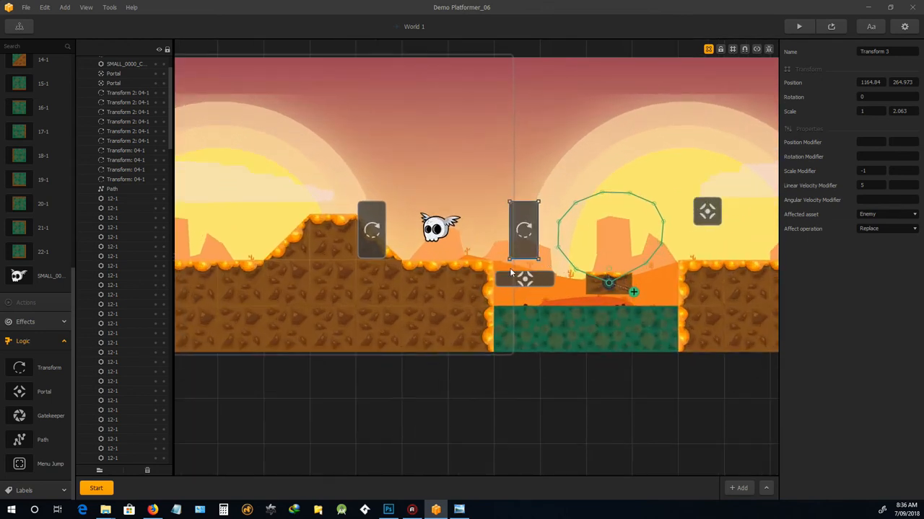
click(524, 280)
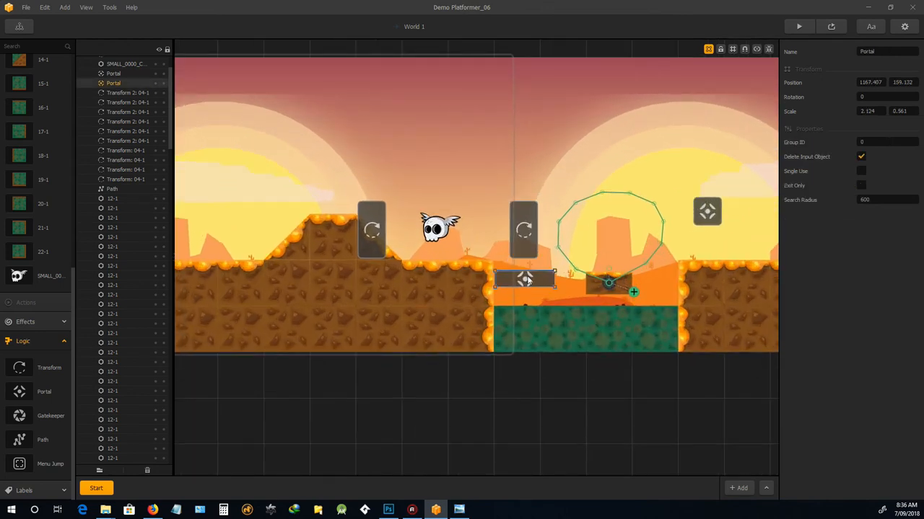
click(707, 211)
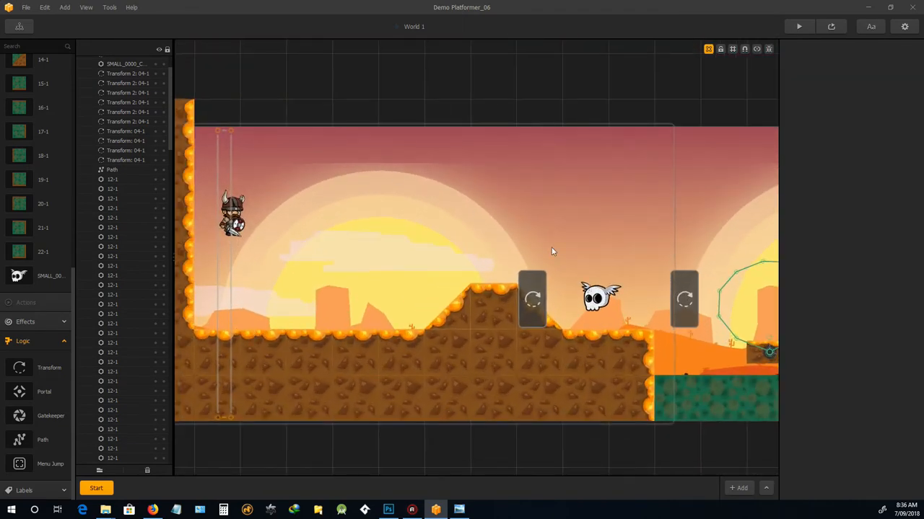
Give the right transform box Scale Modifier 1 and Linear Velocity Modifier -5
click(683, 298)
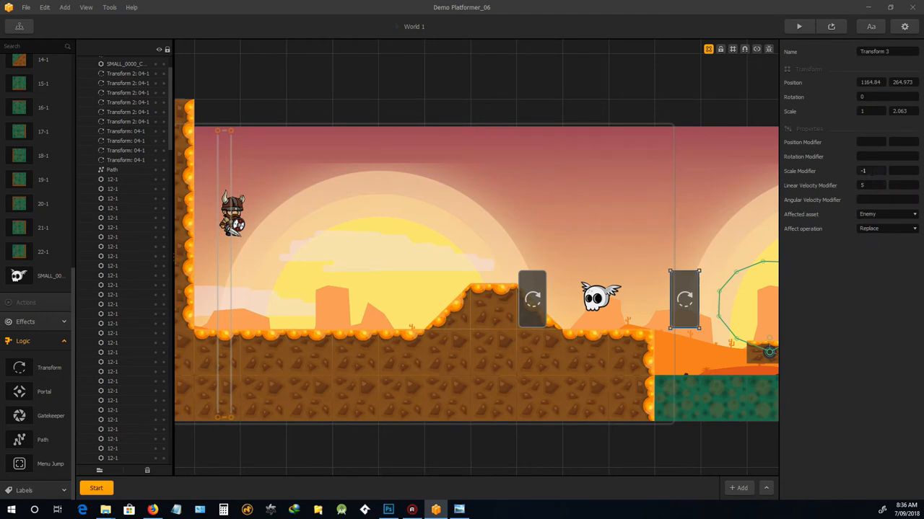
click(871, 171)
text(1)
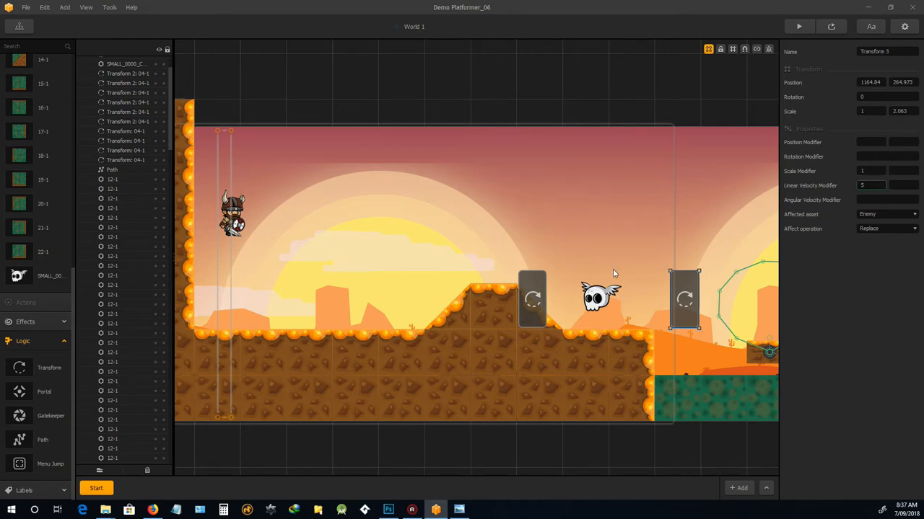
mouse_move(785, 462)
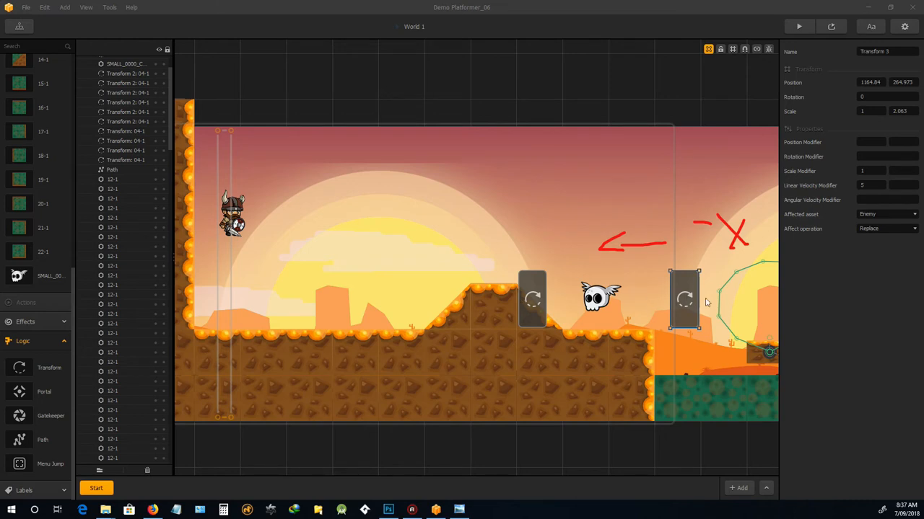
mouse_move(506, 295)
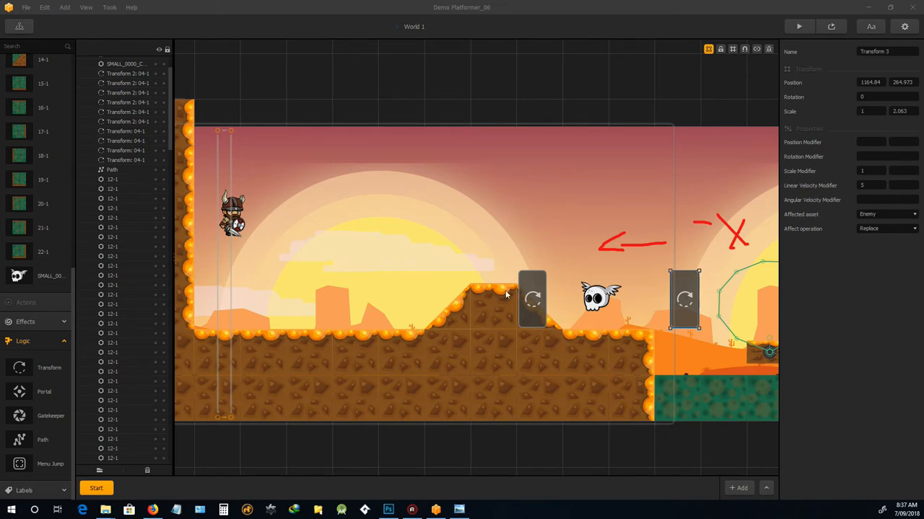
mouse_move(852, 464)
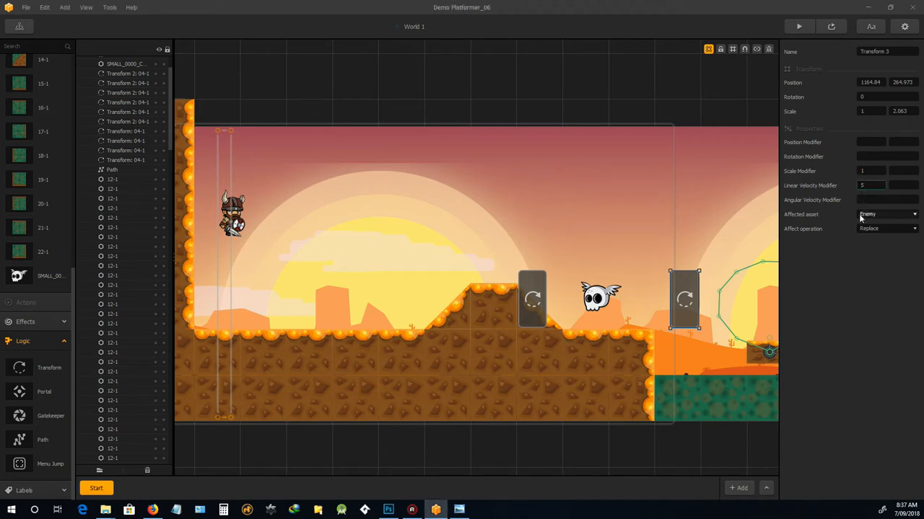
mouse_move(667, 312)
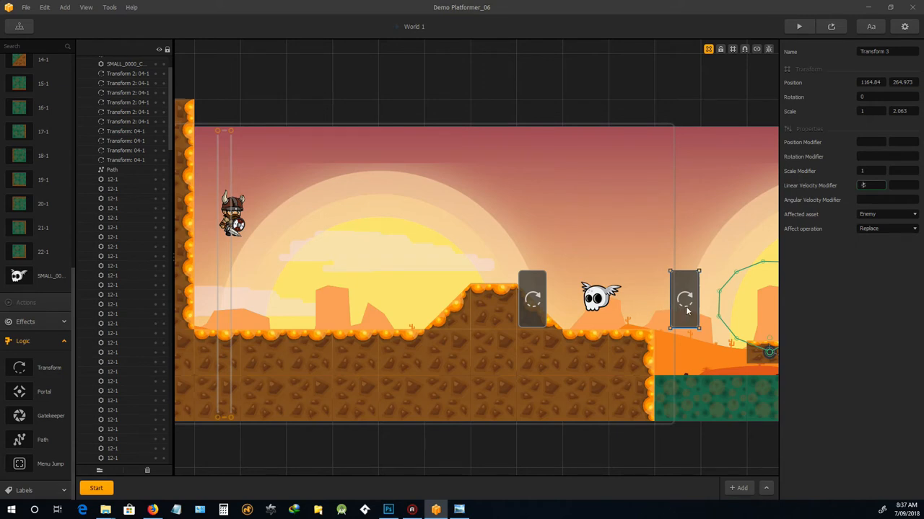
text(-5)
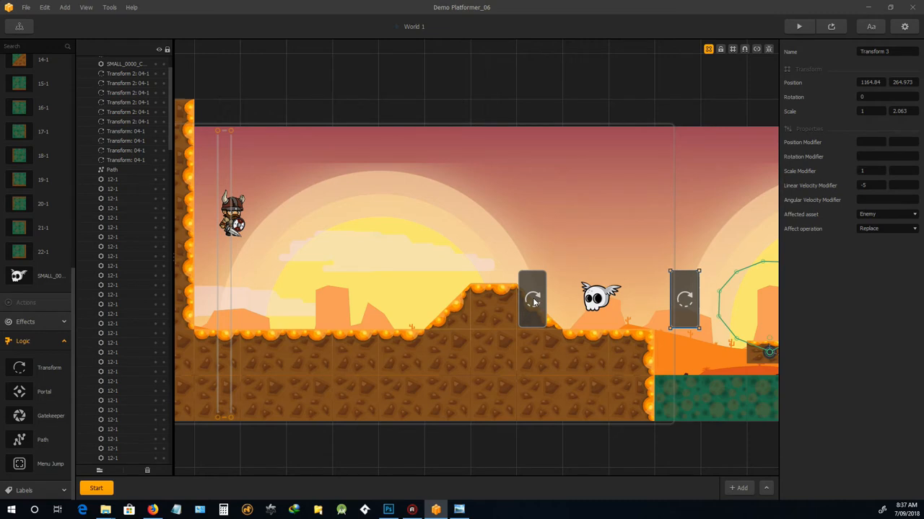
mouse_move(623, 293)
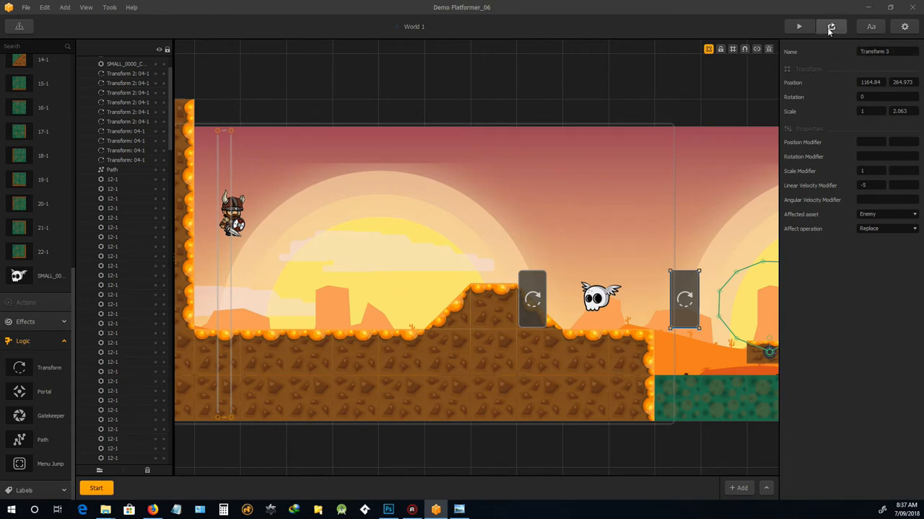
click(831, 27)
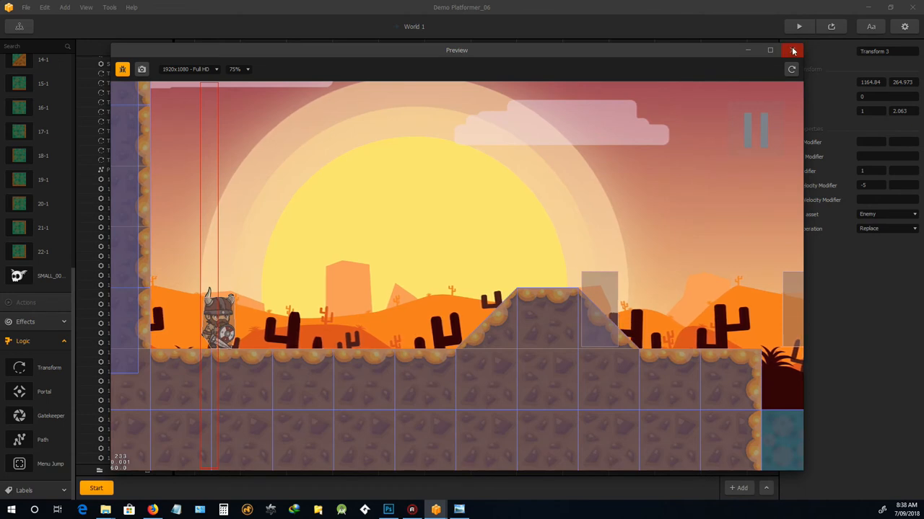
click(791, 50)
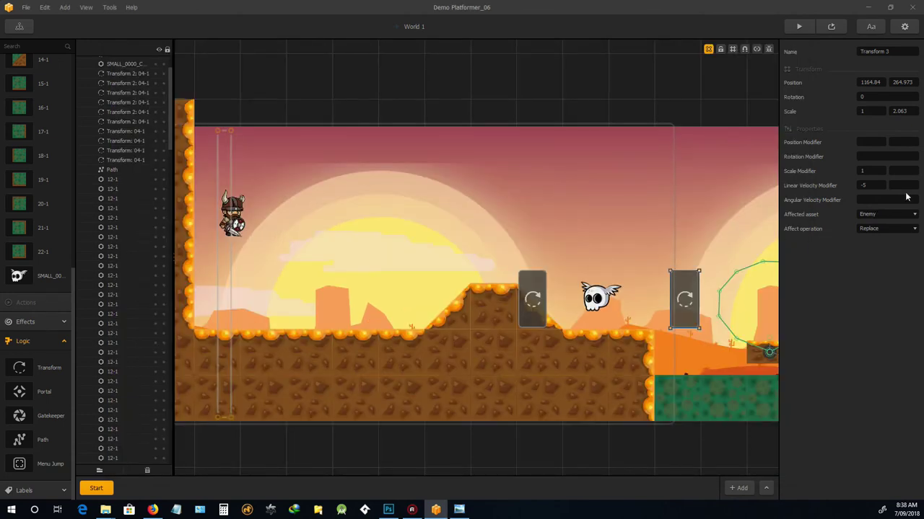
click(599, 297)
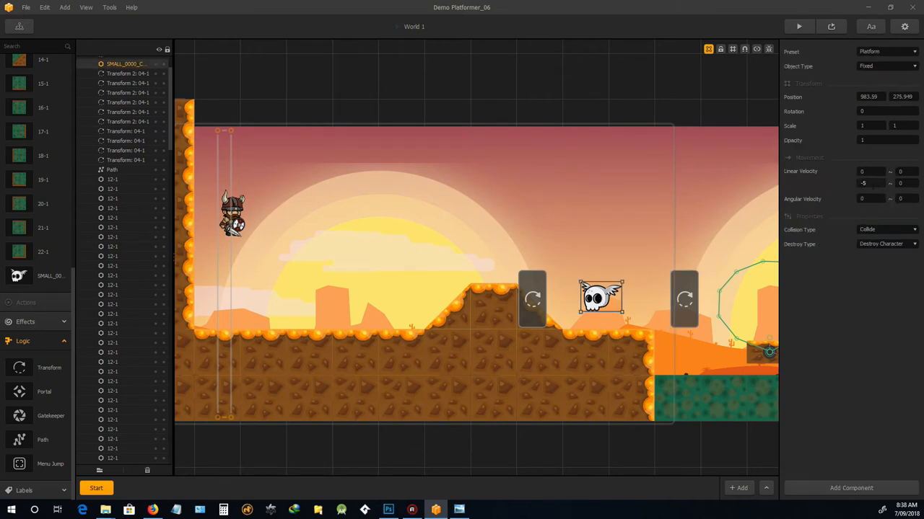
click(861, 184)
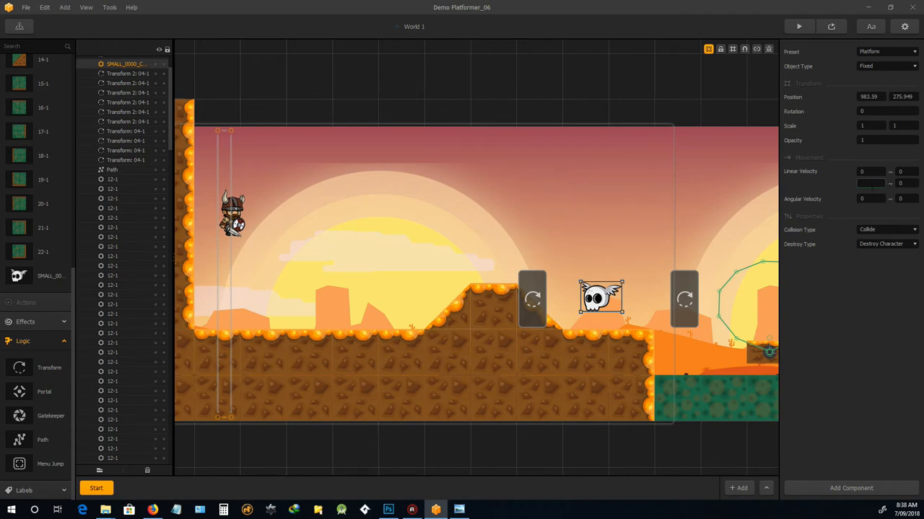
click(861, 172)
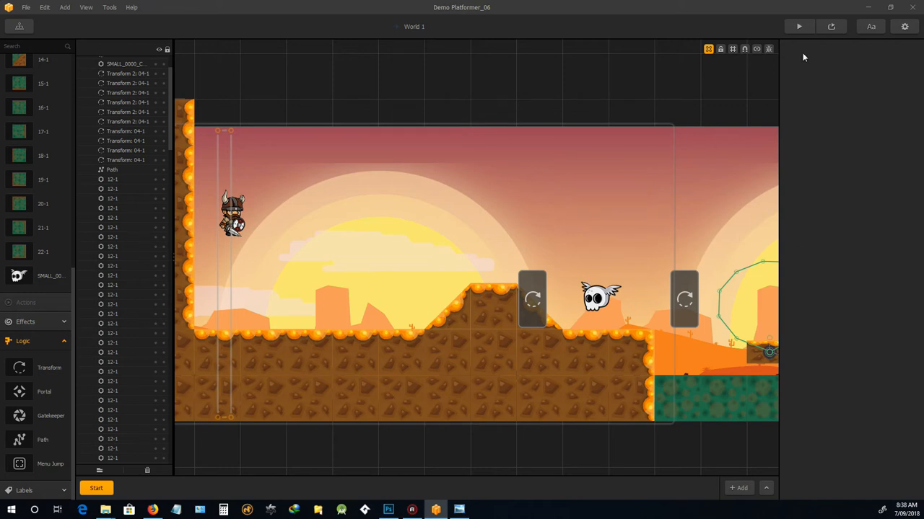
click(798, 27)
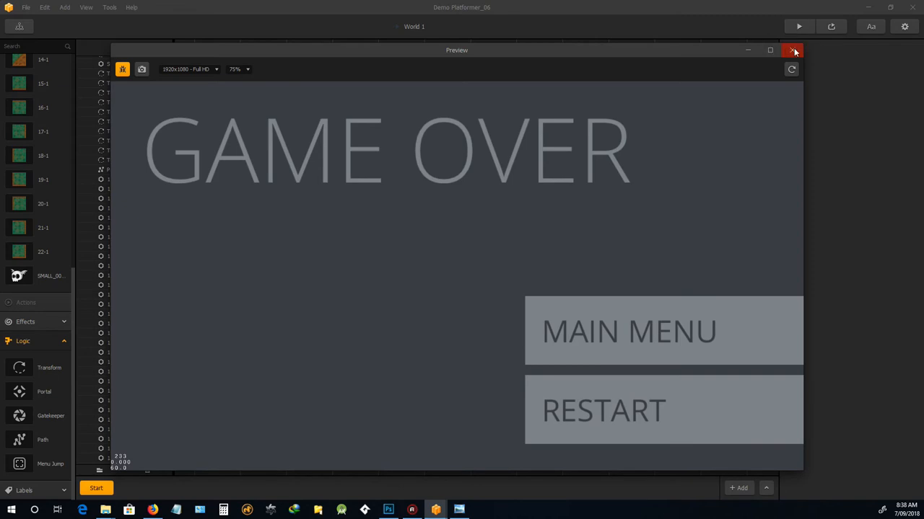
click(791, 49)
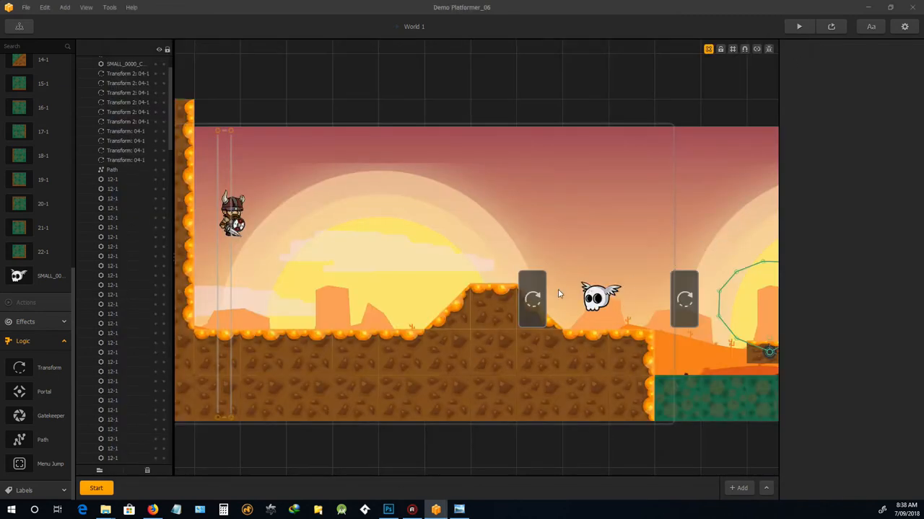
Make the left transform box affect the skull enemy asset and view that asset's settings
click(532, 299)
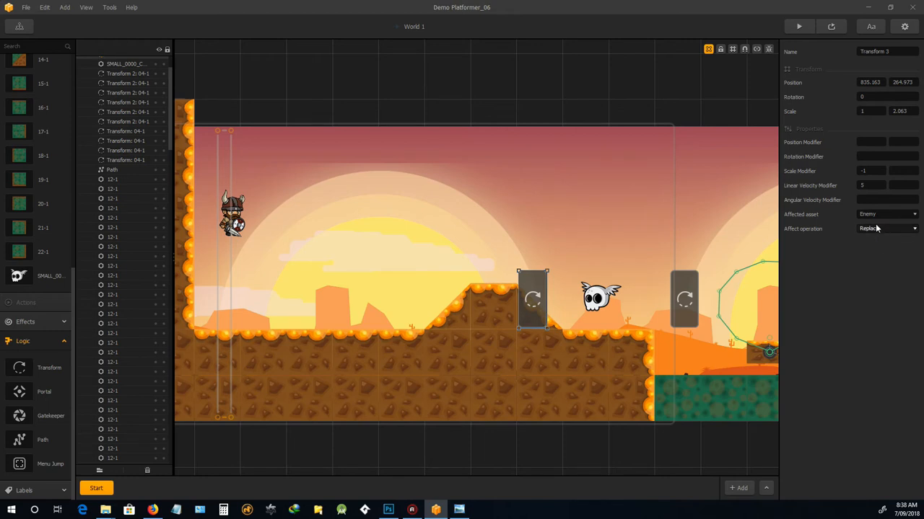
mouse_move(704, 272)
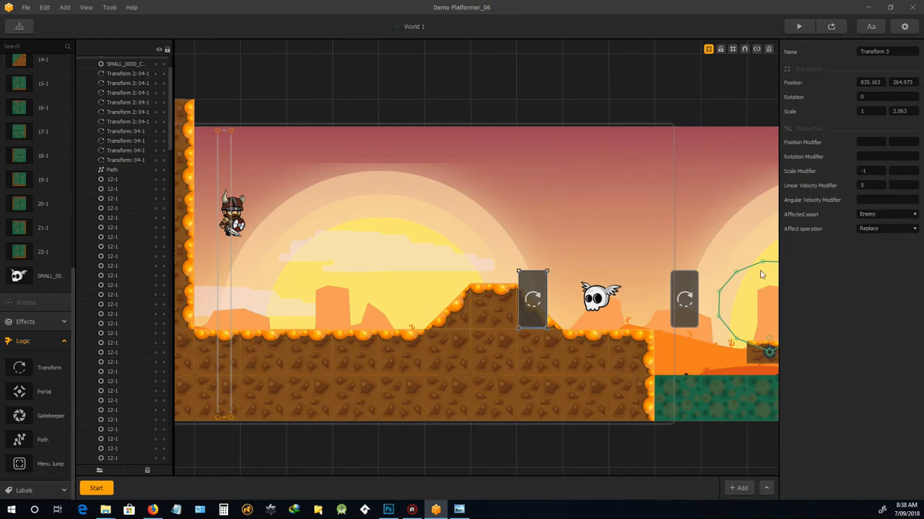
click(890, 215)
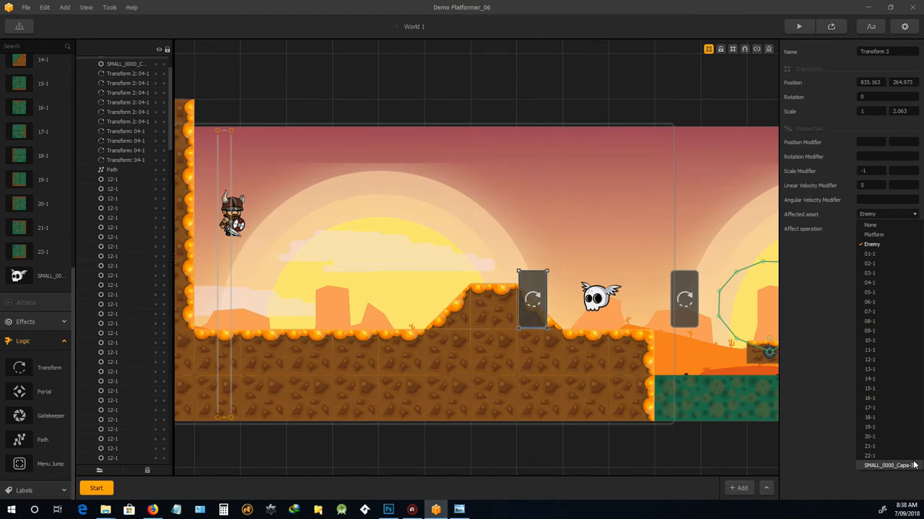
click(878, 465)
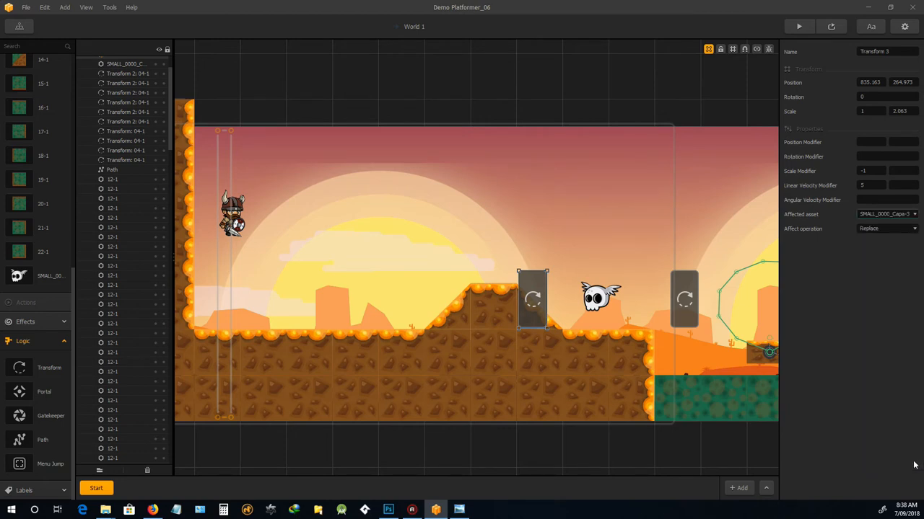
mouse_move(828, 232)
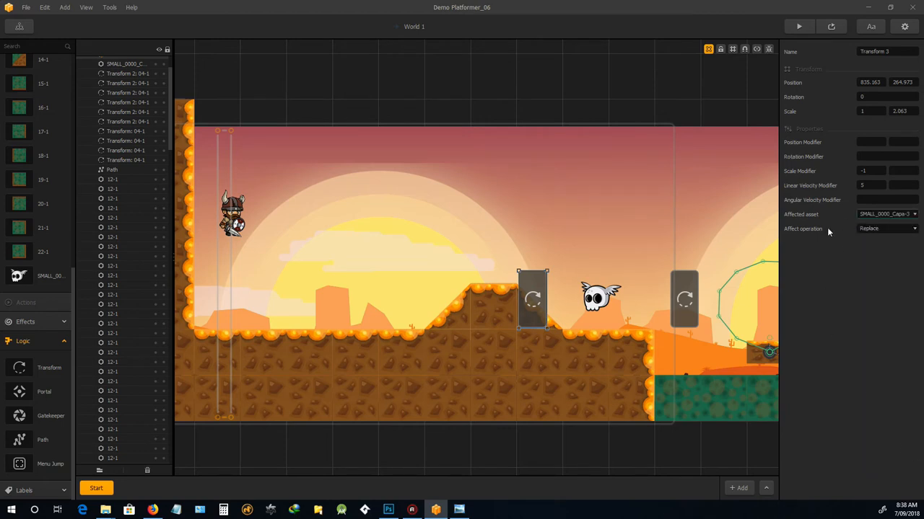
mouse_move(817, 239)
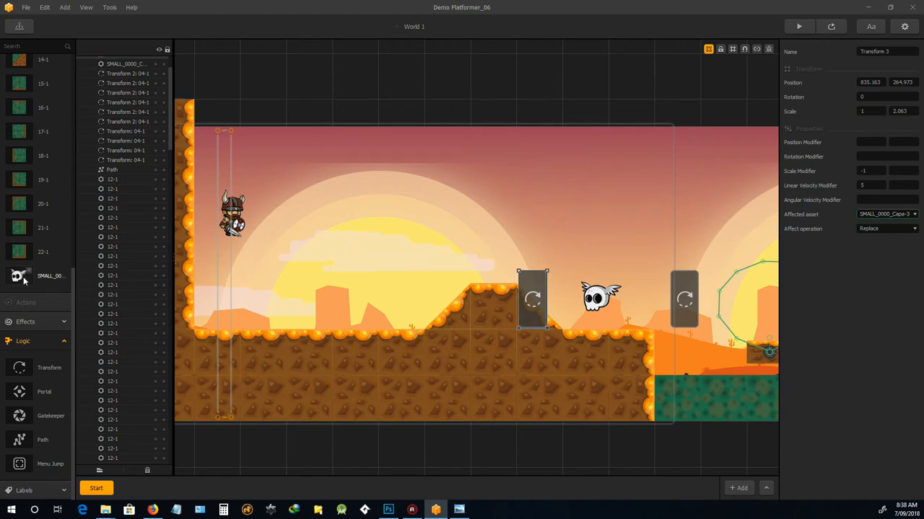
click(20, 276)
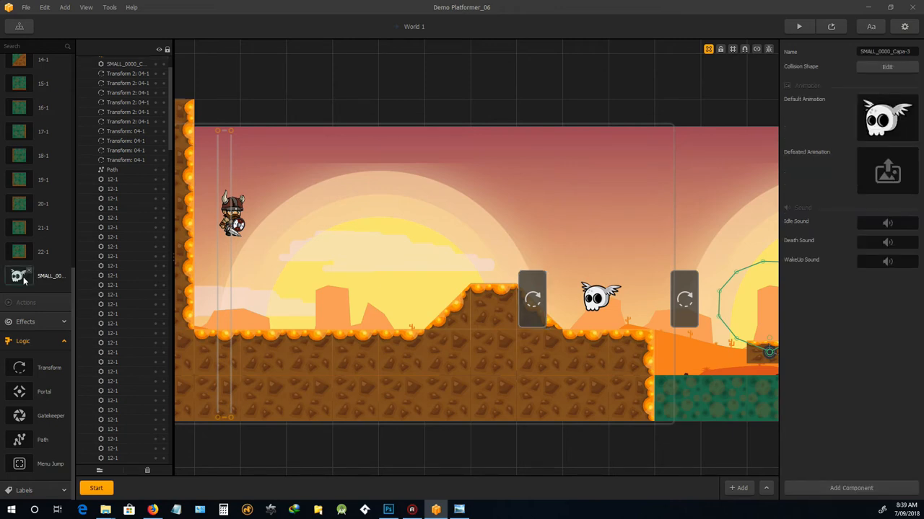
Recheck the left transform box's affected asset, then select the skull enemy to verify its settings
scroll(down, 3)
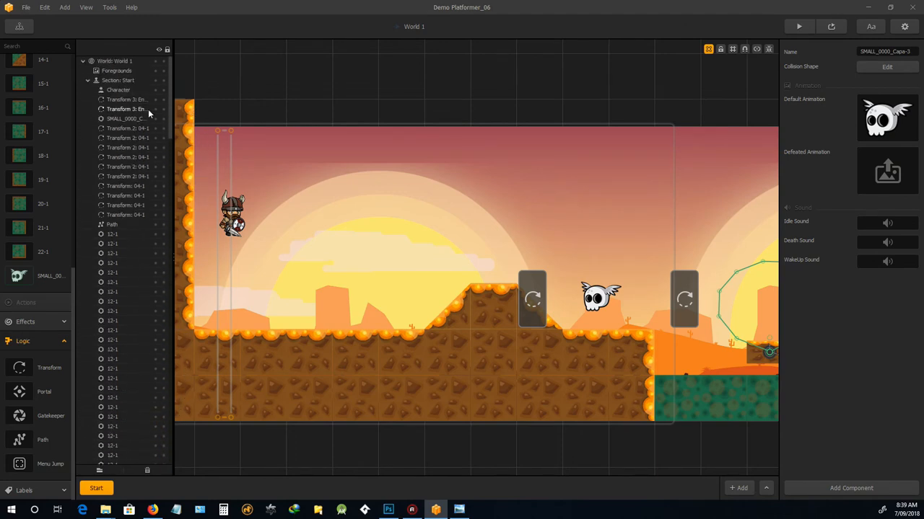
click(125, 119)
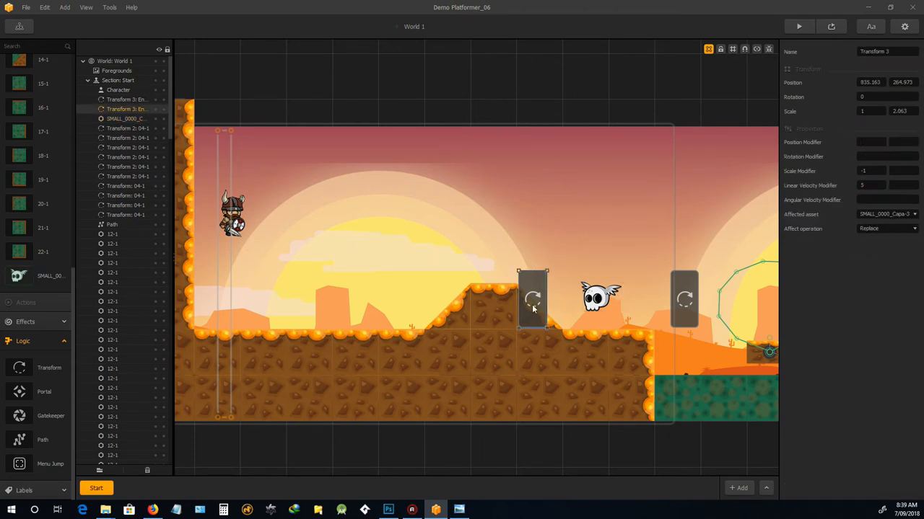
mouse_move(784, 216)
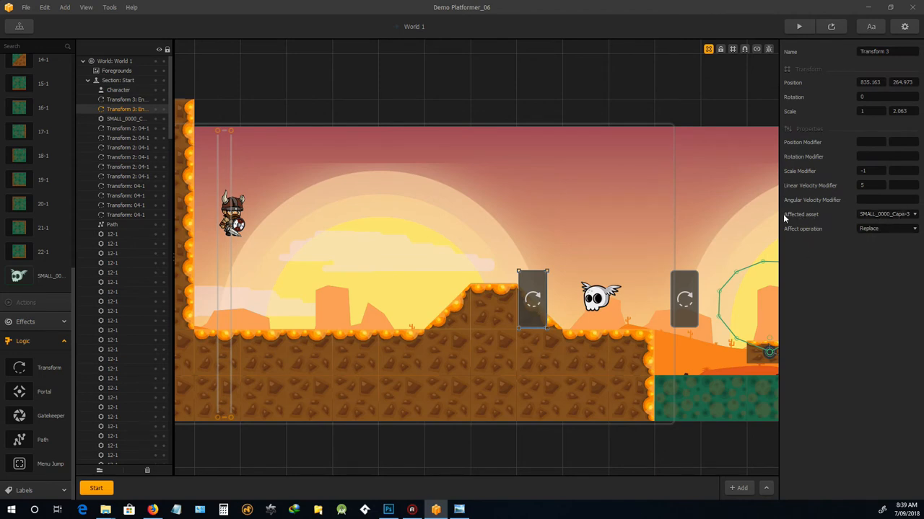
click(886, 213)
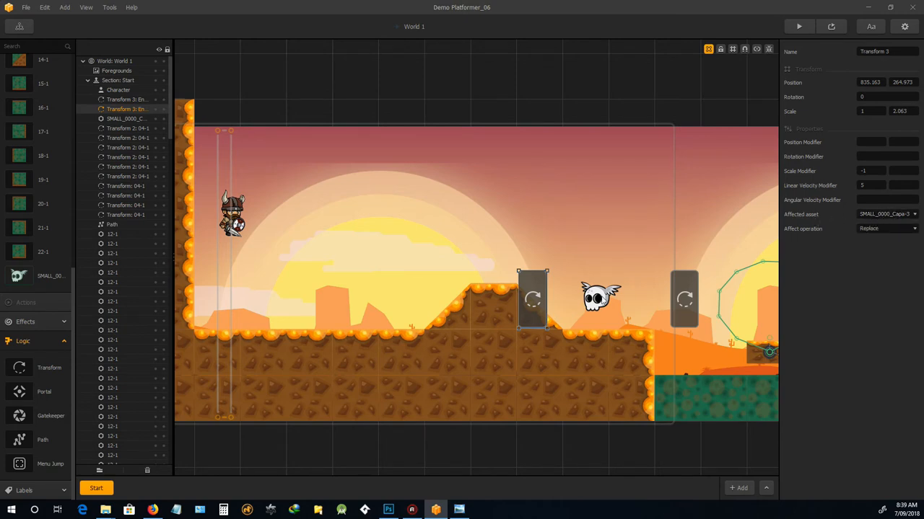
click(601, 298)
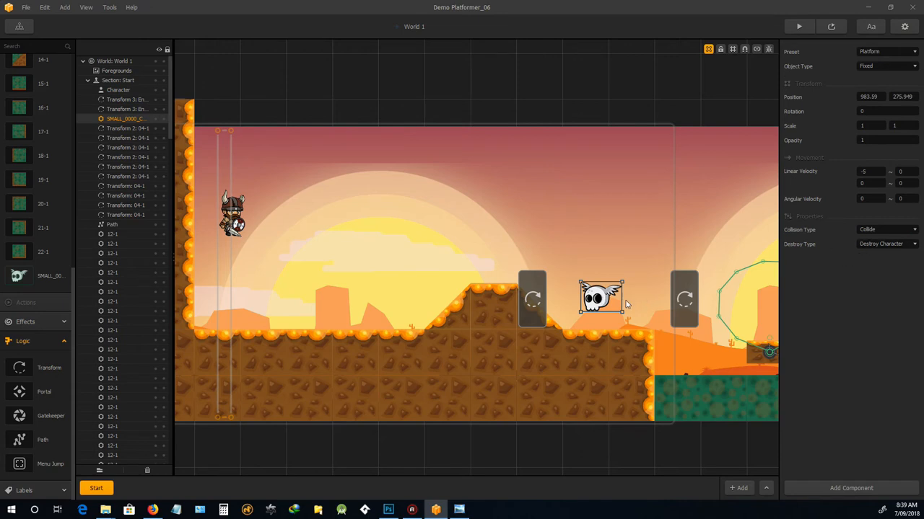
mouse_move(548, 318)
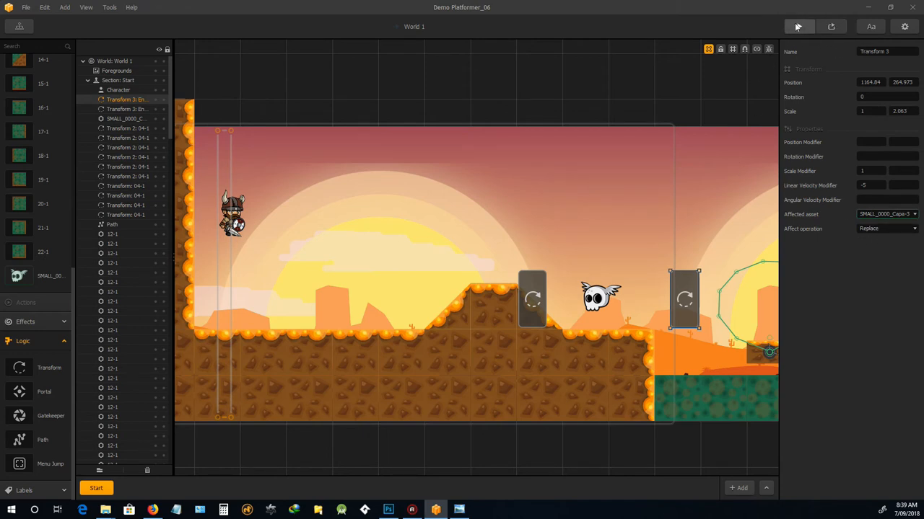
click(798, 27)
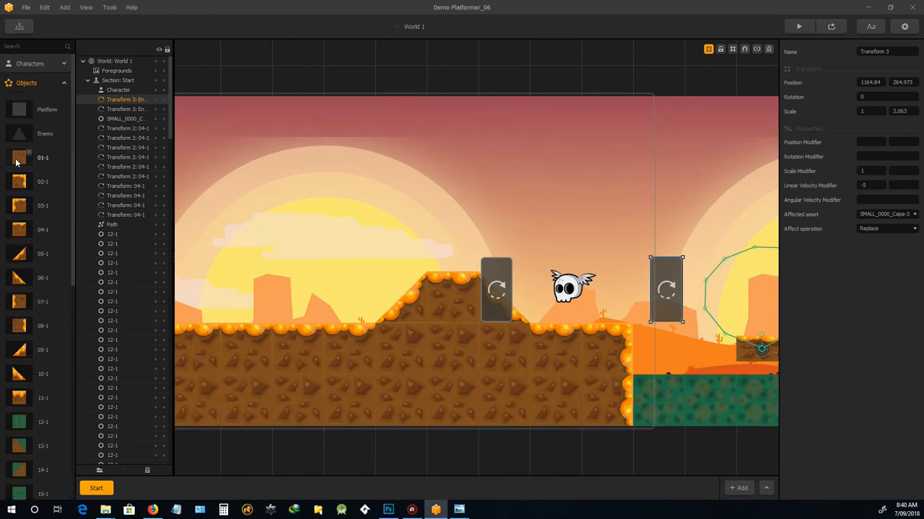
mouse_move(29, 108)
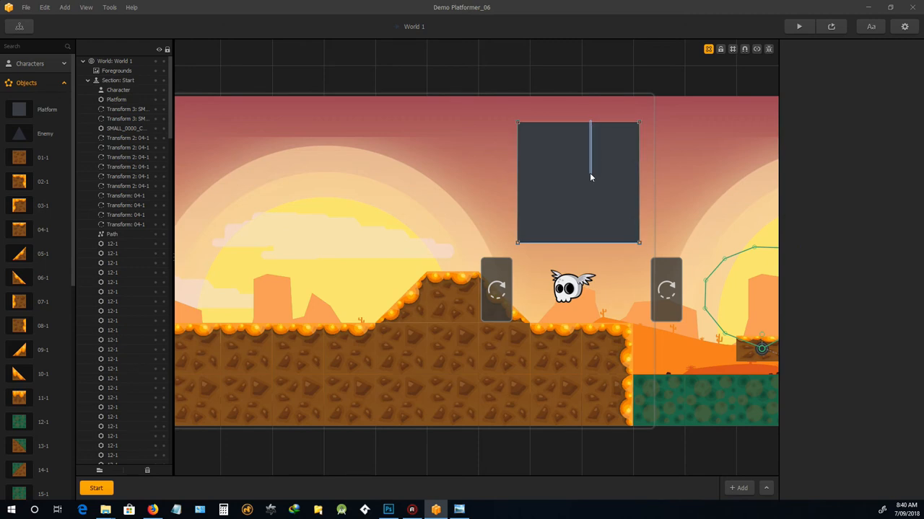
Scale the new platform to a thin 0.34 by 0.035 bar spanning the top of the skull's head
click(577, 180)
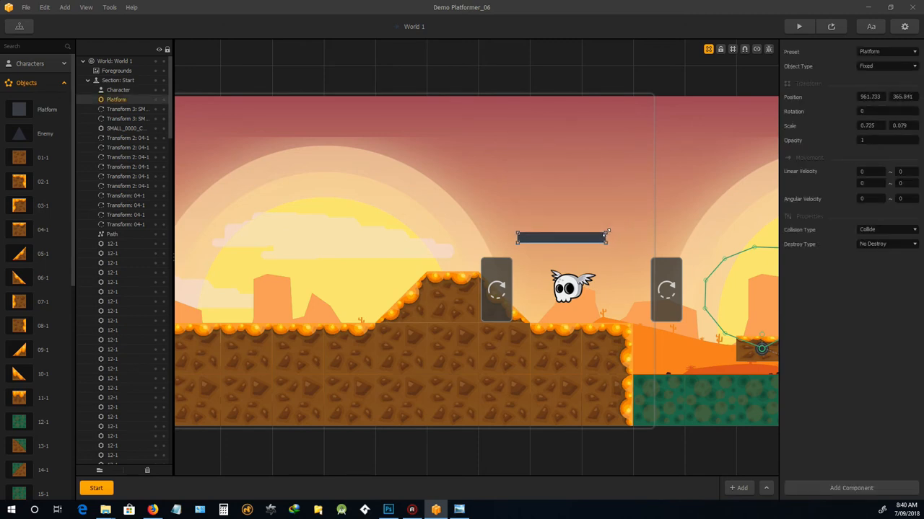
drag(609, 236, 537, 237)
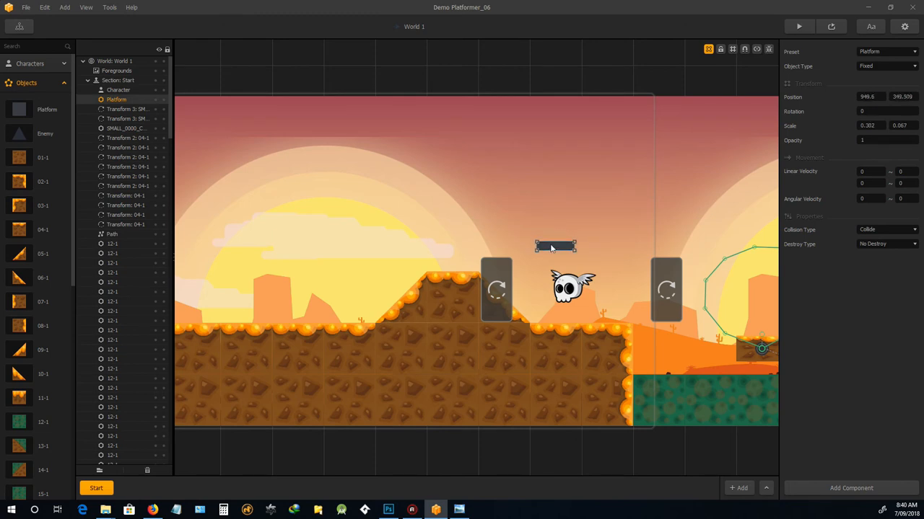
drag(555, 247, 572, 273)
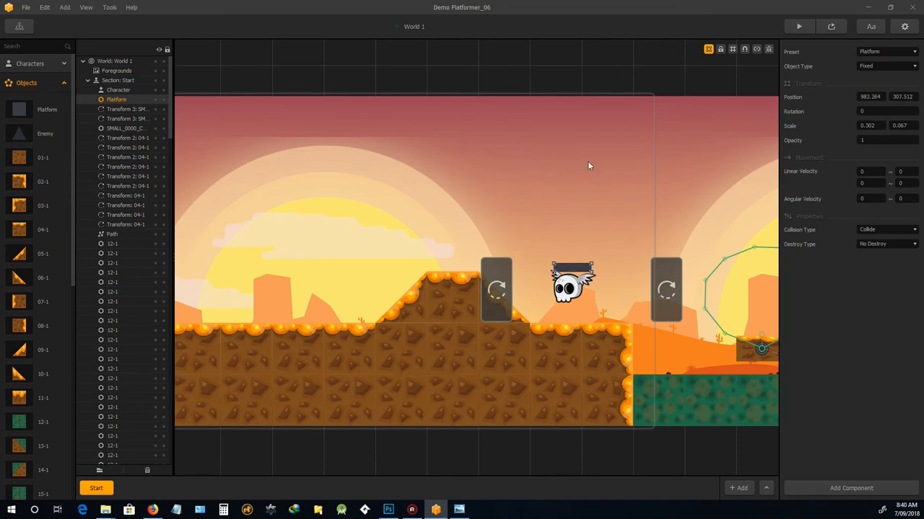
mouse_move(753, 50)
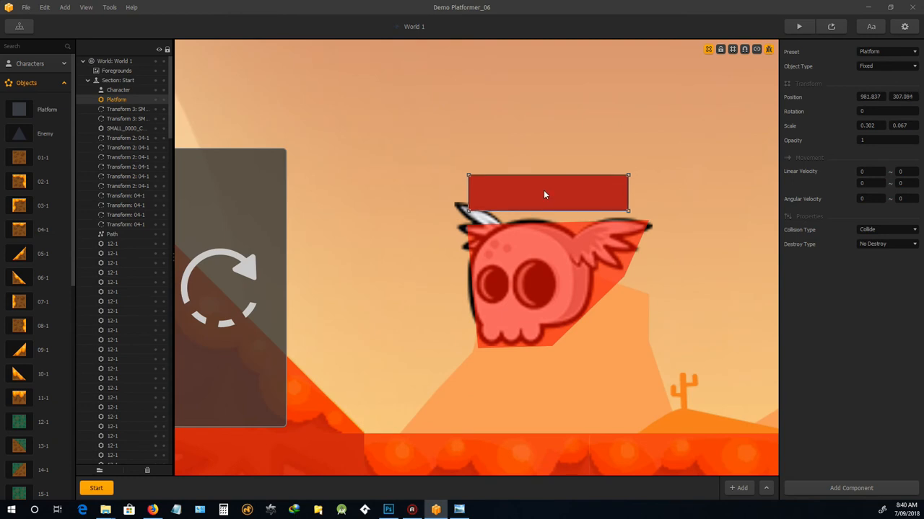
drag(545, 194, 544, 200)
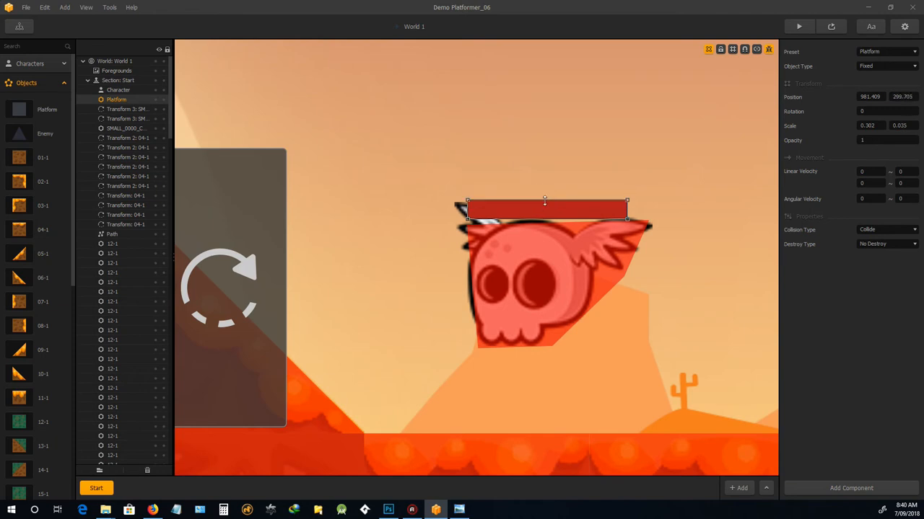
drag(626, 209, 652, 210)
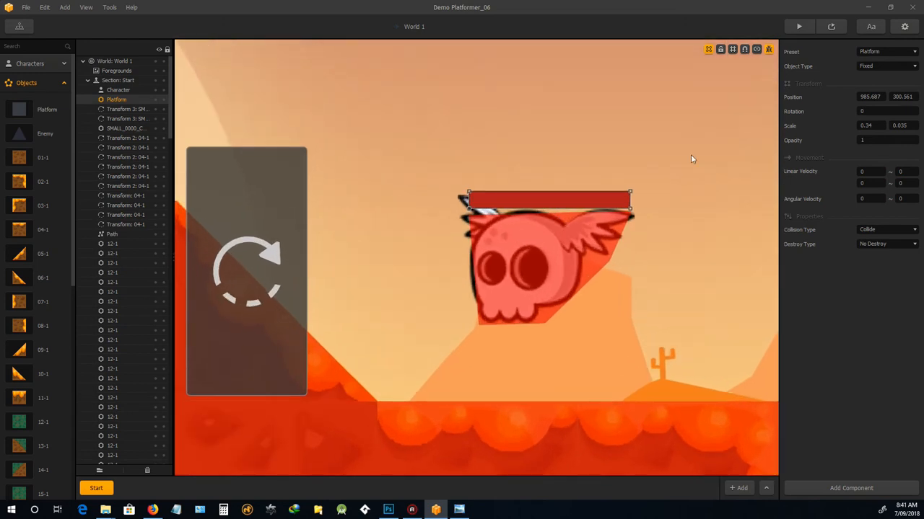
mouse_move(612, 147)
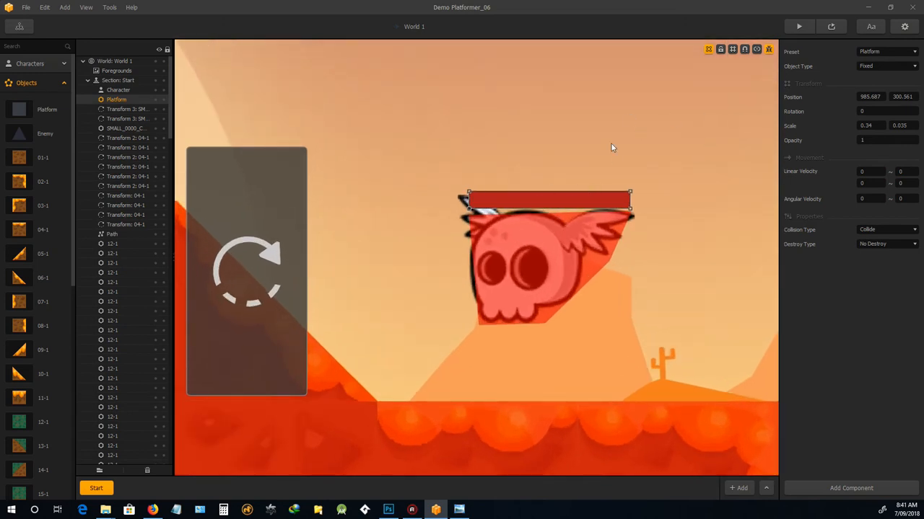
mouse_move(544, 255)
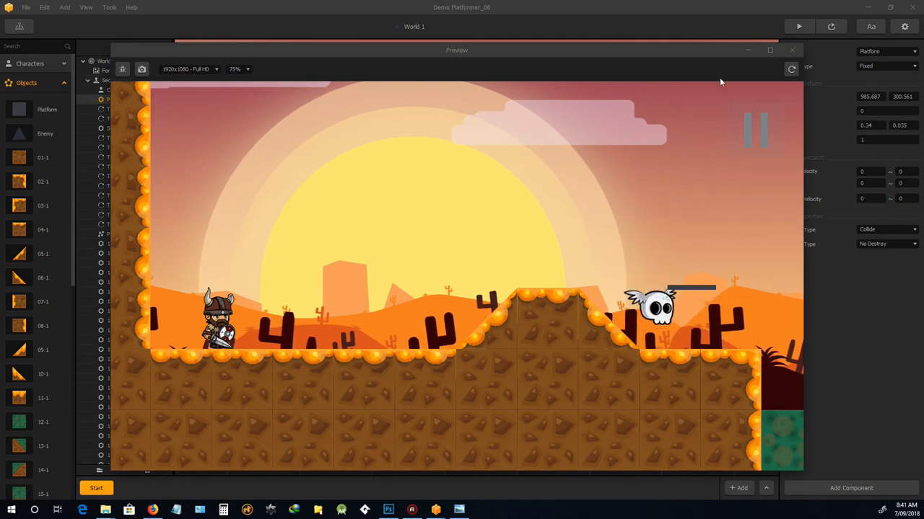
click(790, 50)
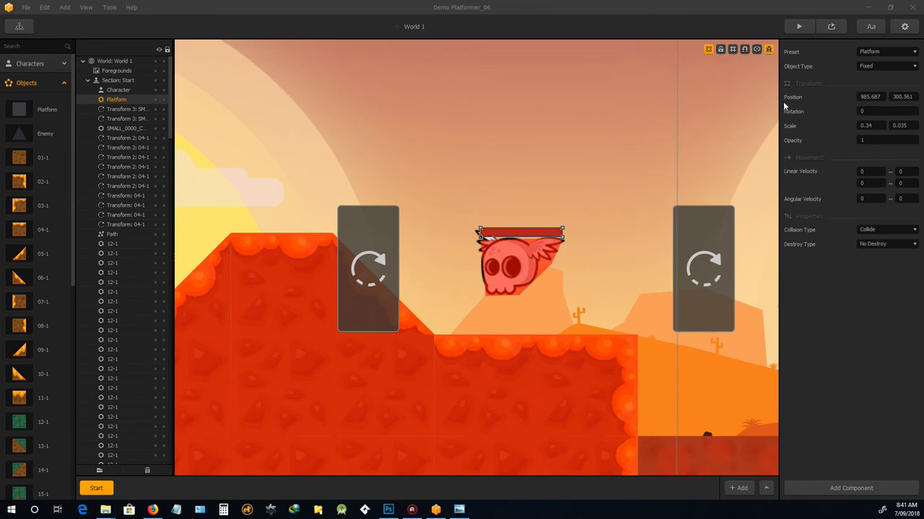
mouse_move(743, 50)
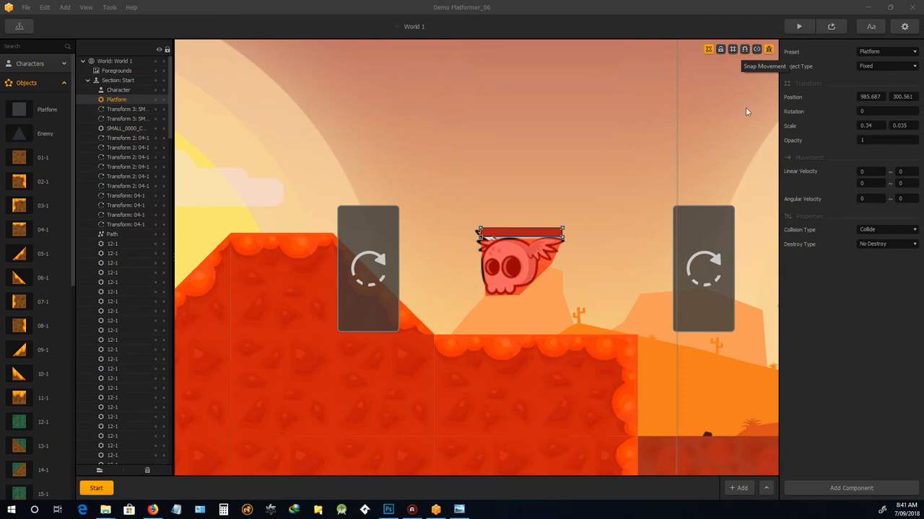
mouse_move(728, 61)
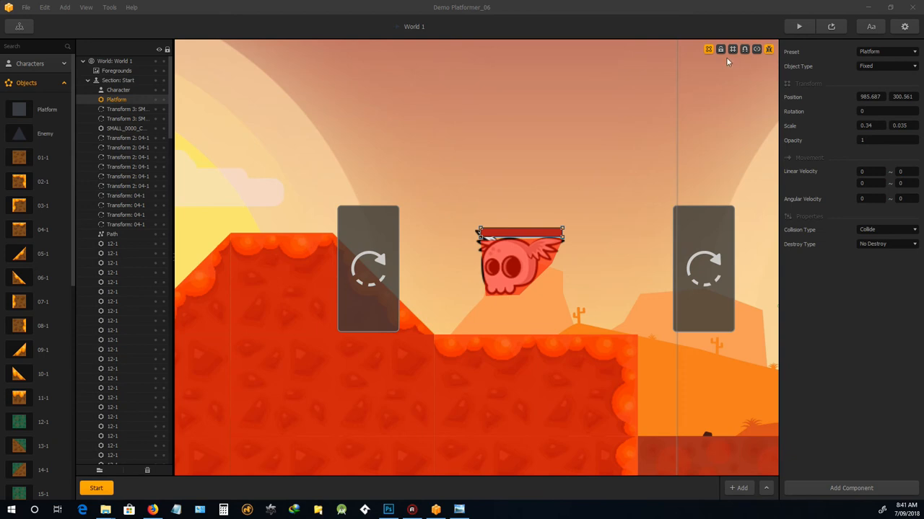
mouse_move(728, 94)
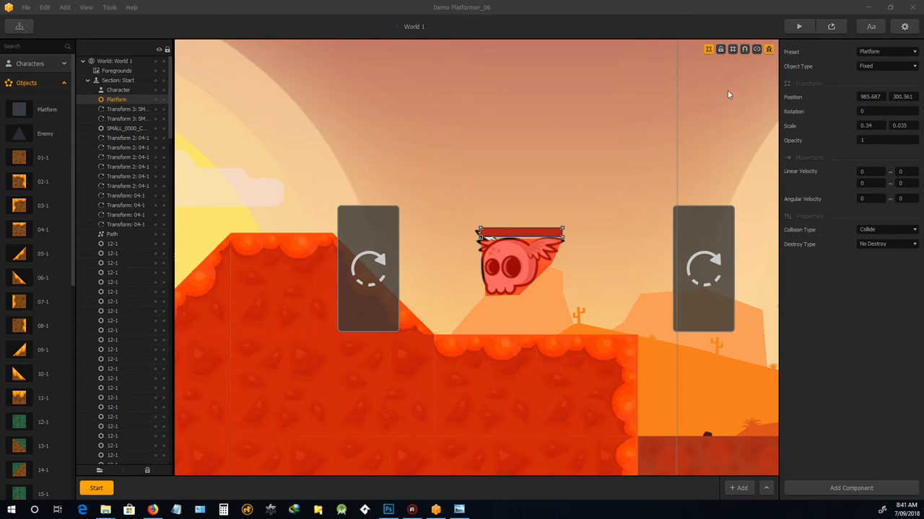
mouse_move(756, 49)
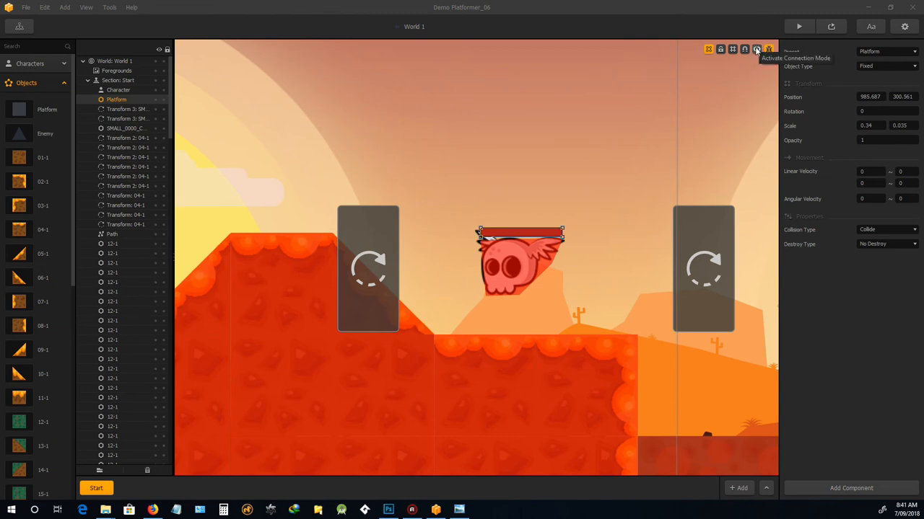
mouse_move(754, 54)
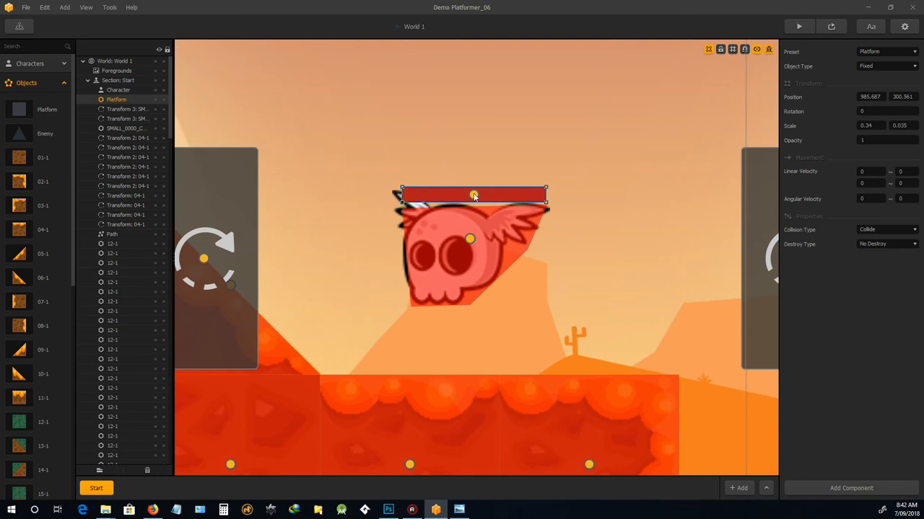
mouse_move(487, 286)
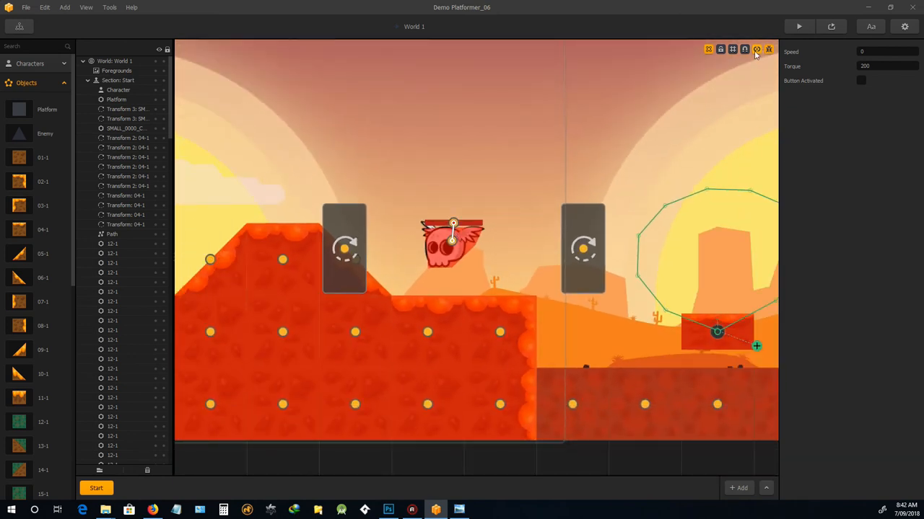
mouse_move(768, 49)
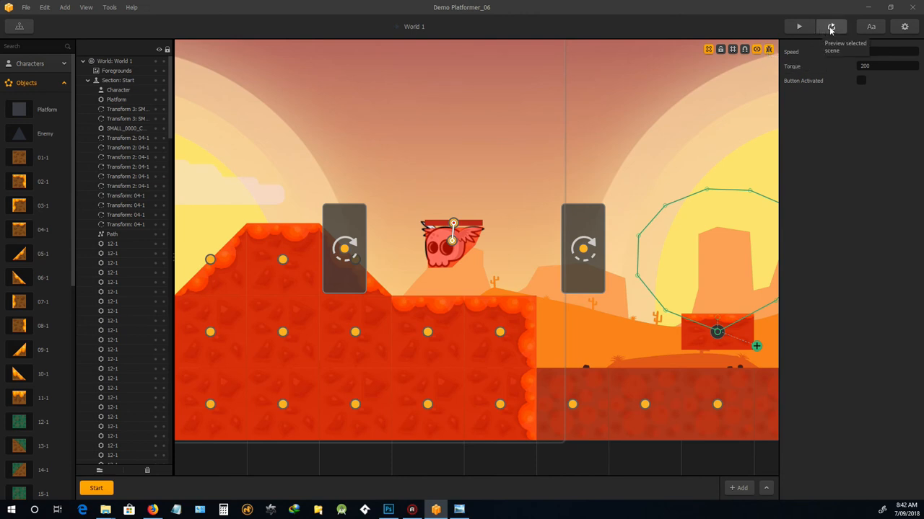
click(830, 26)
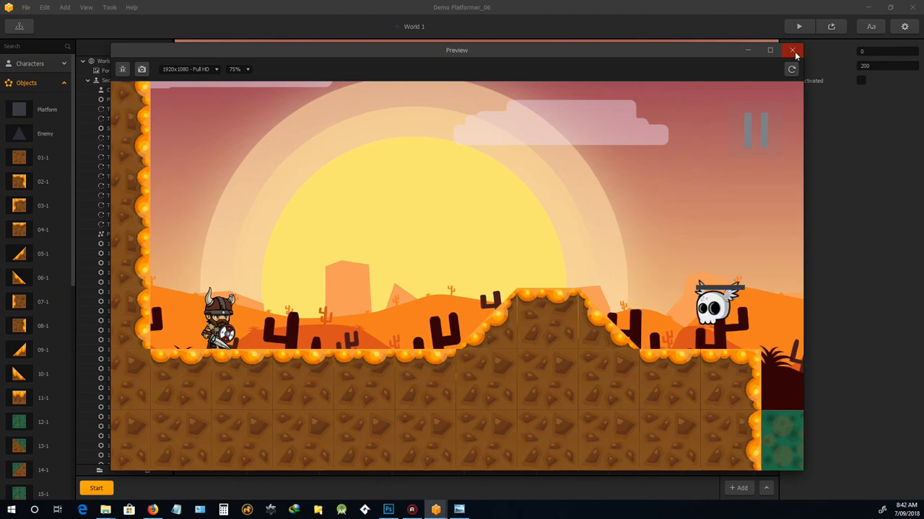
click(792, 50)
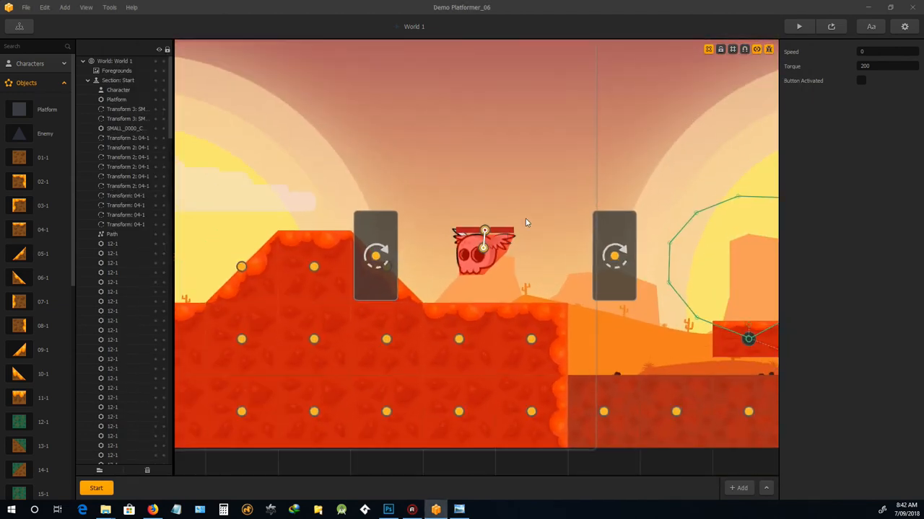
mouse_move(755, 50)
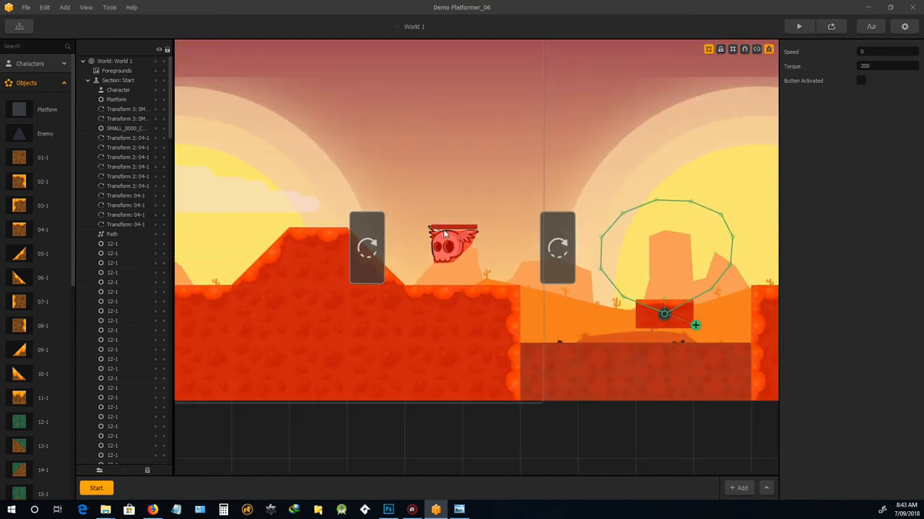
Set the head platform's Destroy Type to Destroy Enemy, keeping Collide collision
click(116, 99)
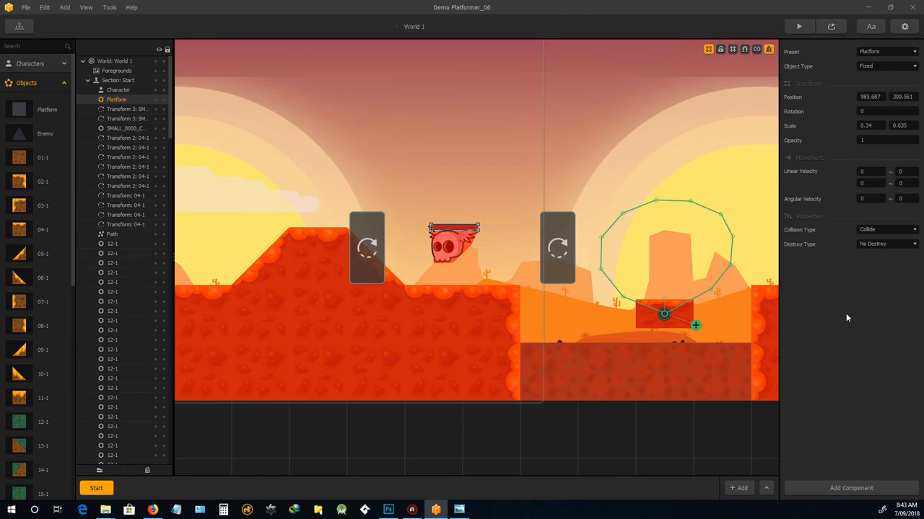
mouse_move(891, 277)
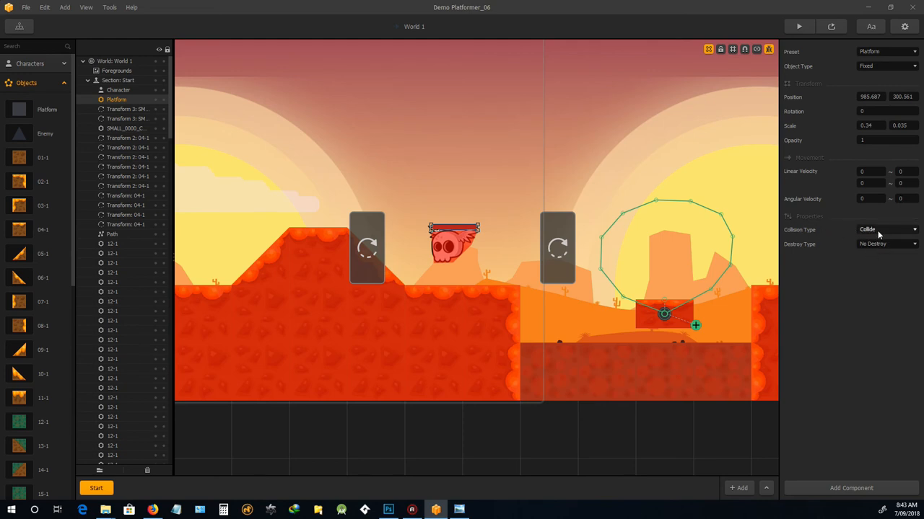
click(887, 244)
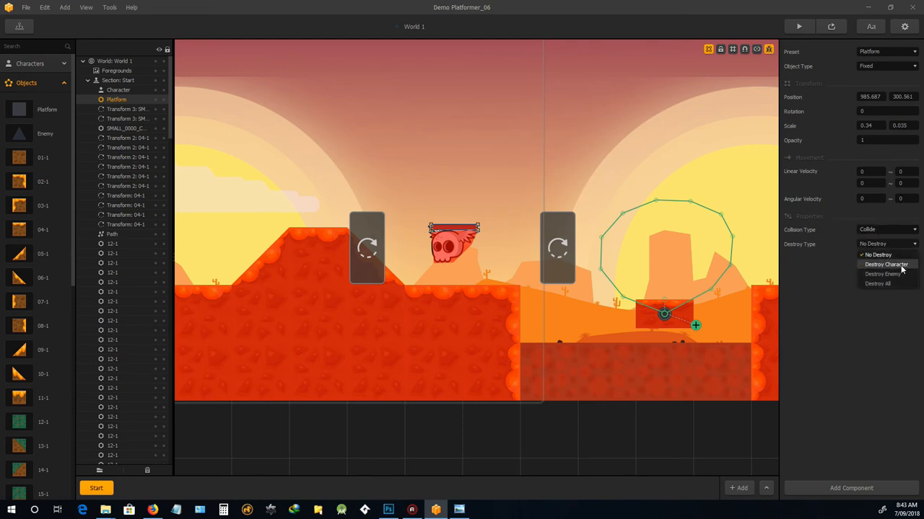
click(879, 276)
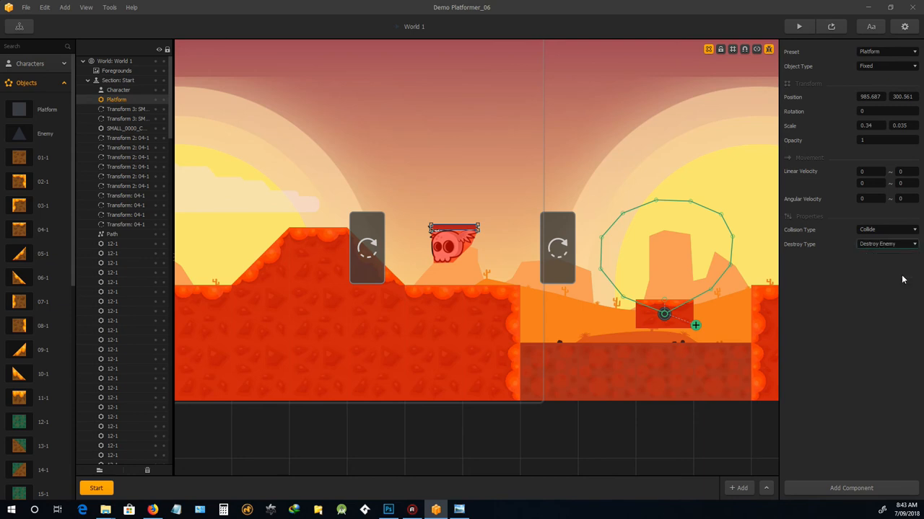
mouse_move(884, 491)
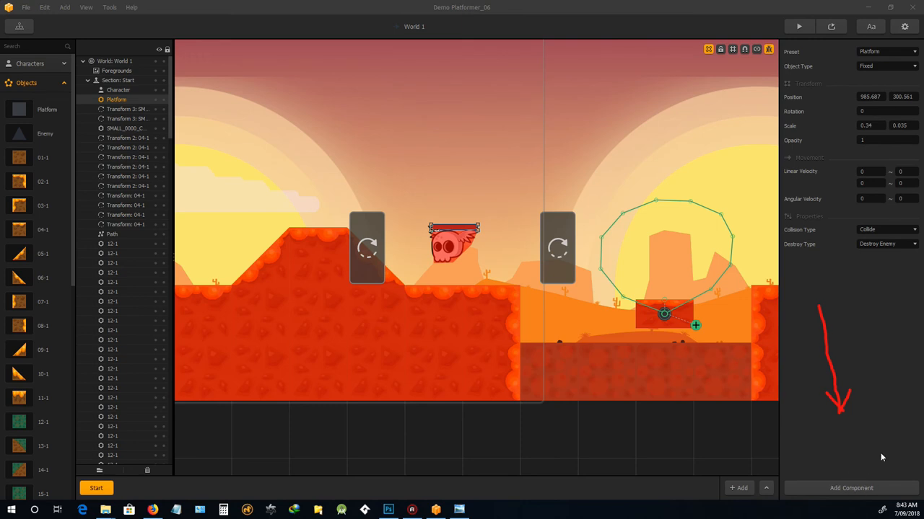
mouse_move(884, 493)
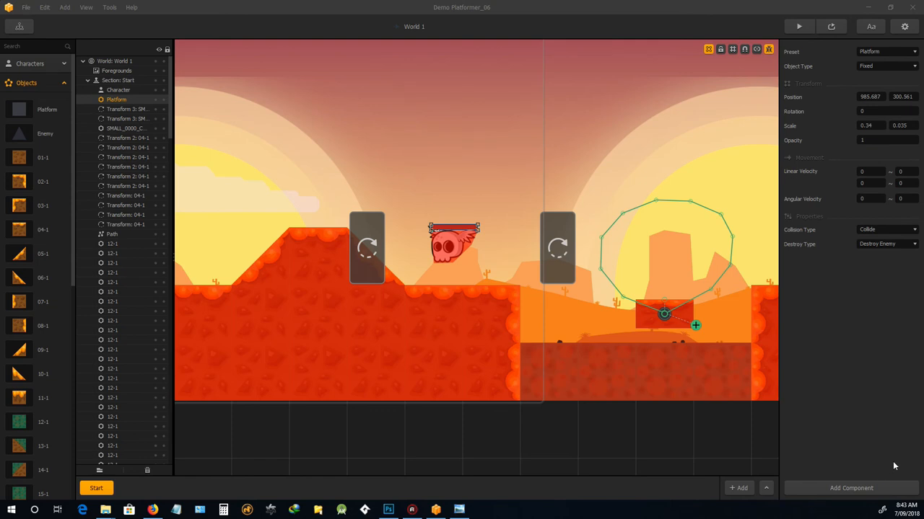
Add a Wake Up component to the head platform and set it to Collision Based
click(850, 487)
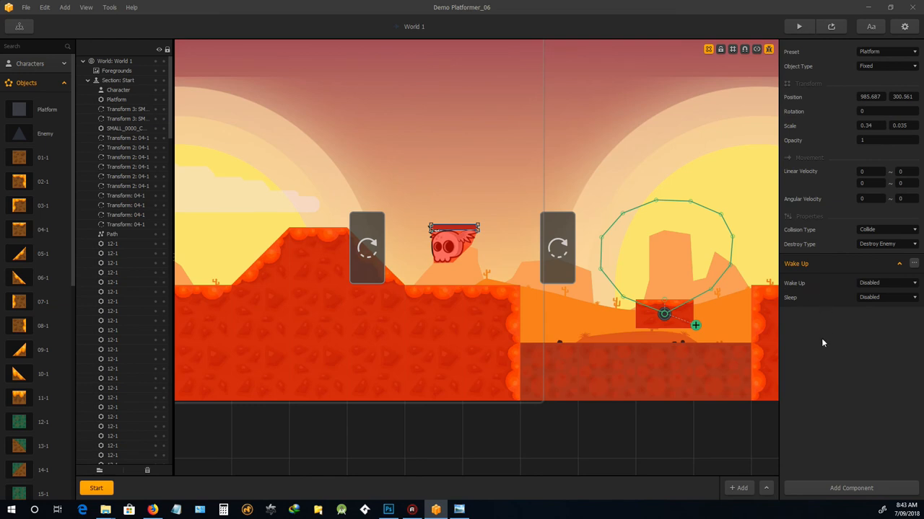
mouse_move(857, 312)
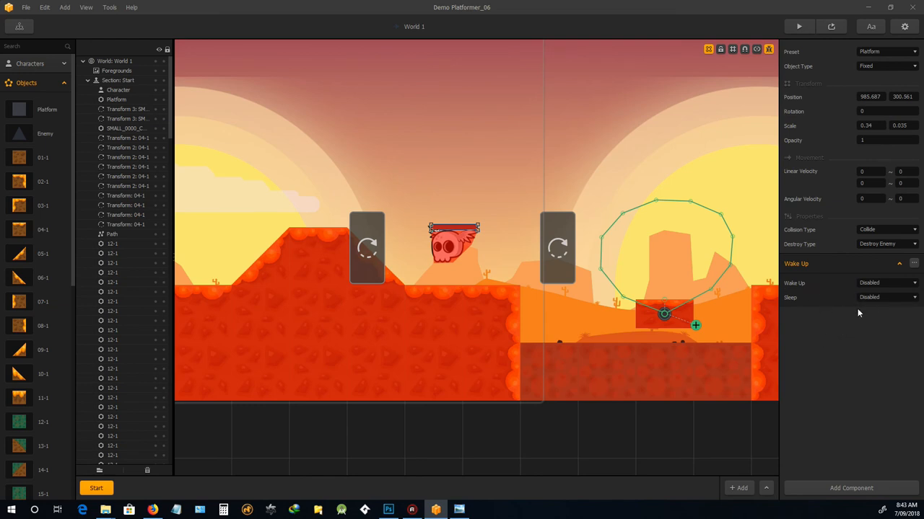
mouse_move(896, 283)
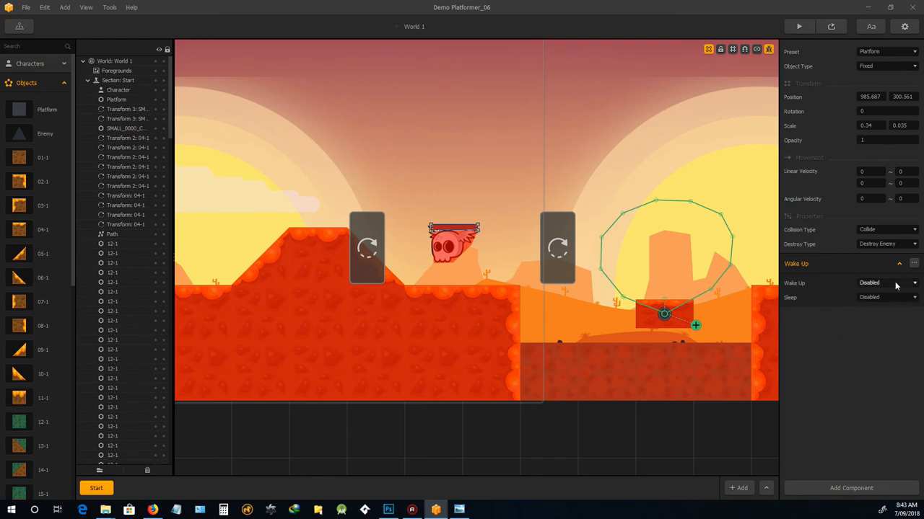
click(885, 297)
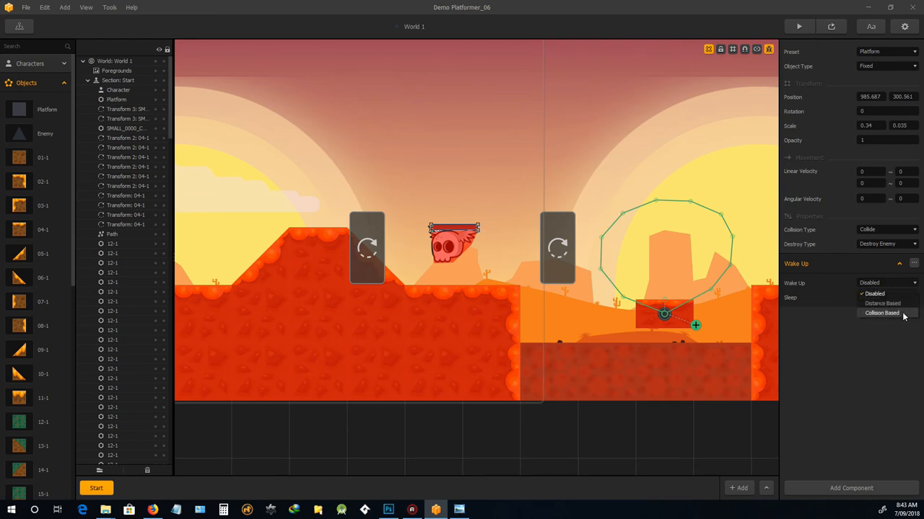
click(883, 313)
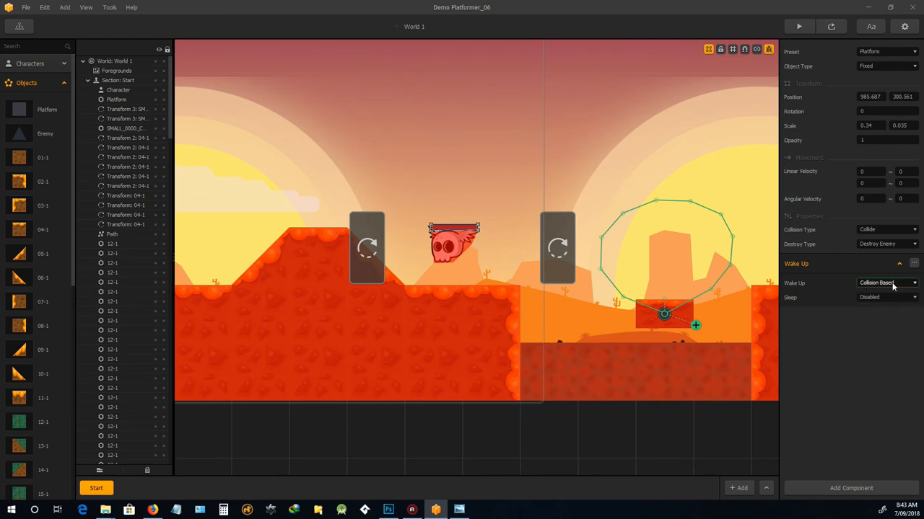
mouse_move(764, 264)
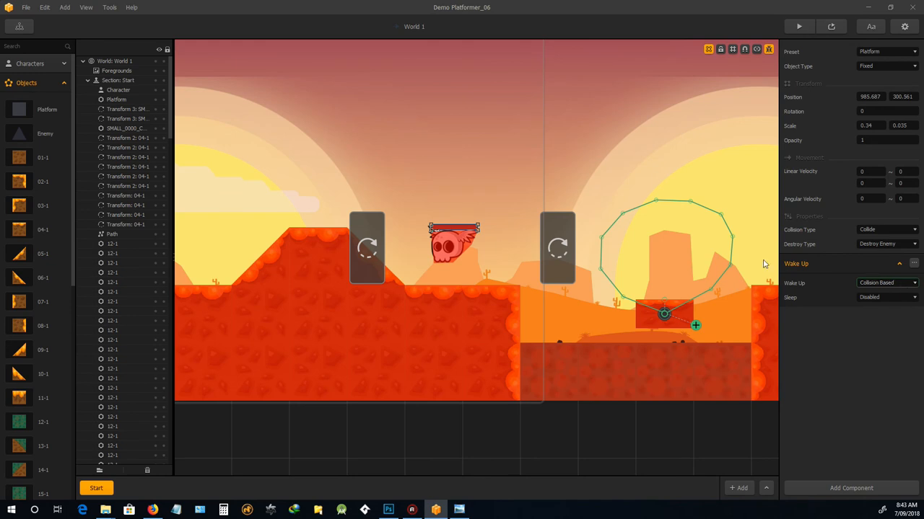
mouse_move(746, 257)
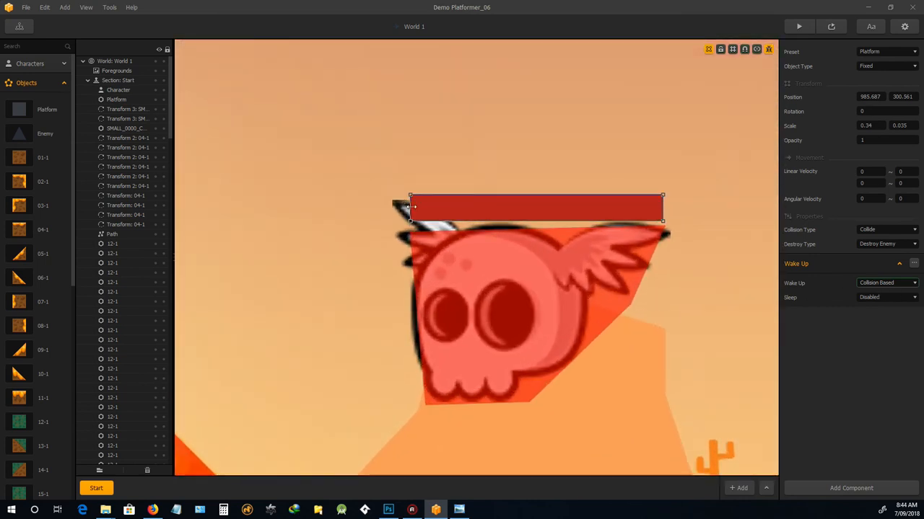
Nudge the red platform so it sits snugly along the top of the skull's head
drag(533, 207, 545, 206)
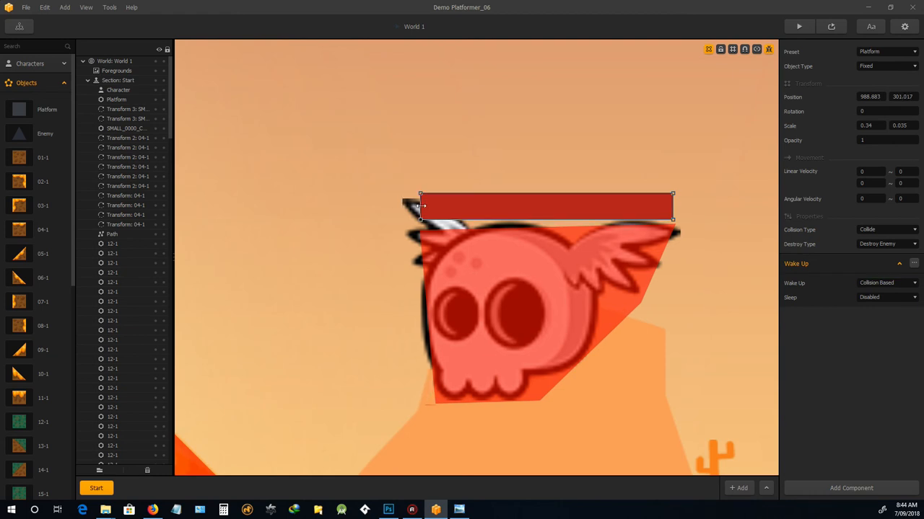
drag(545, 206, 534, 210)
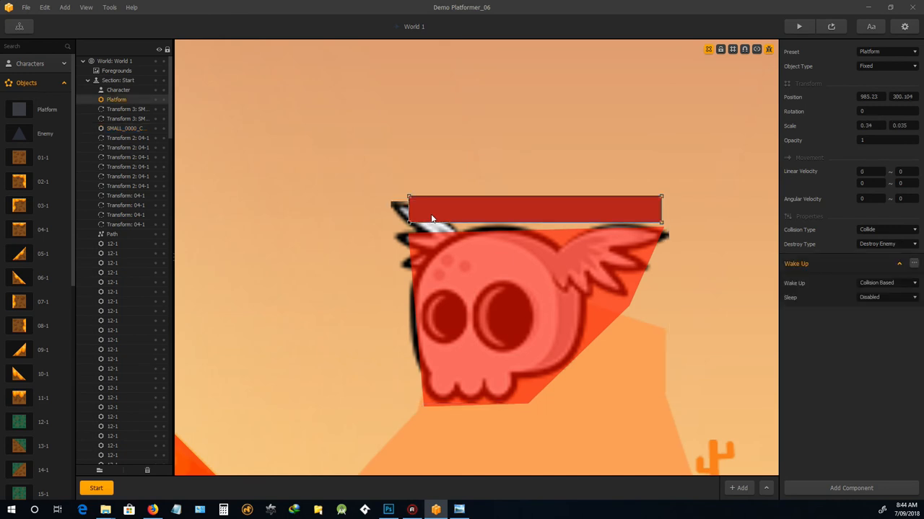
mouse_move(414, 210)
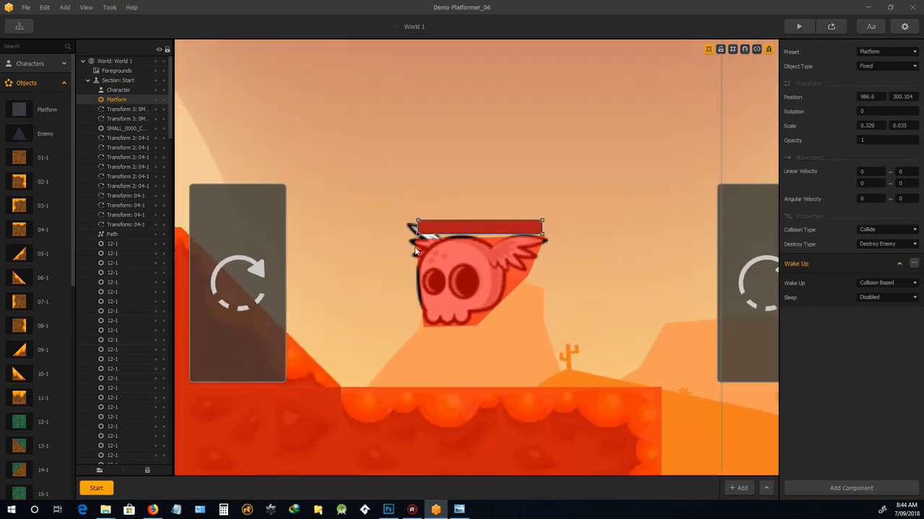
mouse_move(275, 231)
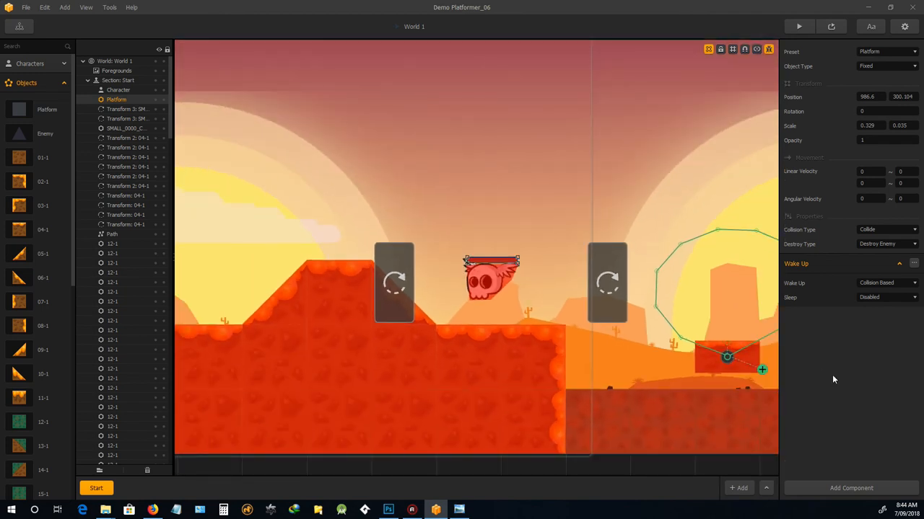
mouse_move(683, 365)
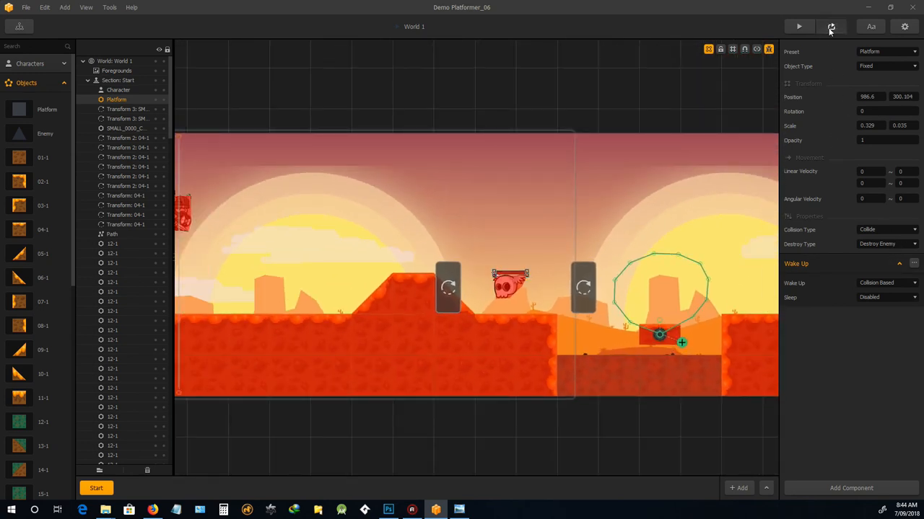
click(798, 26)
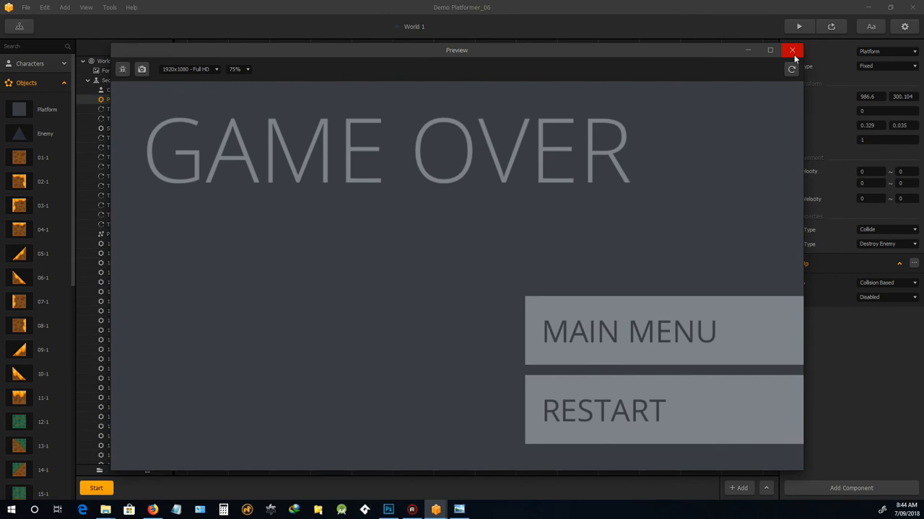
click(793, 49)
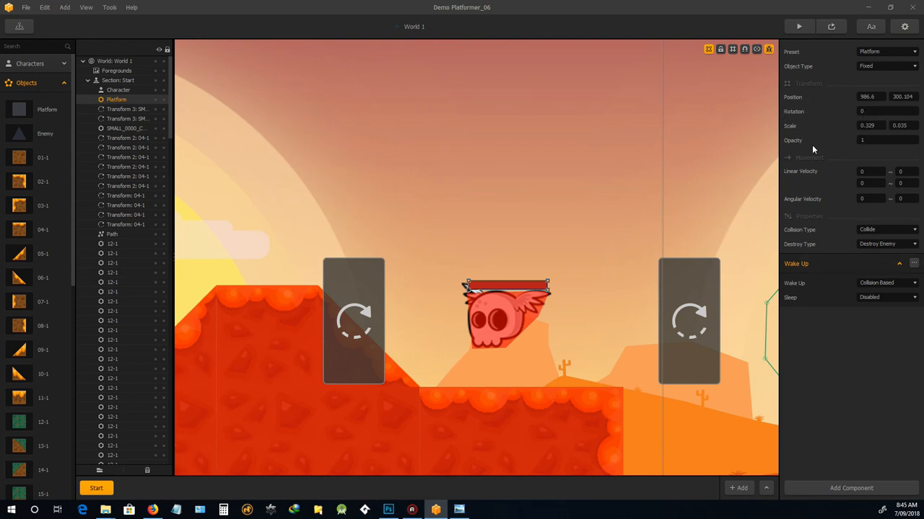
Set the head platform's opacity to 0 and close the test preview afterwards
click(884, 140)
text(0)
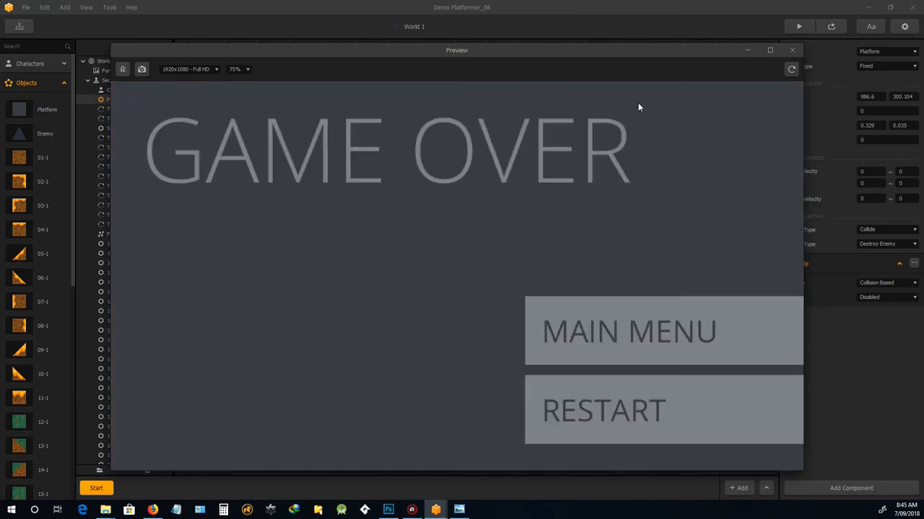
click(792, 49)
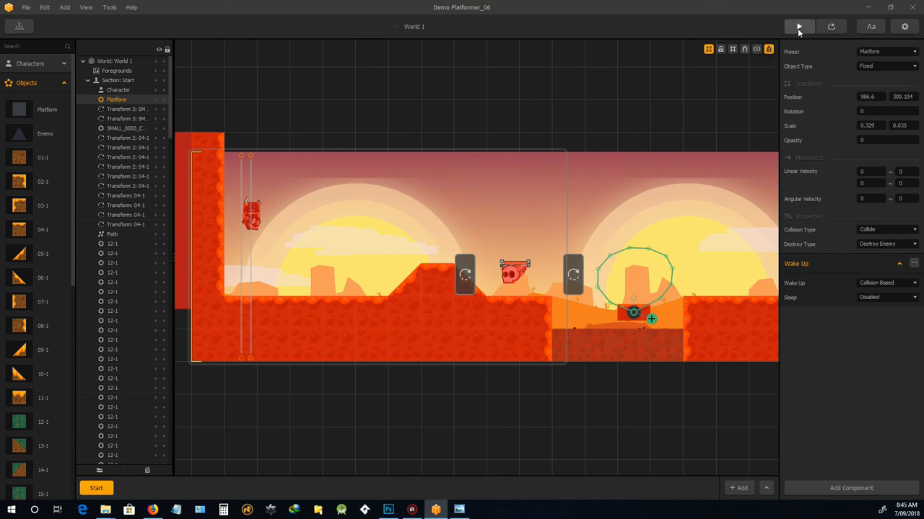
Test-play the level from START until Game Over, then restart it
click(798, 27)
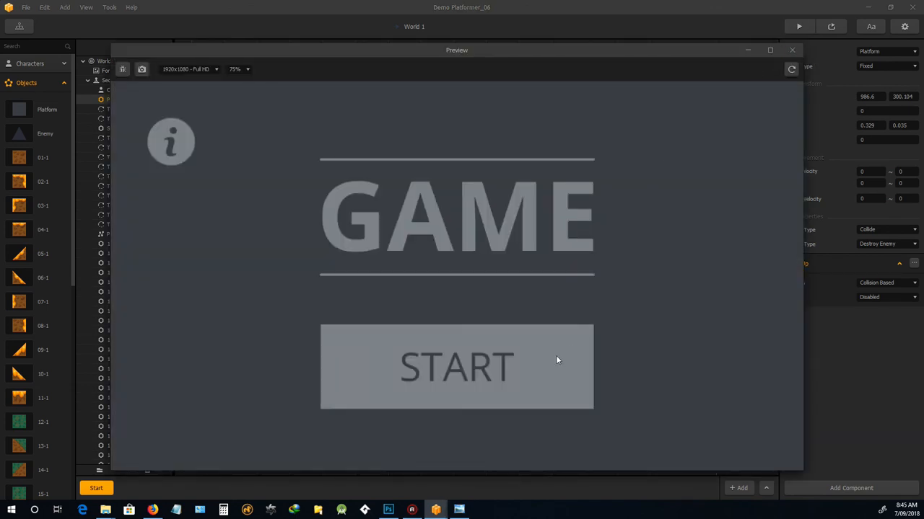
click(457, 366)
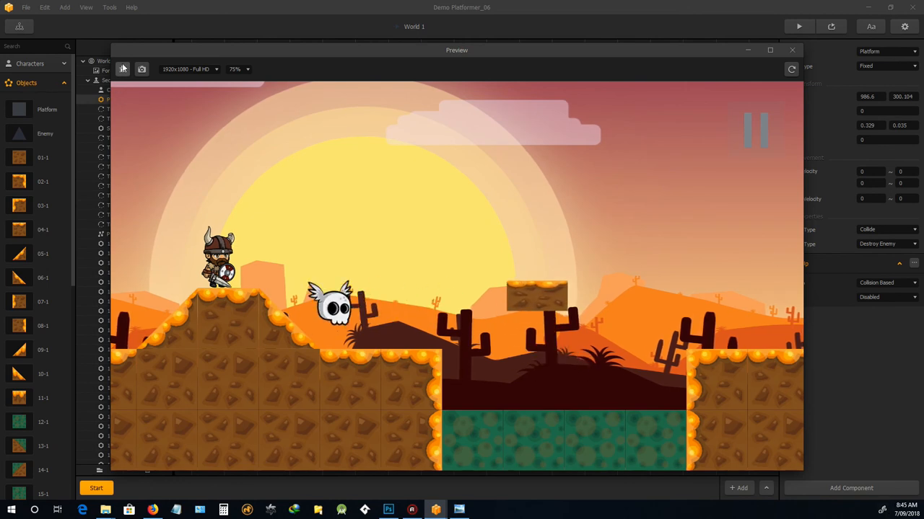
click(122, 68)
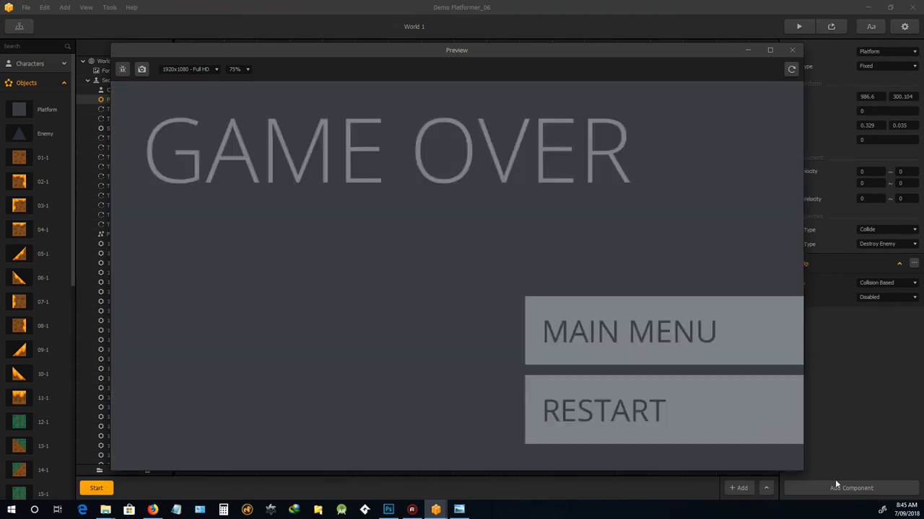
click(603, 411)
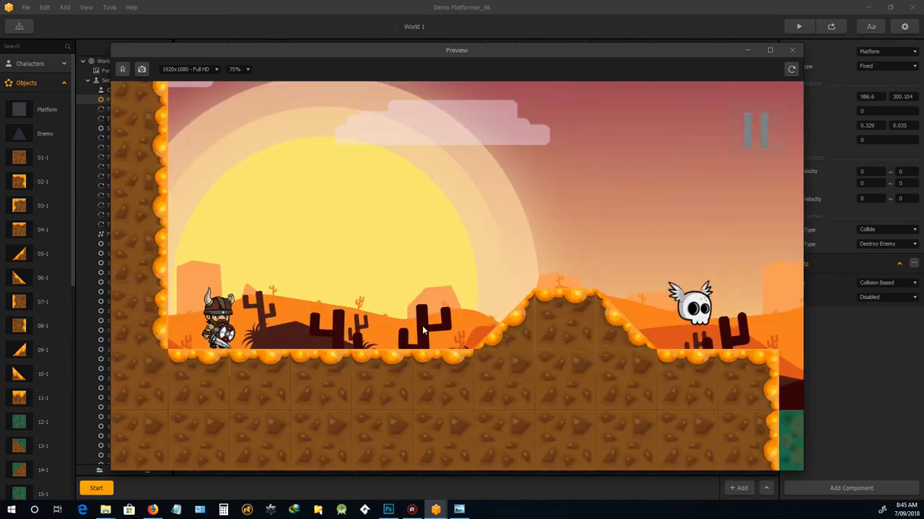